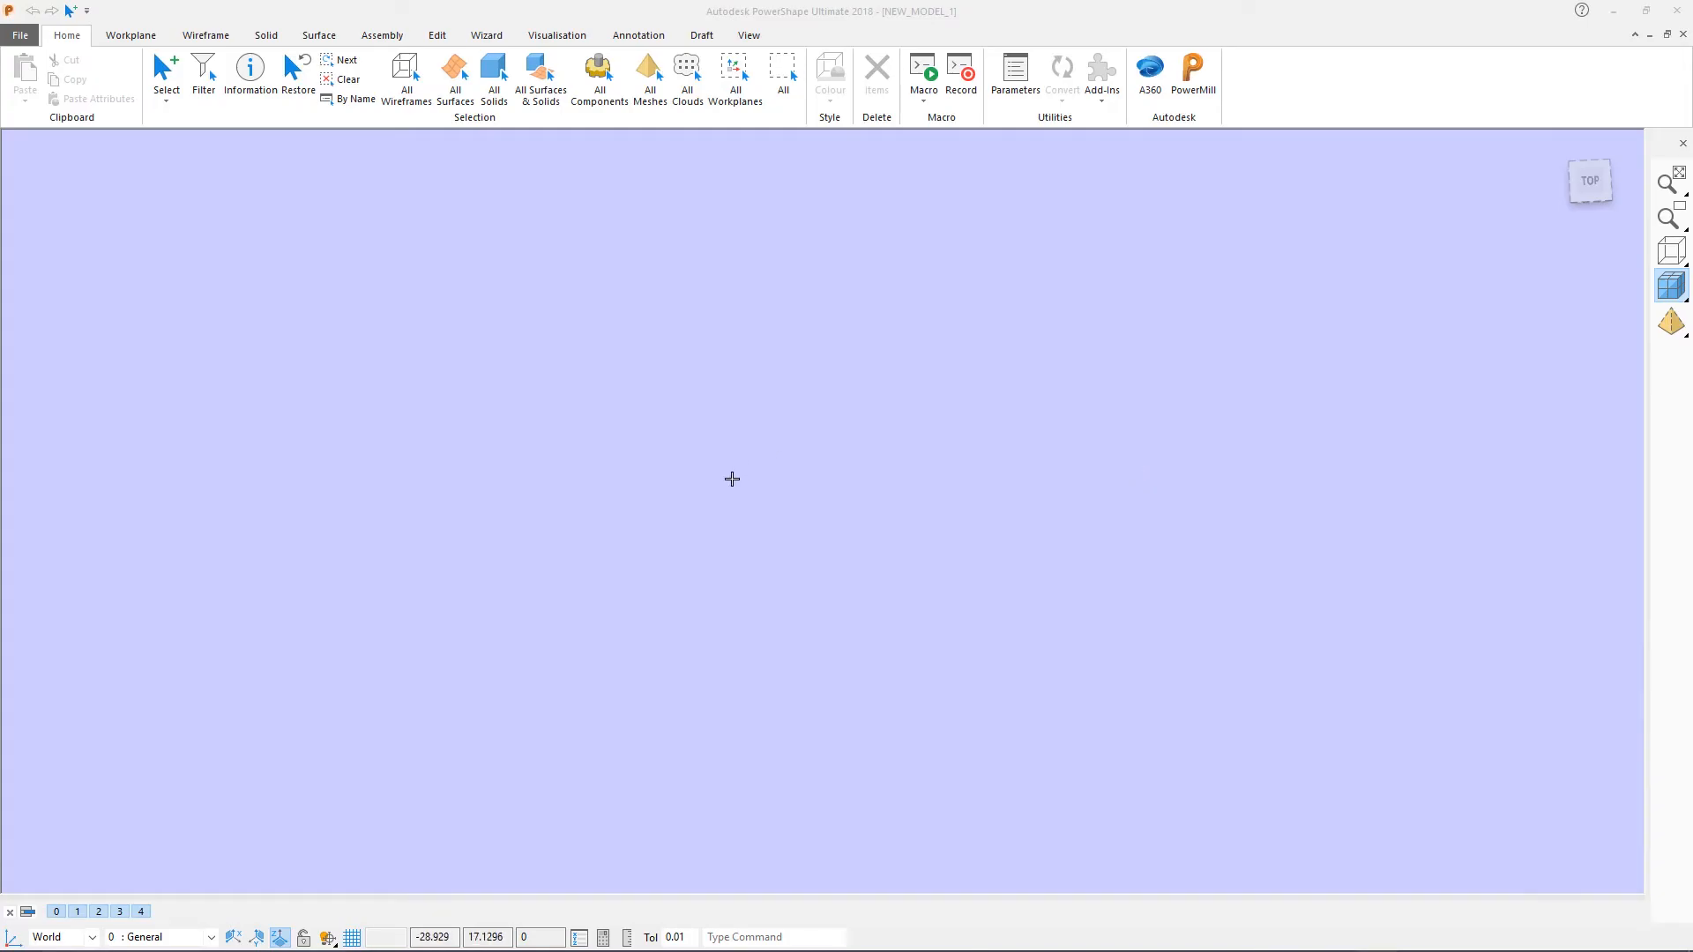
pyautogui.moveTo(157, 319)
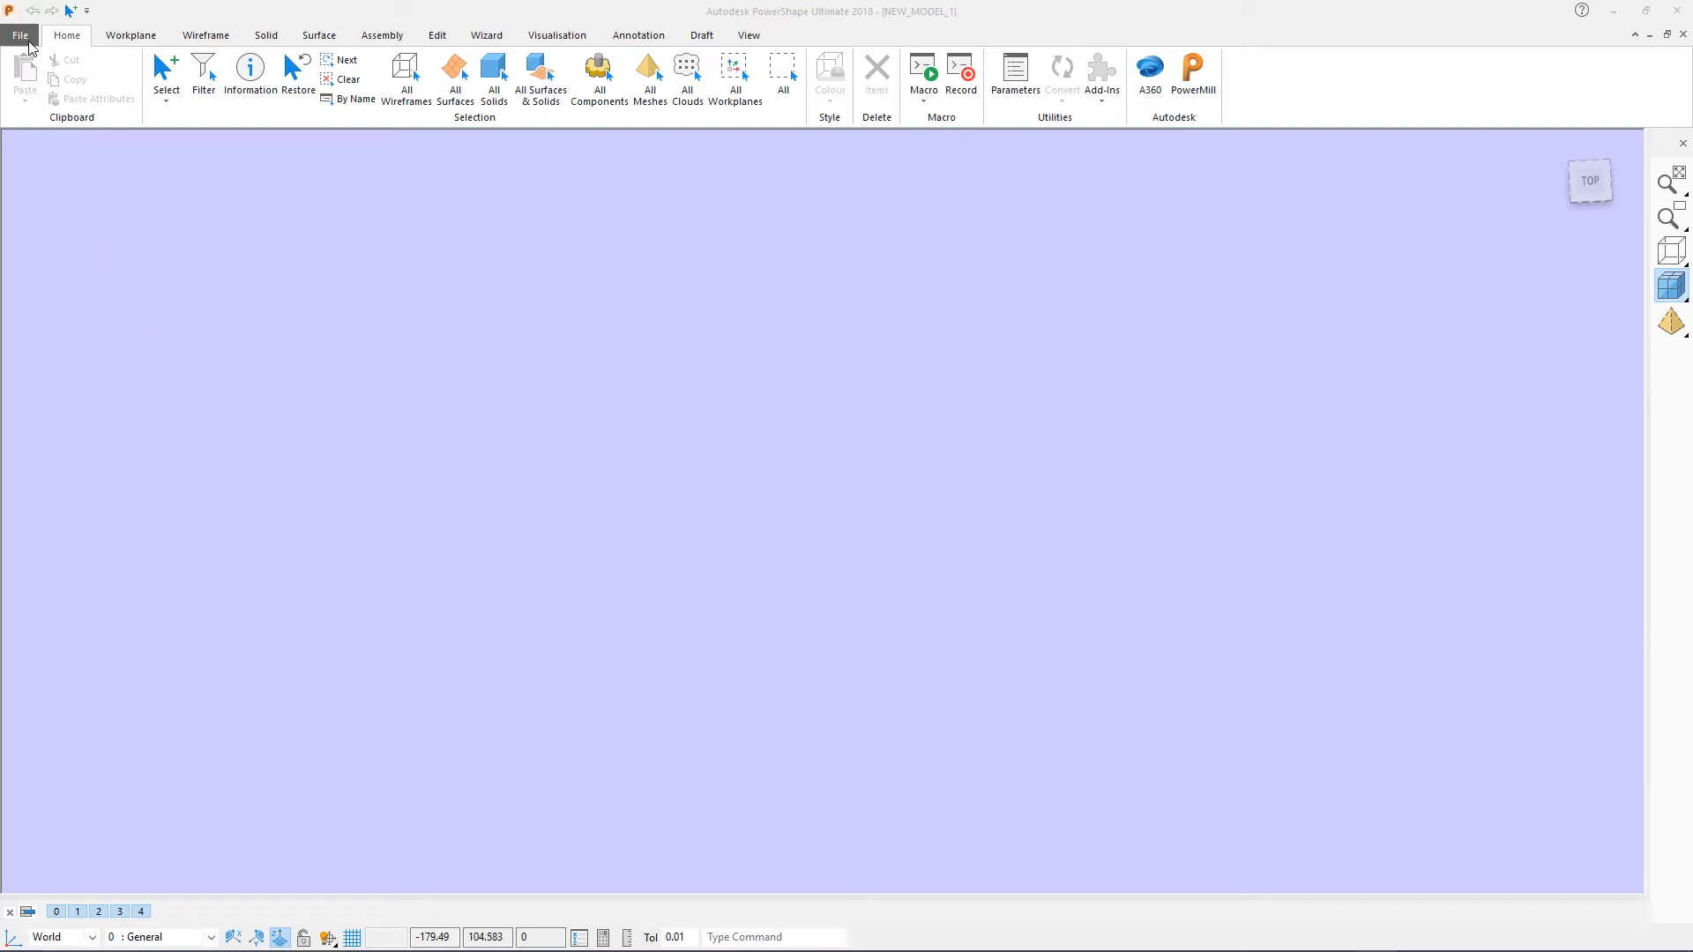
# Show the recent models list in the File backstage to locate PS_2018.
pyautogui.click(20, 35)
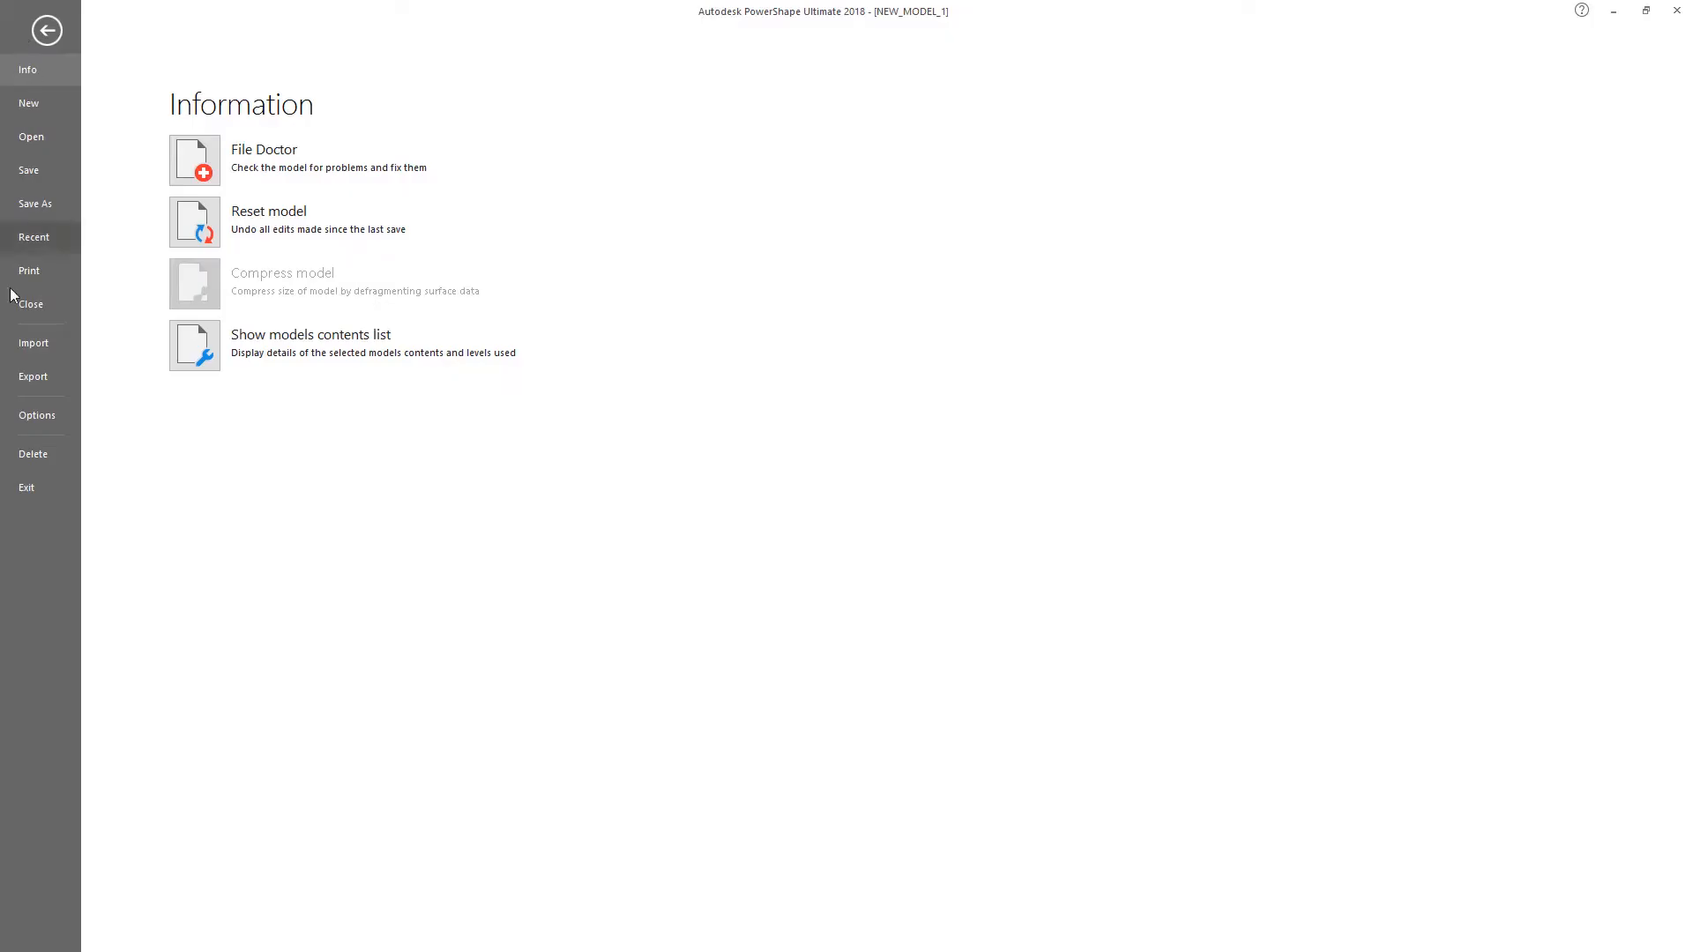
pyautogui.click(34, 236)
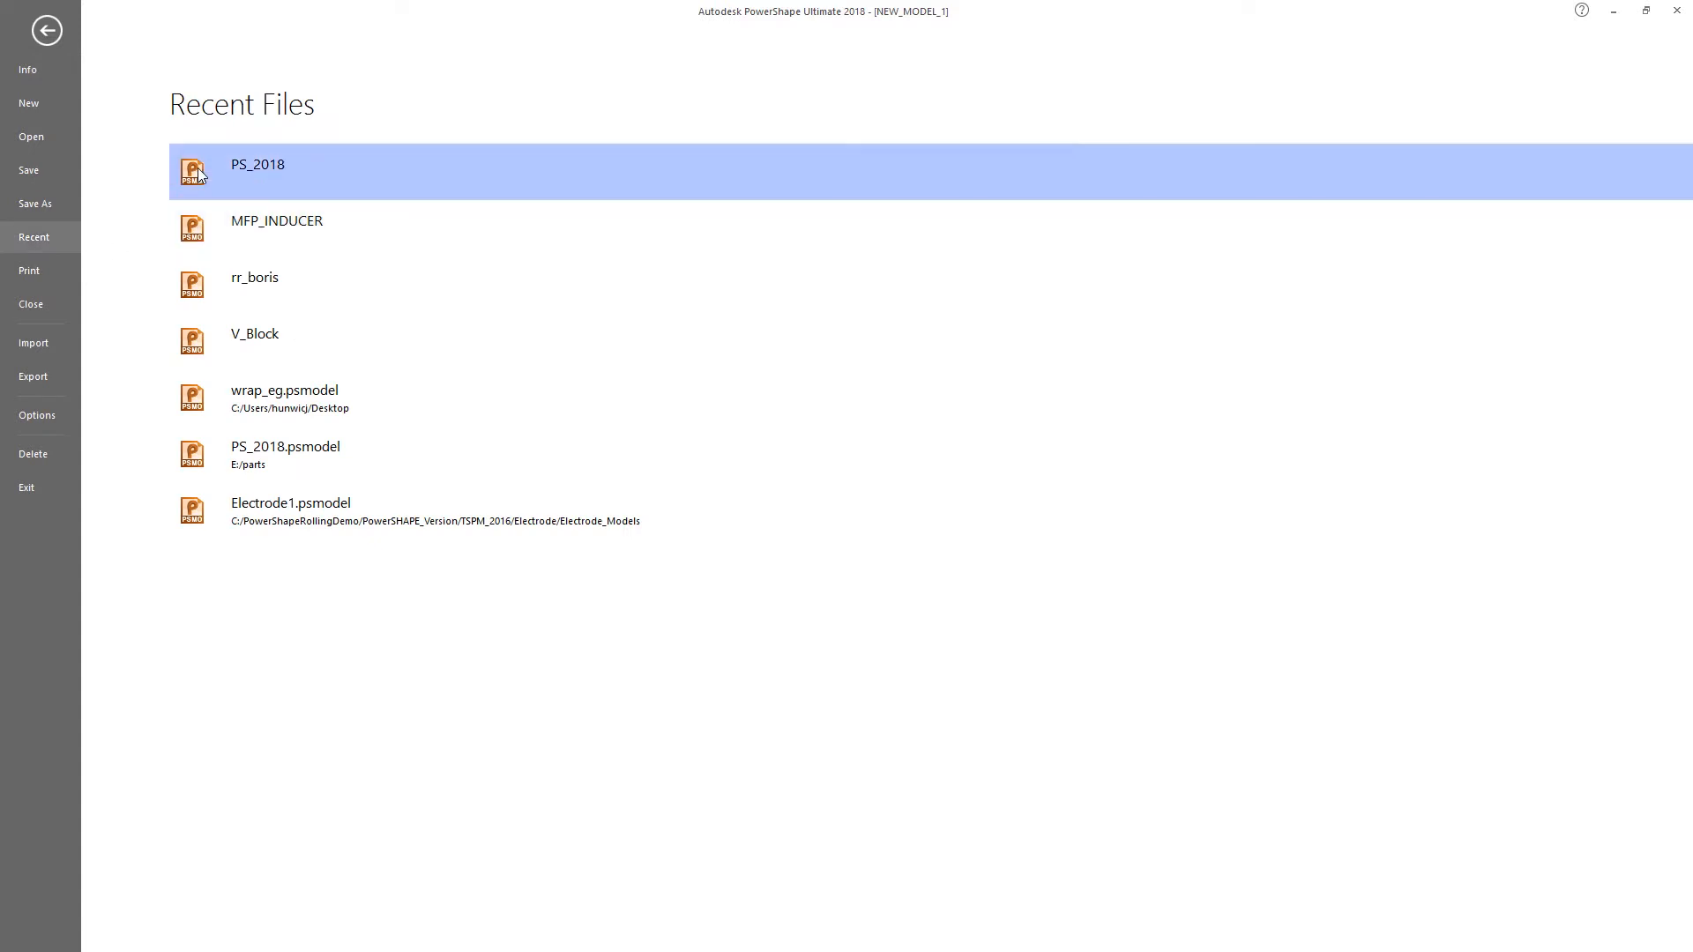
pyautogui.moveTo(234, 175)
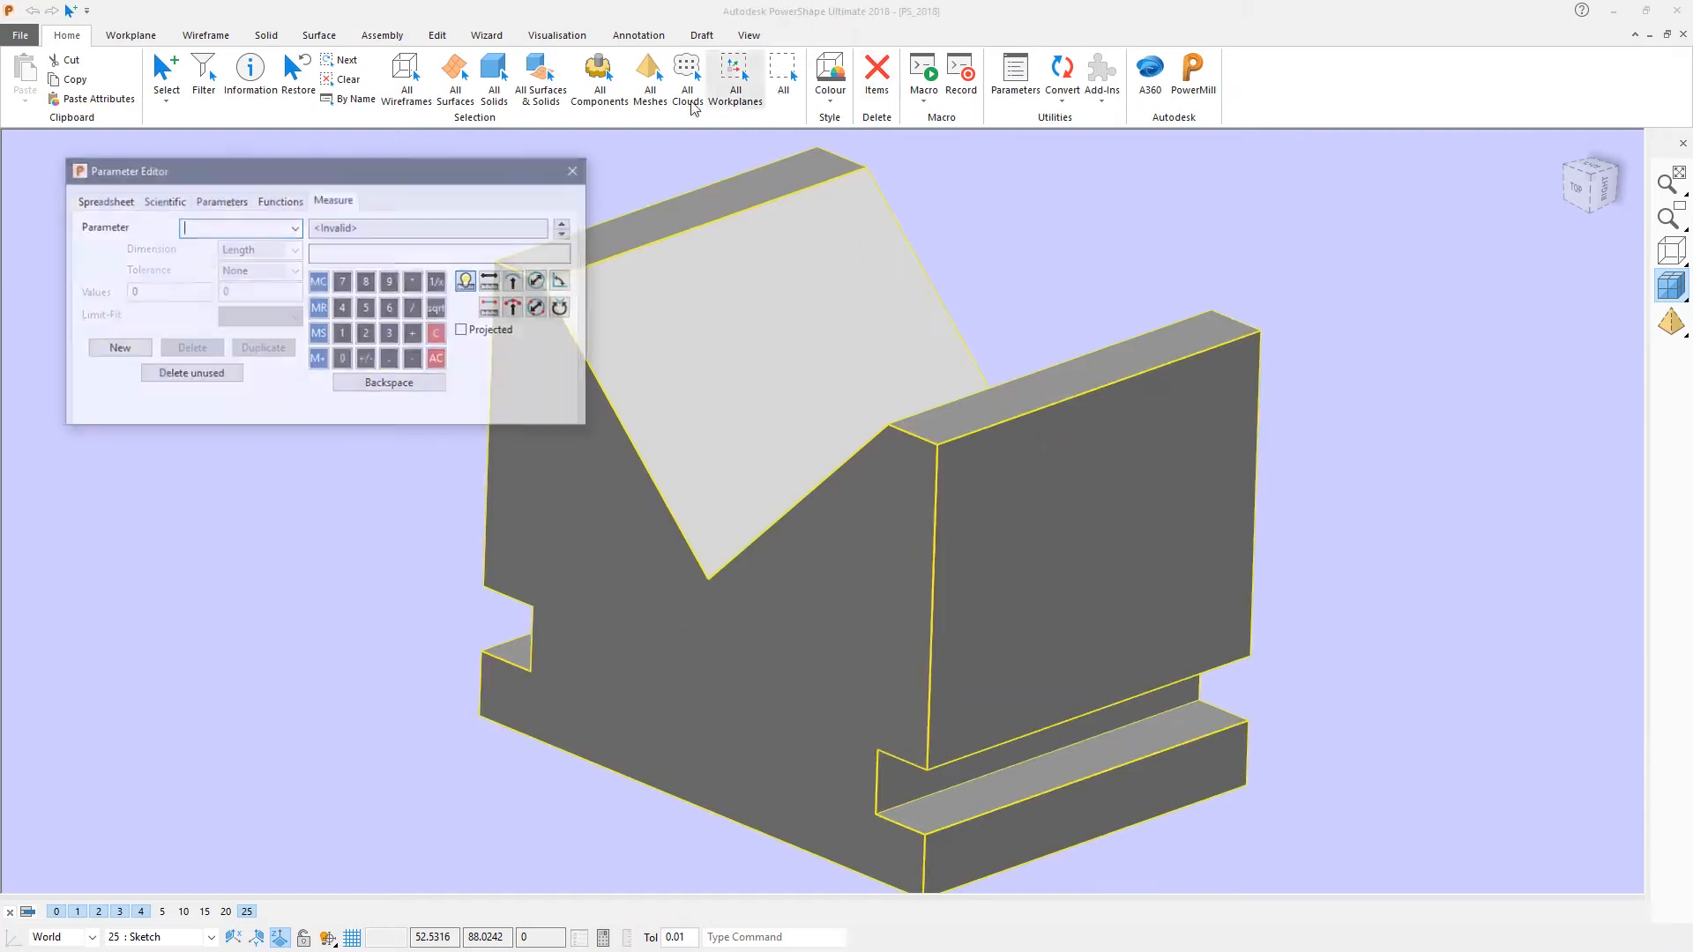
# Create a new parameter named Slot with value 10 and apply it.
pyautogui.click(294, 228)
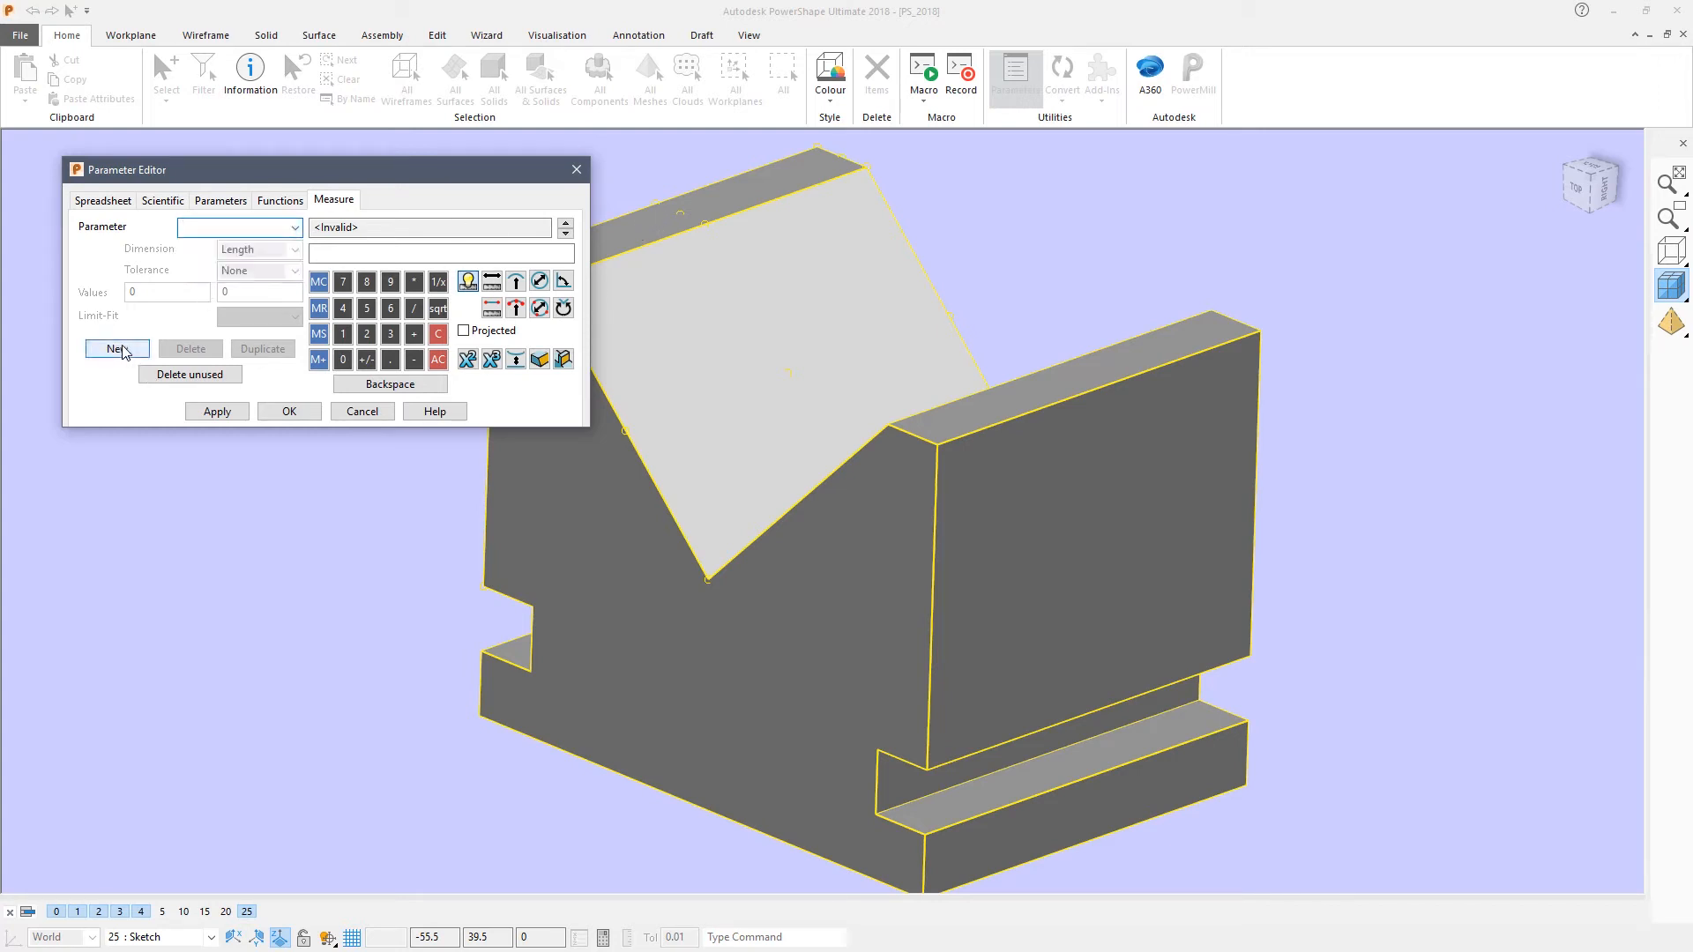
pyautogui.click(116, 347)
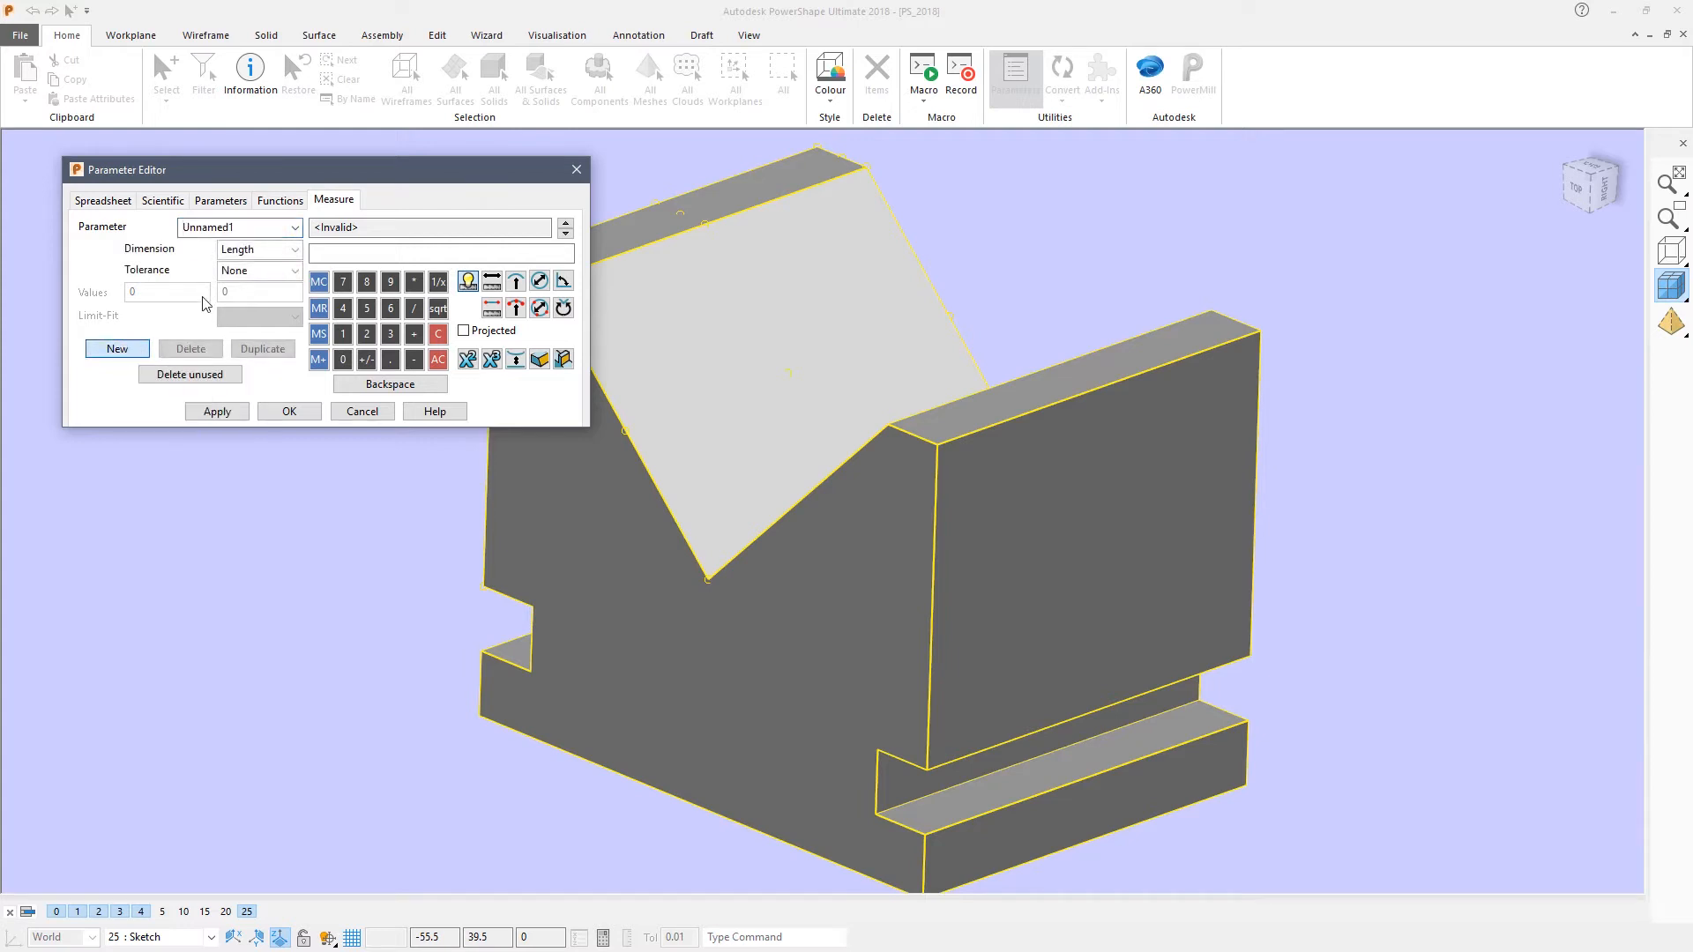
pyautogui.click(228, 228)
pyautogui.write('Slot')
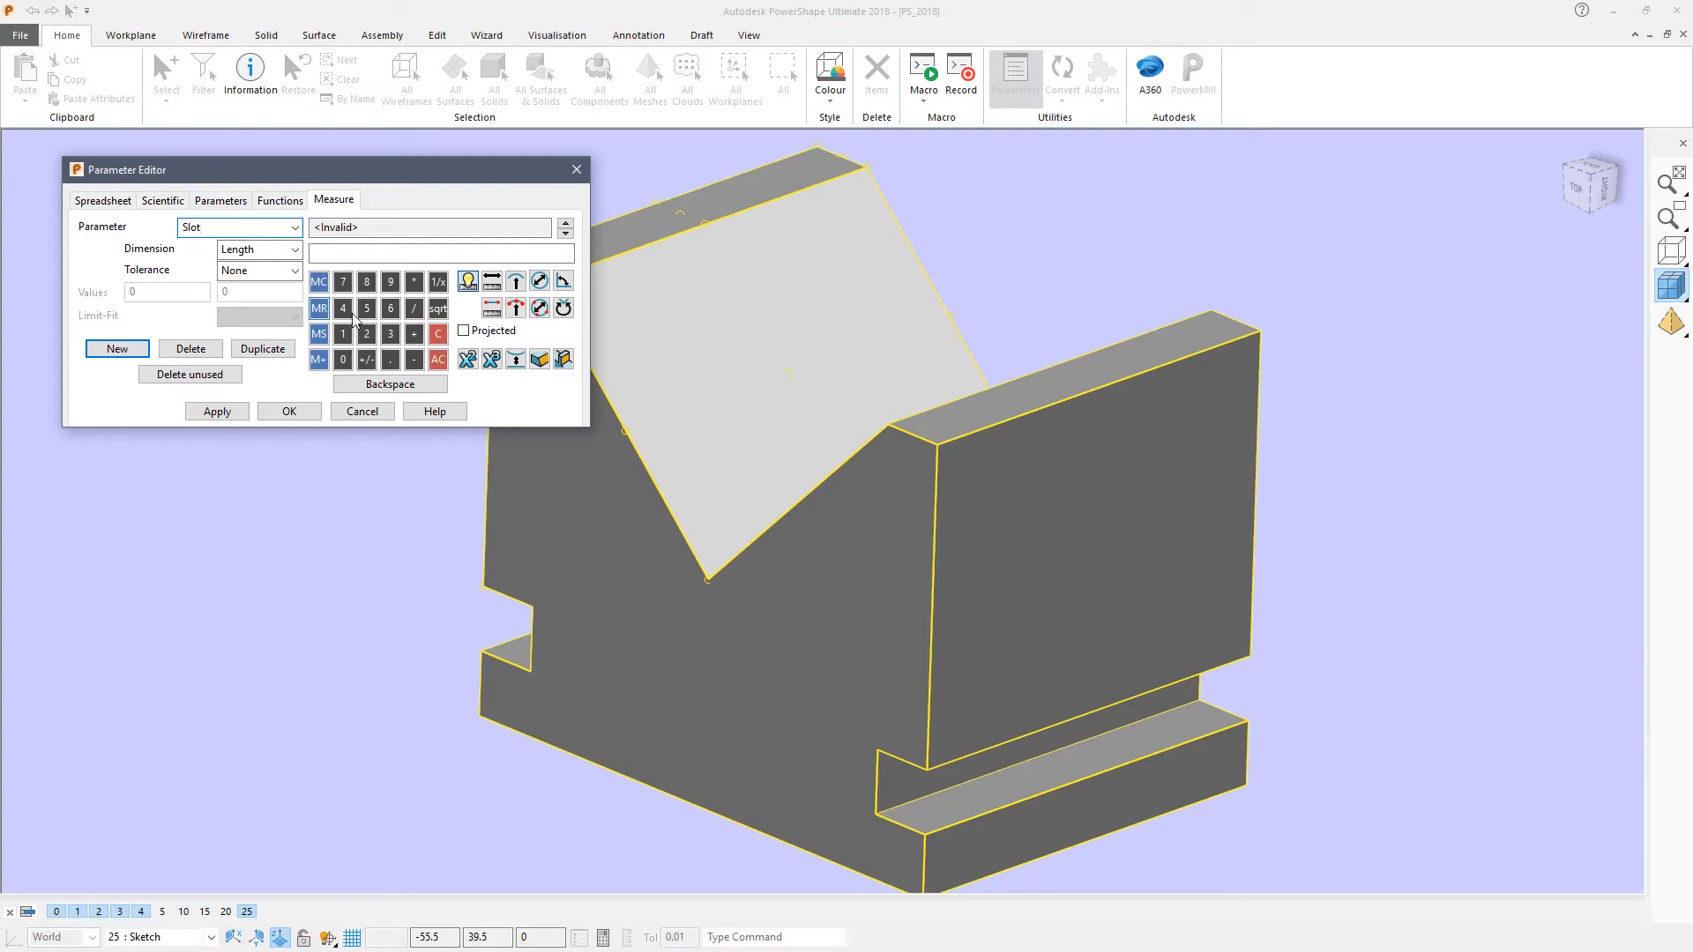
pyautogui.click(443, 252)
pyautogui.write('10')
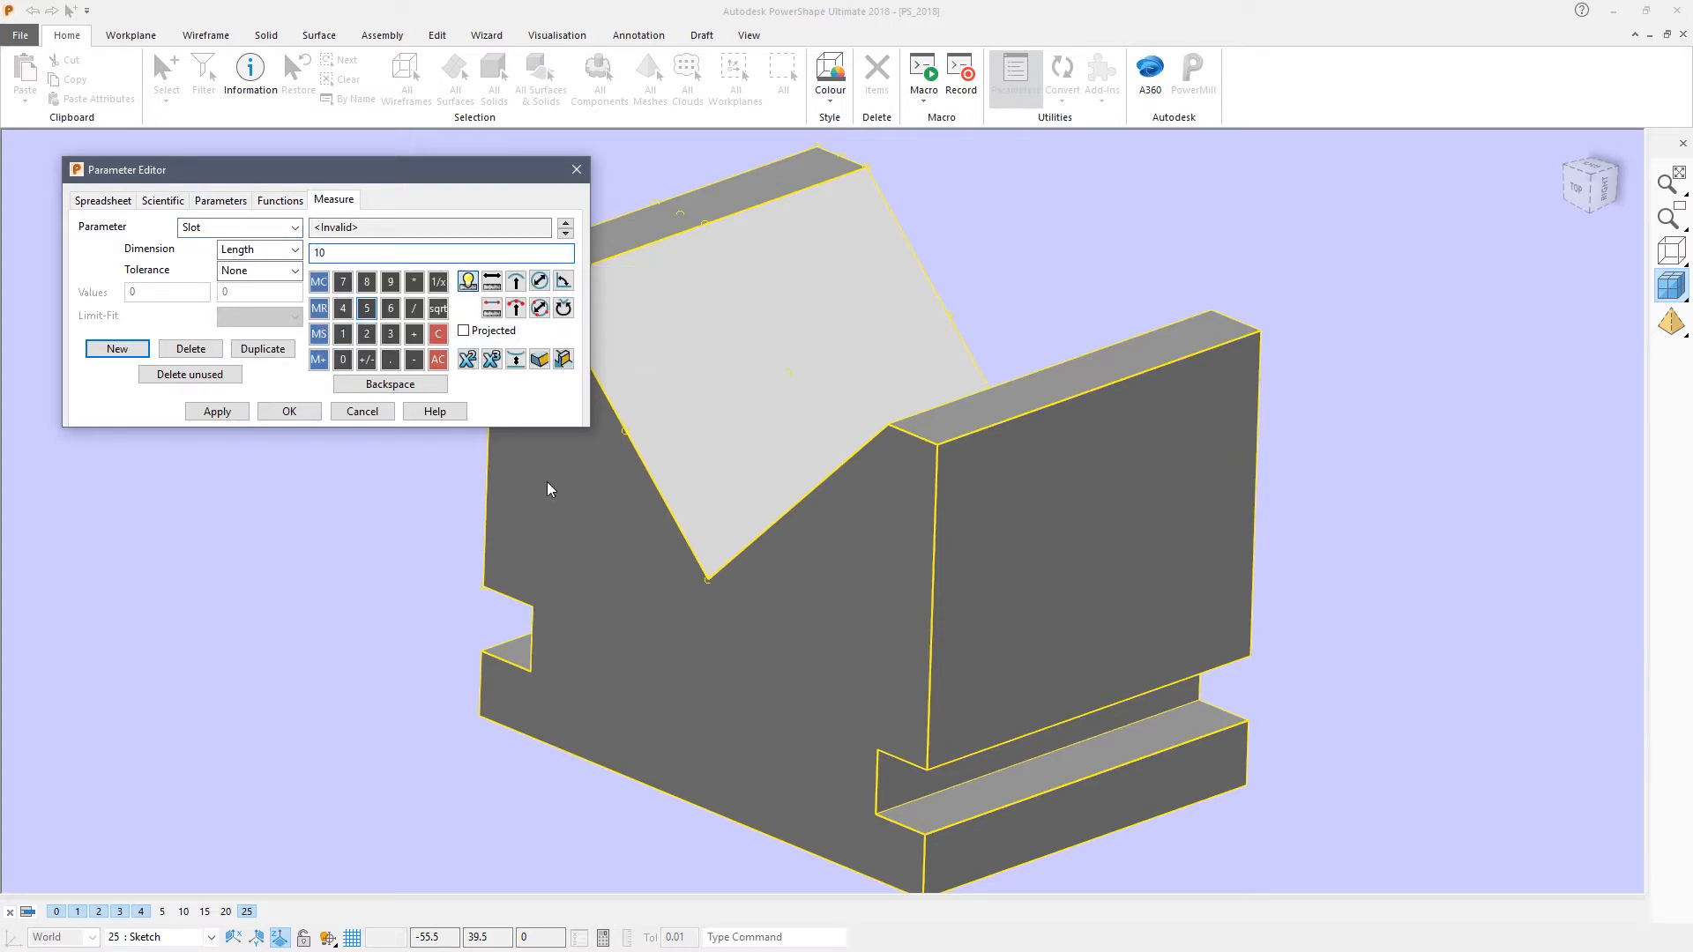
pyautogui.click(215, 411)
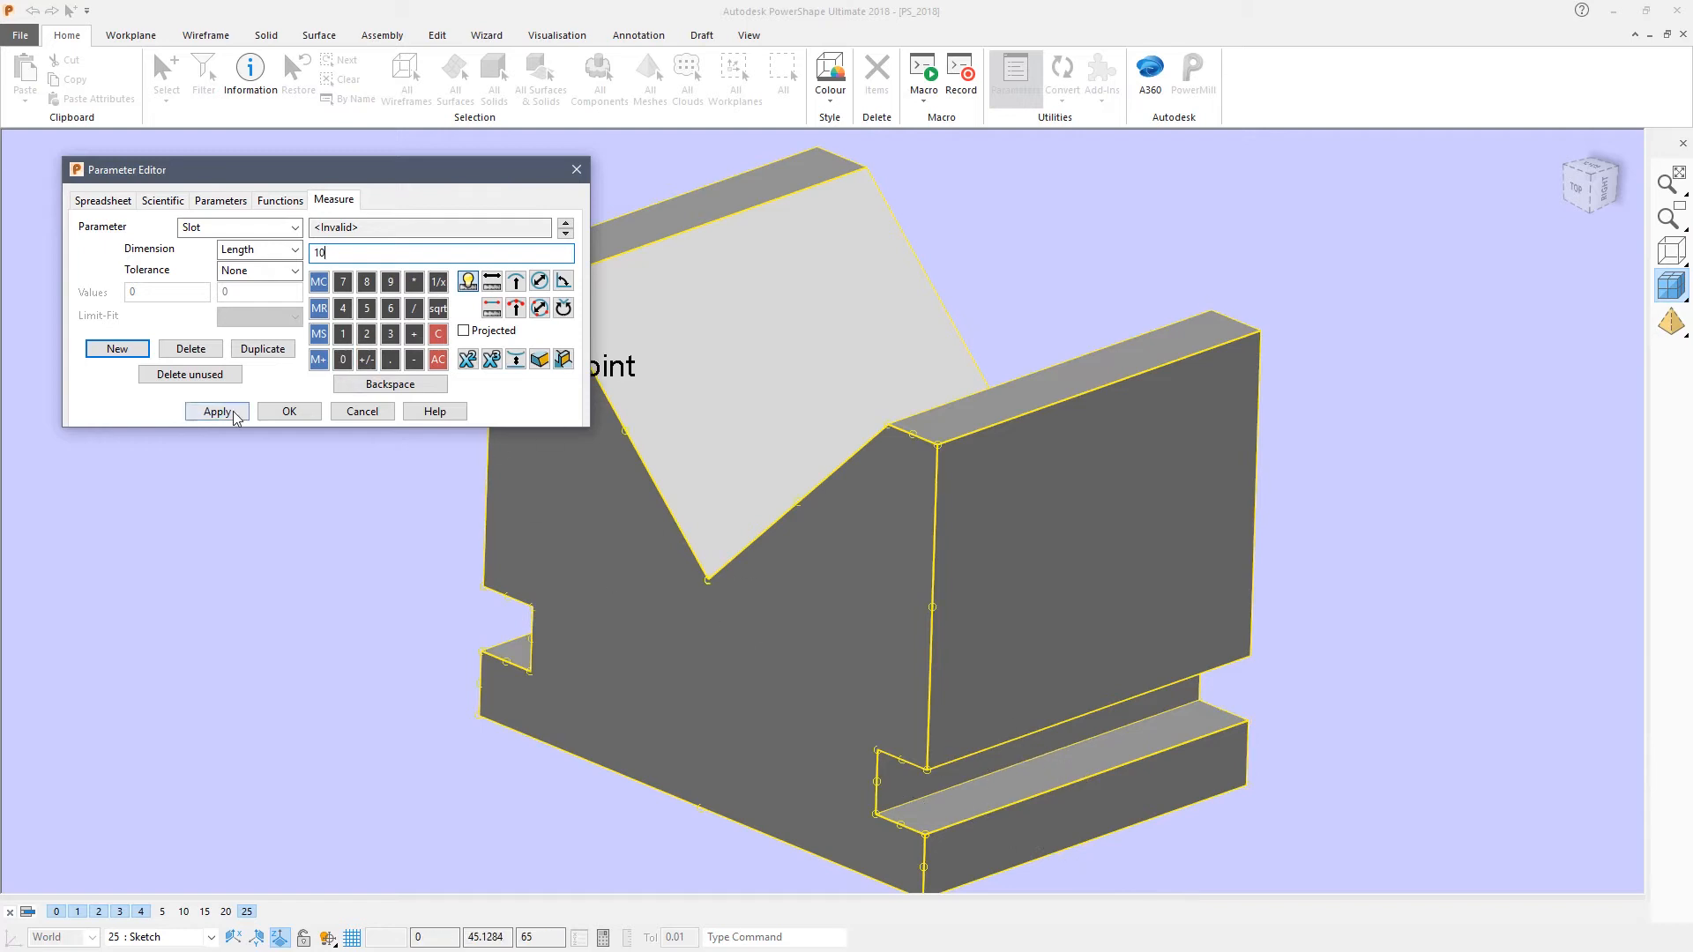
pyautogui.click(215, 411)
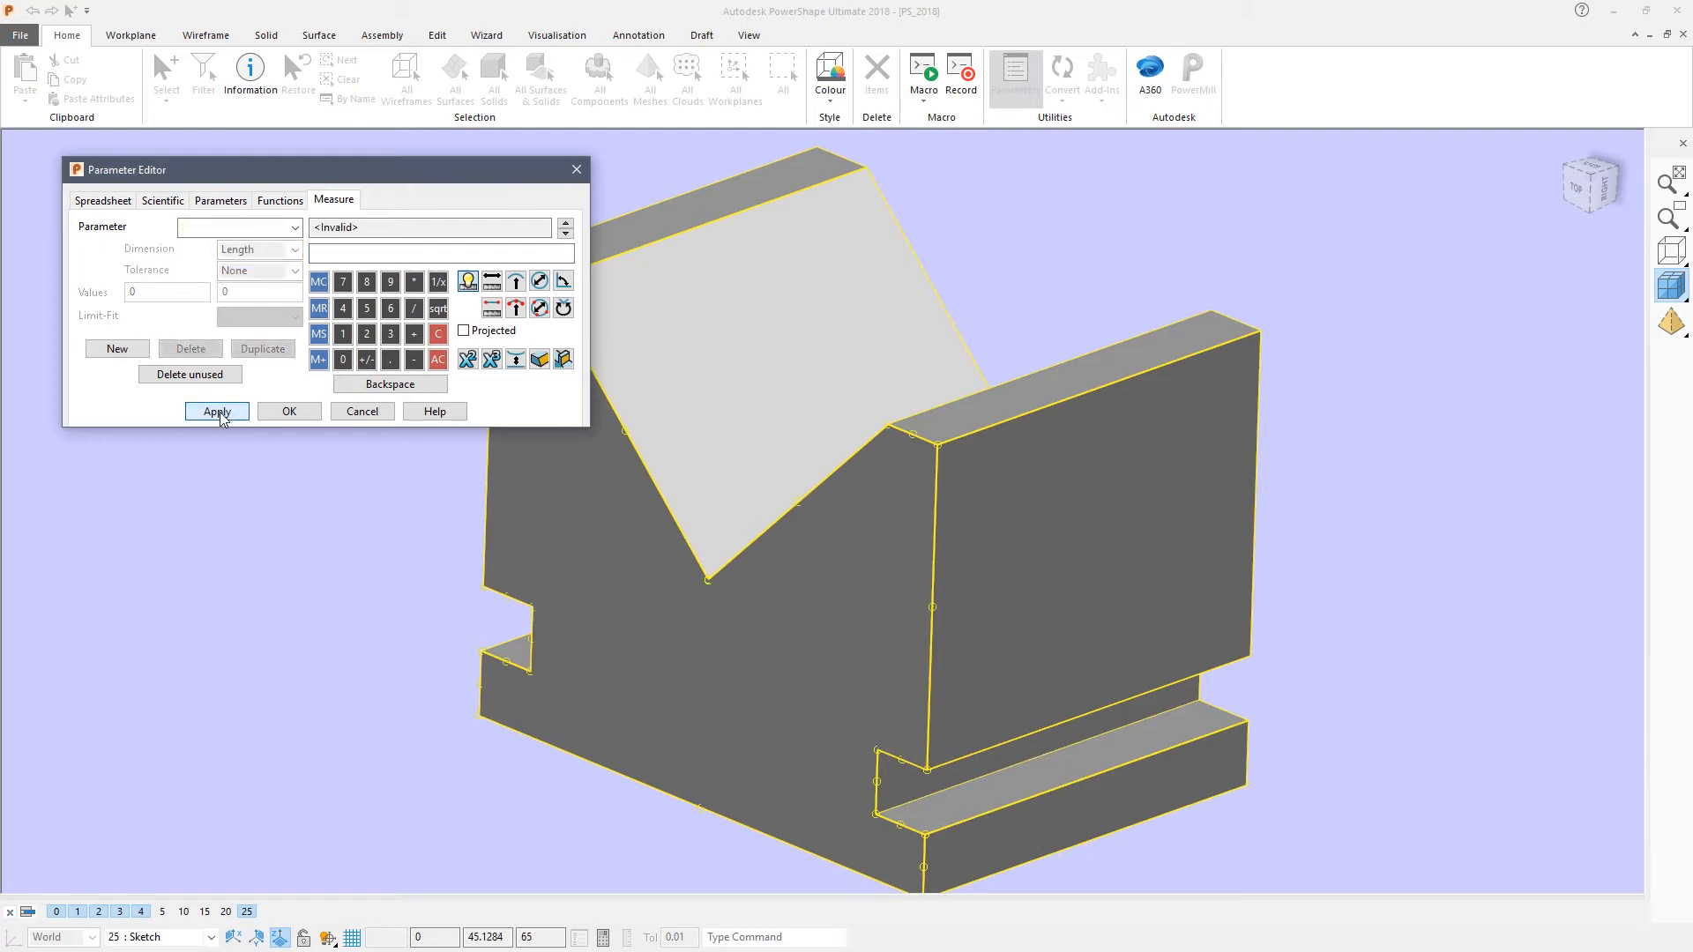
# Create a second parameter named Offset and enter its value.
pyautogui.click(117, 348)
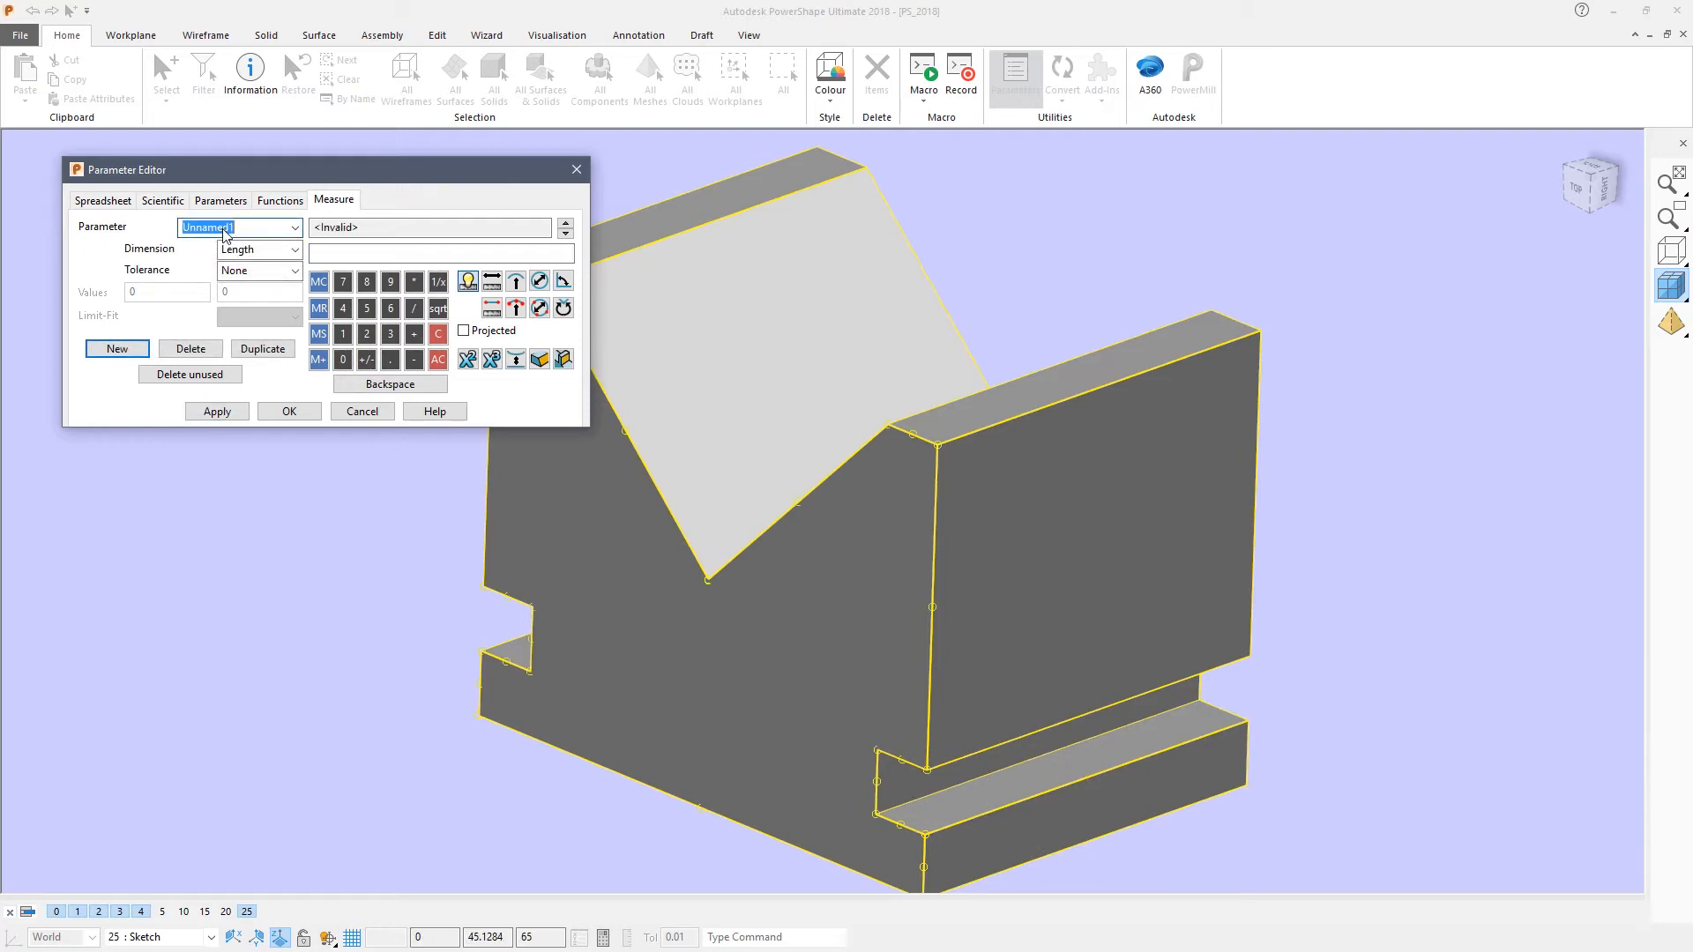
pyautogui.write('Offset')
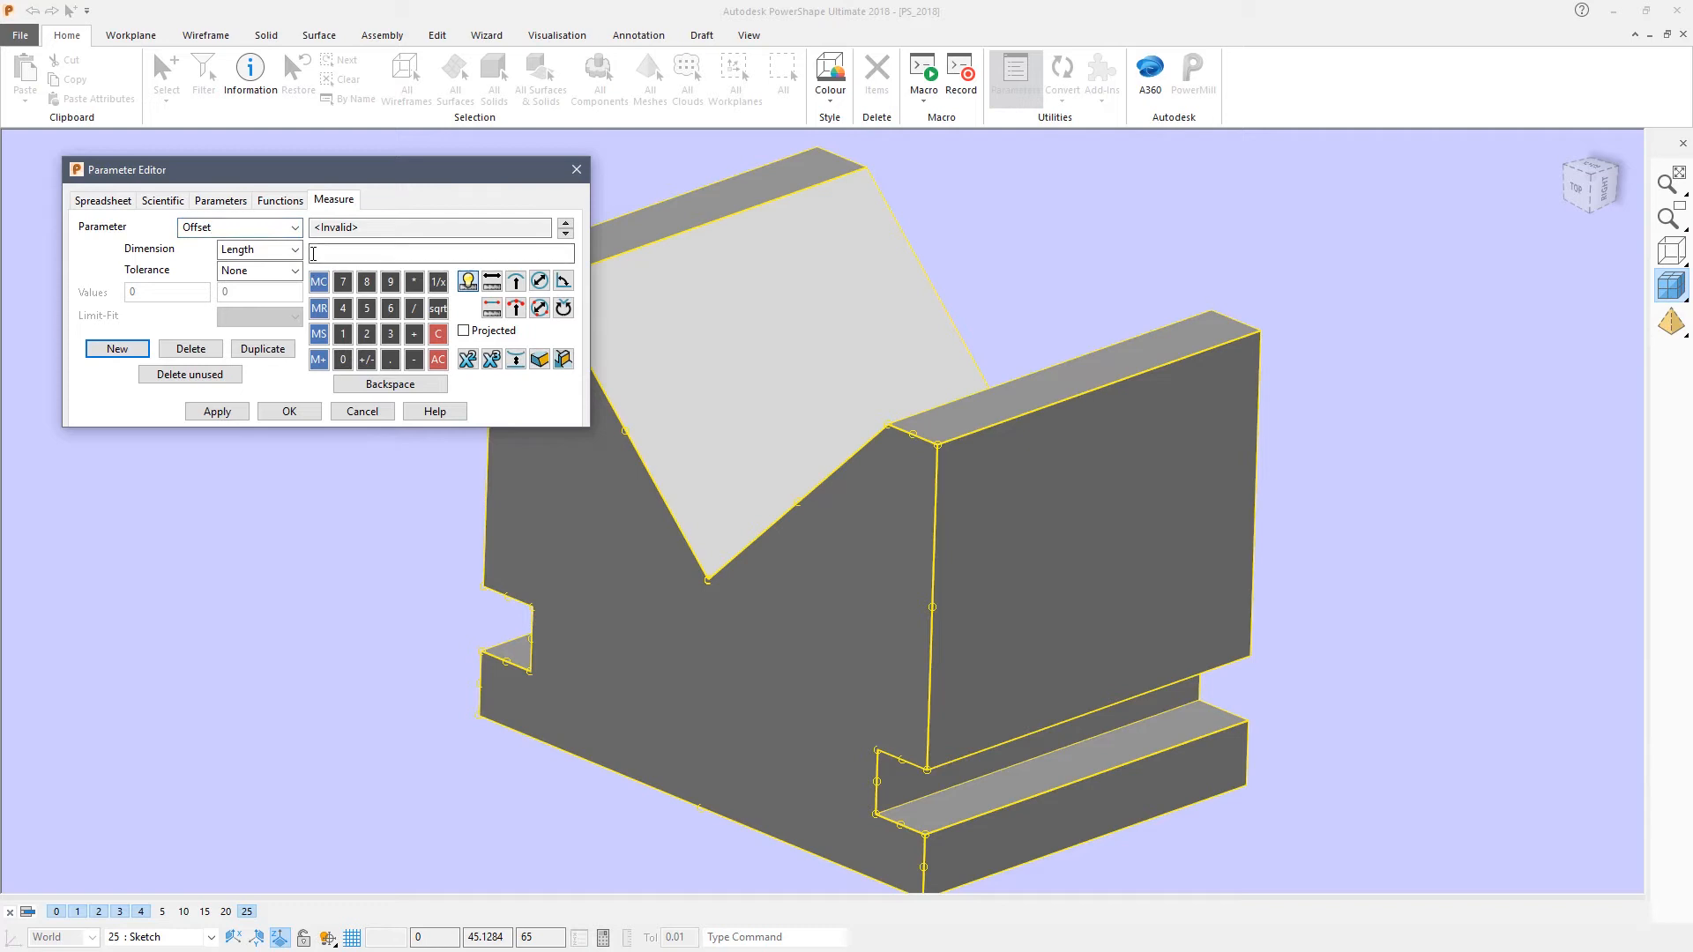
pyautogui.write('1')
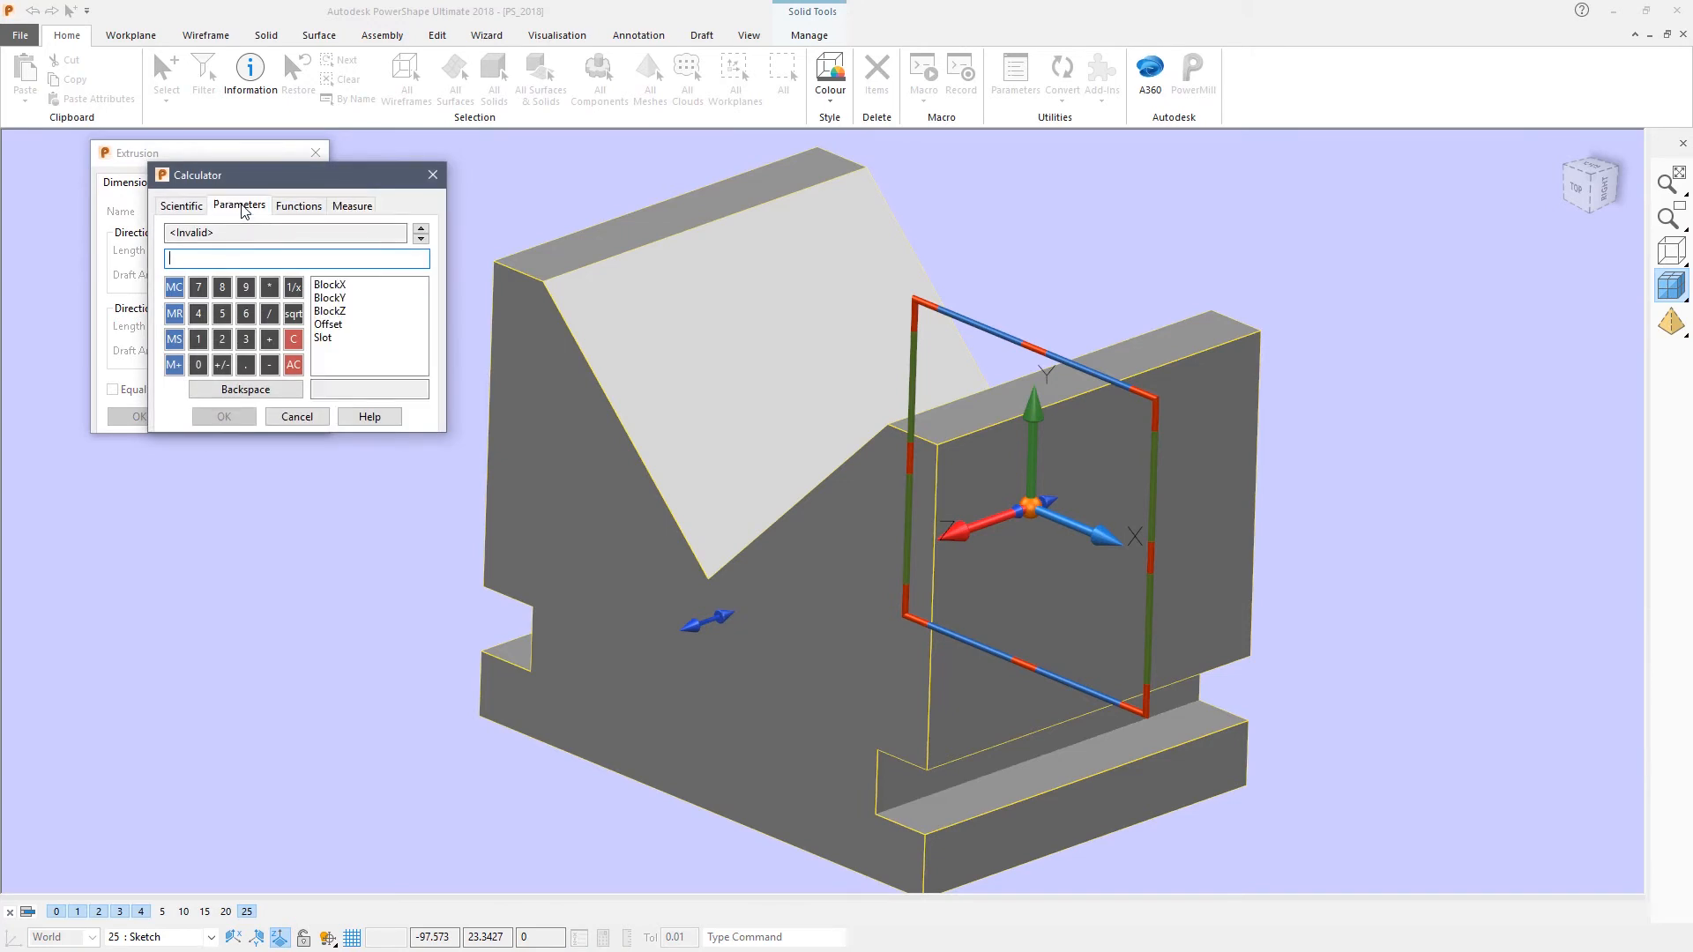
# Set the extrusion's Direction 1 length to the BlockZ parameter (50) from the Parameters list.
pyautogui.click(329, 311)
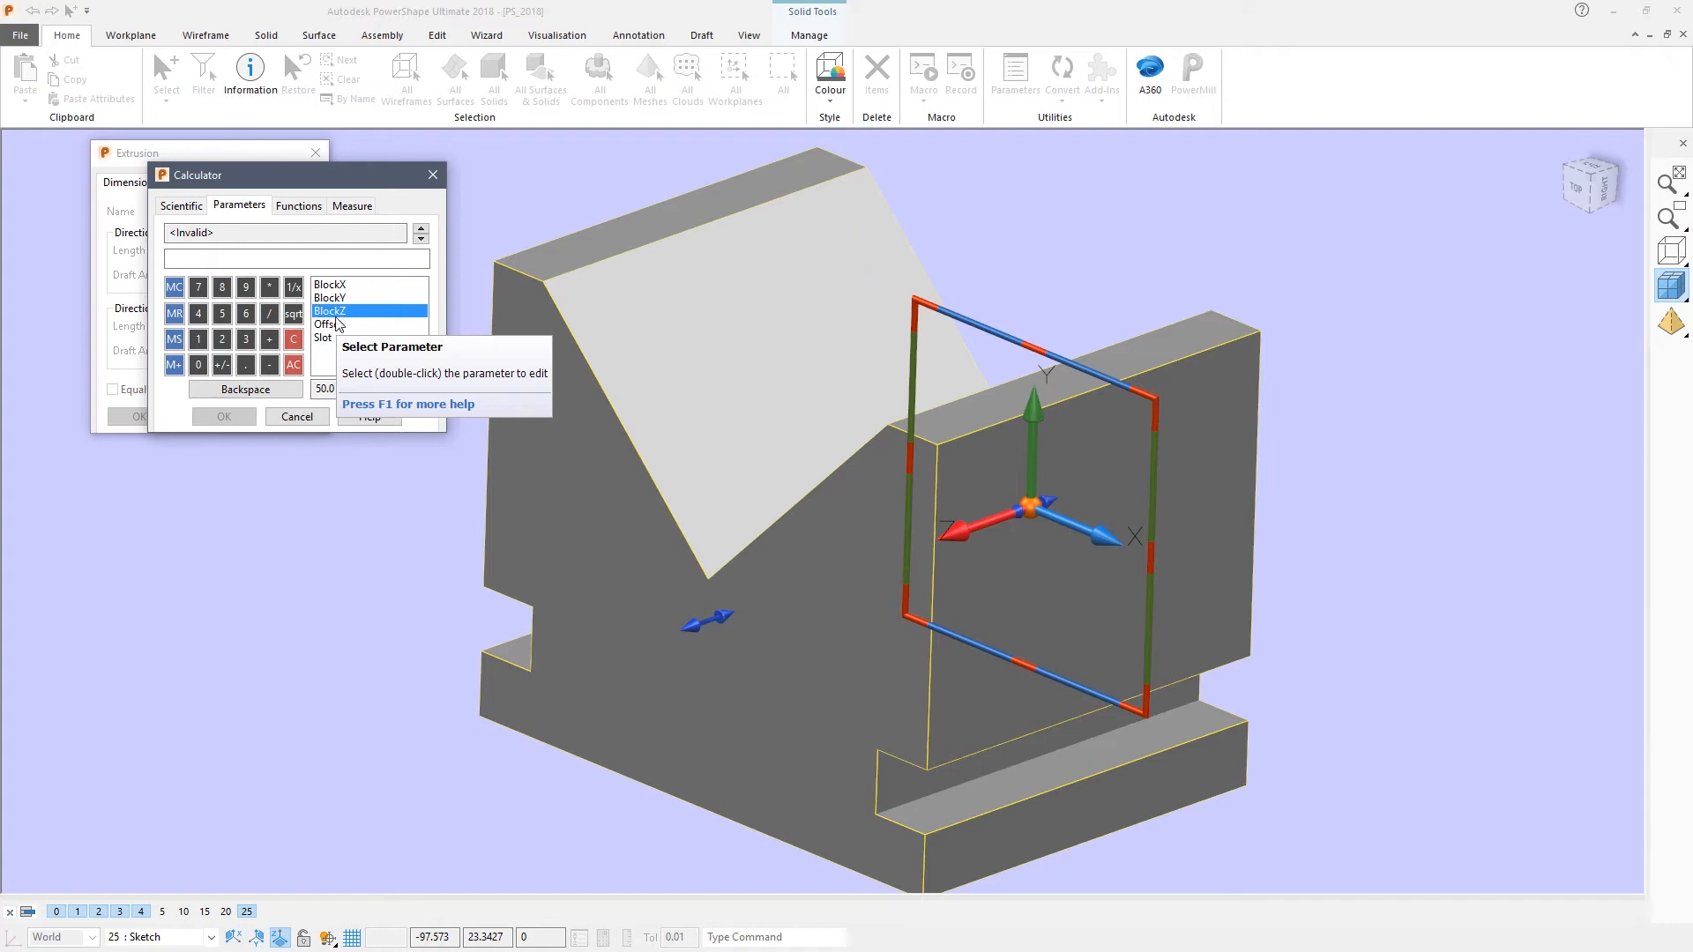
pyautogui.doubleClick(328, 310)
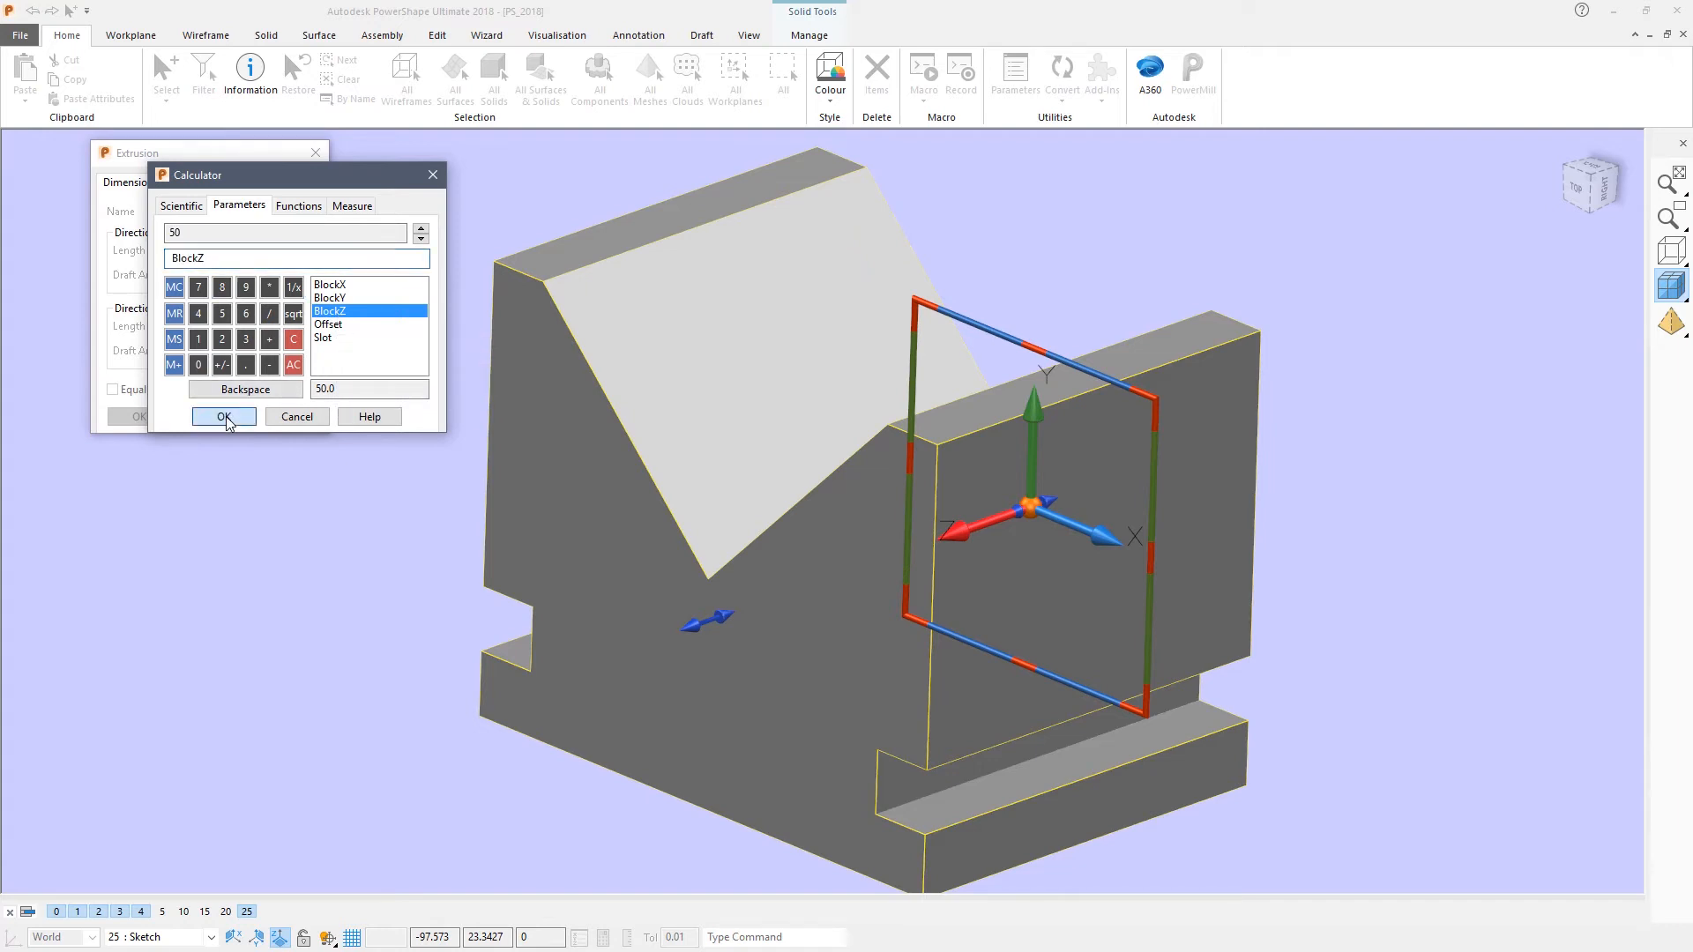
pyautogui.click(223, 416)
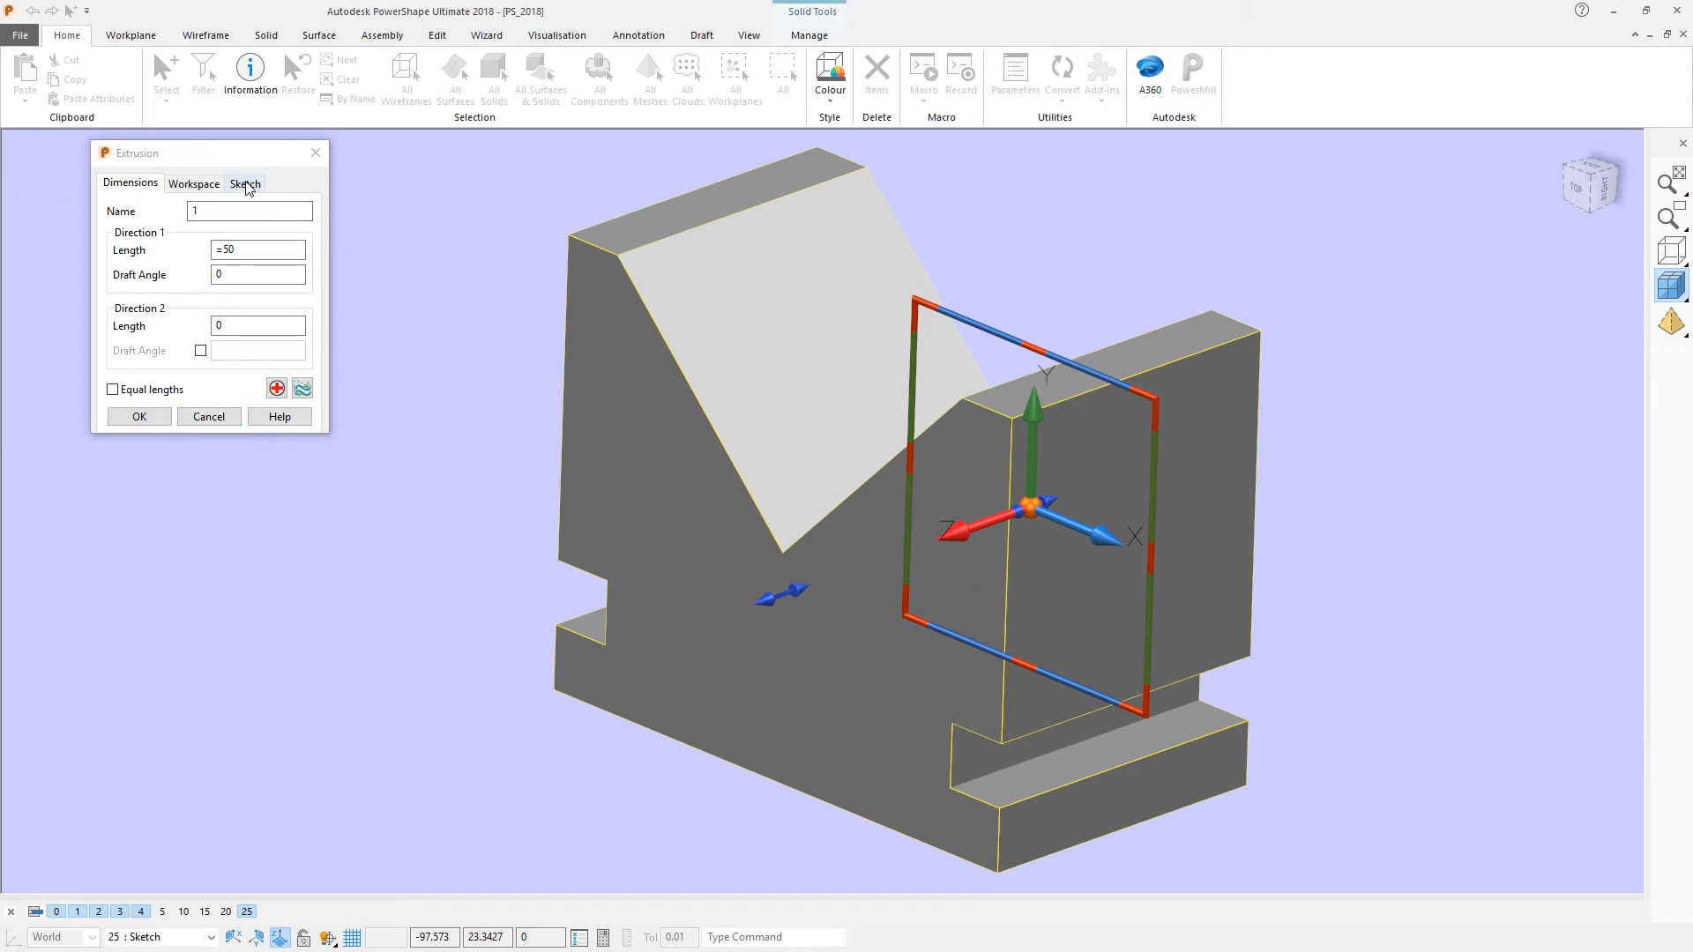
# Enter edit mode on the extrusion's profile sketch via its Sketch settings.
pyautogui.click(245, 184)
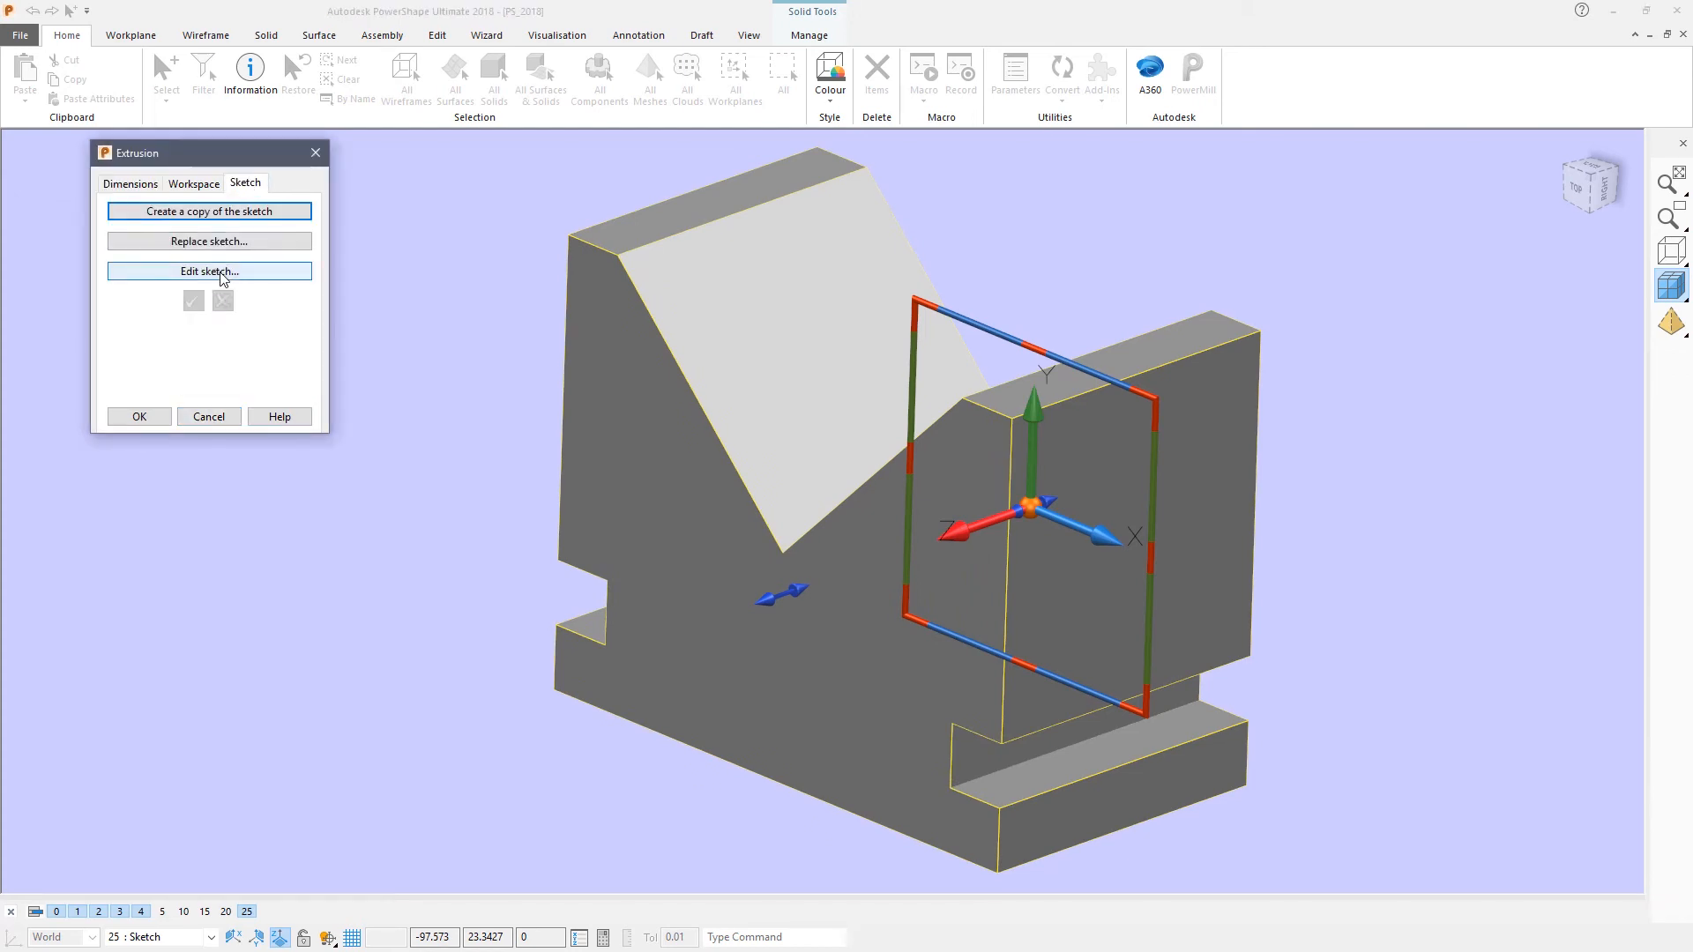
pyautogui.click(208, 272)
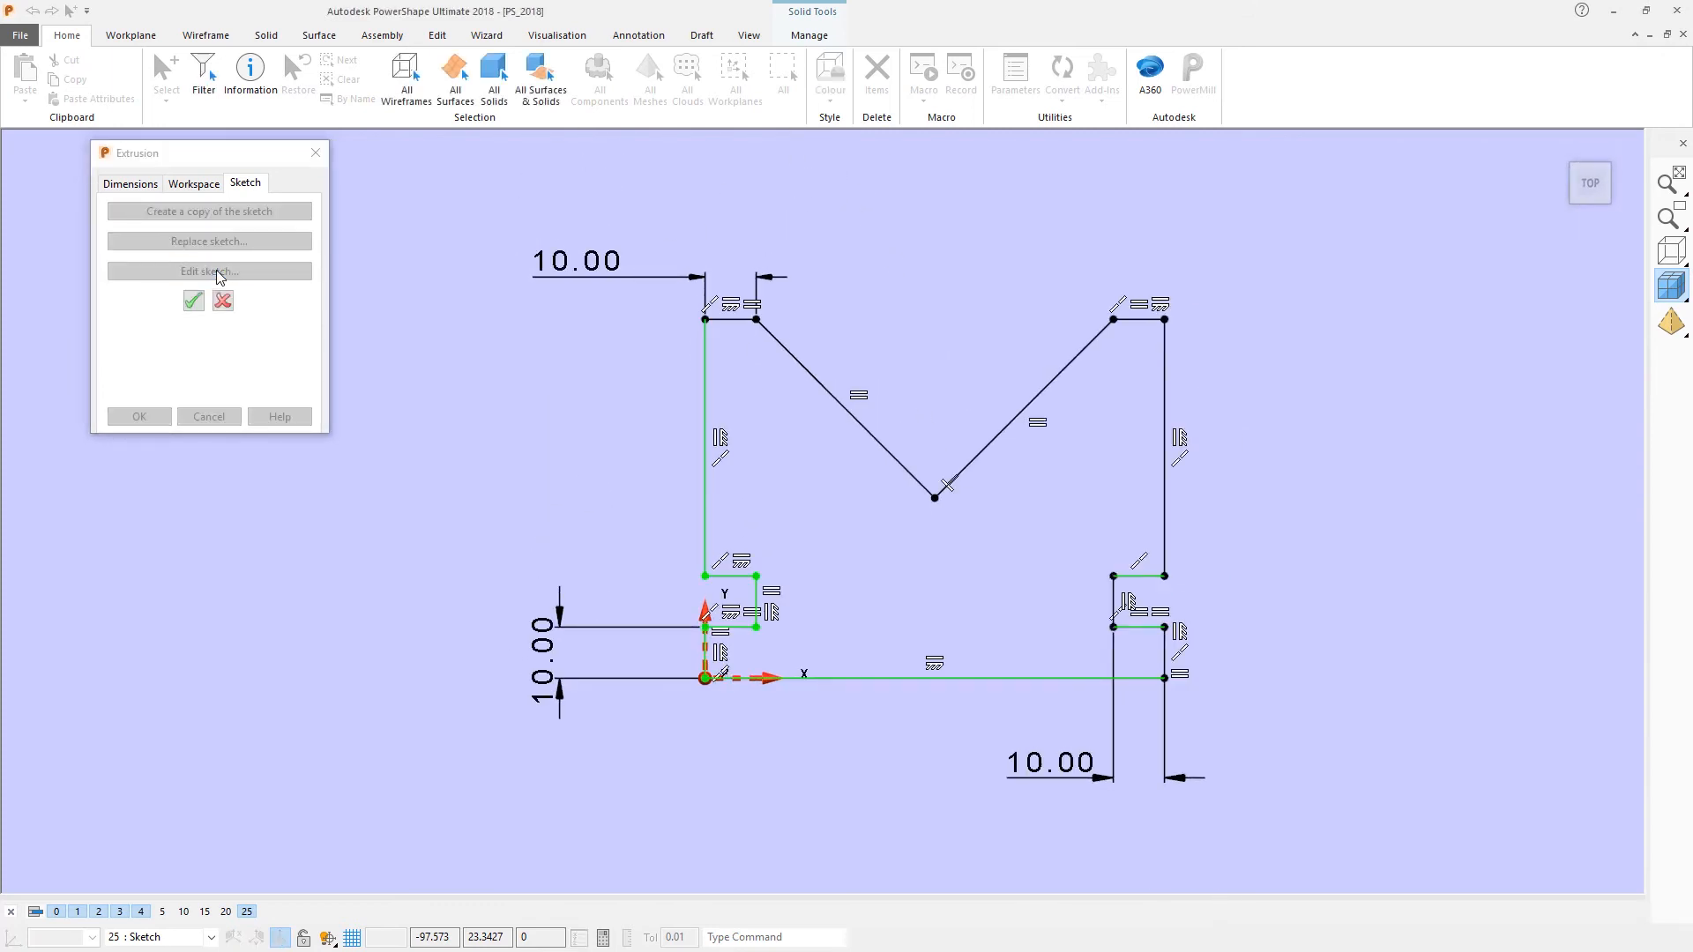
pyautogui.moveTo(544, 325)
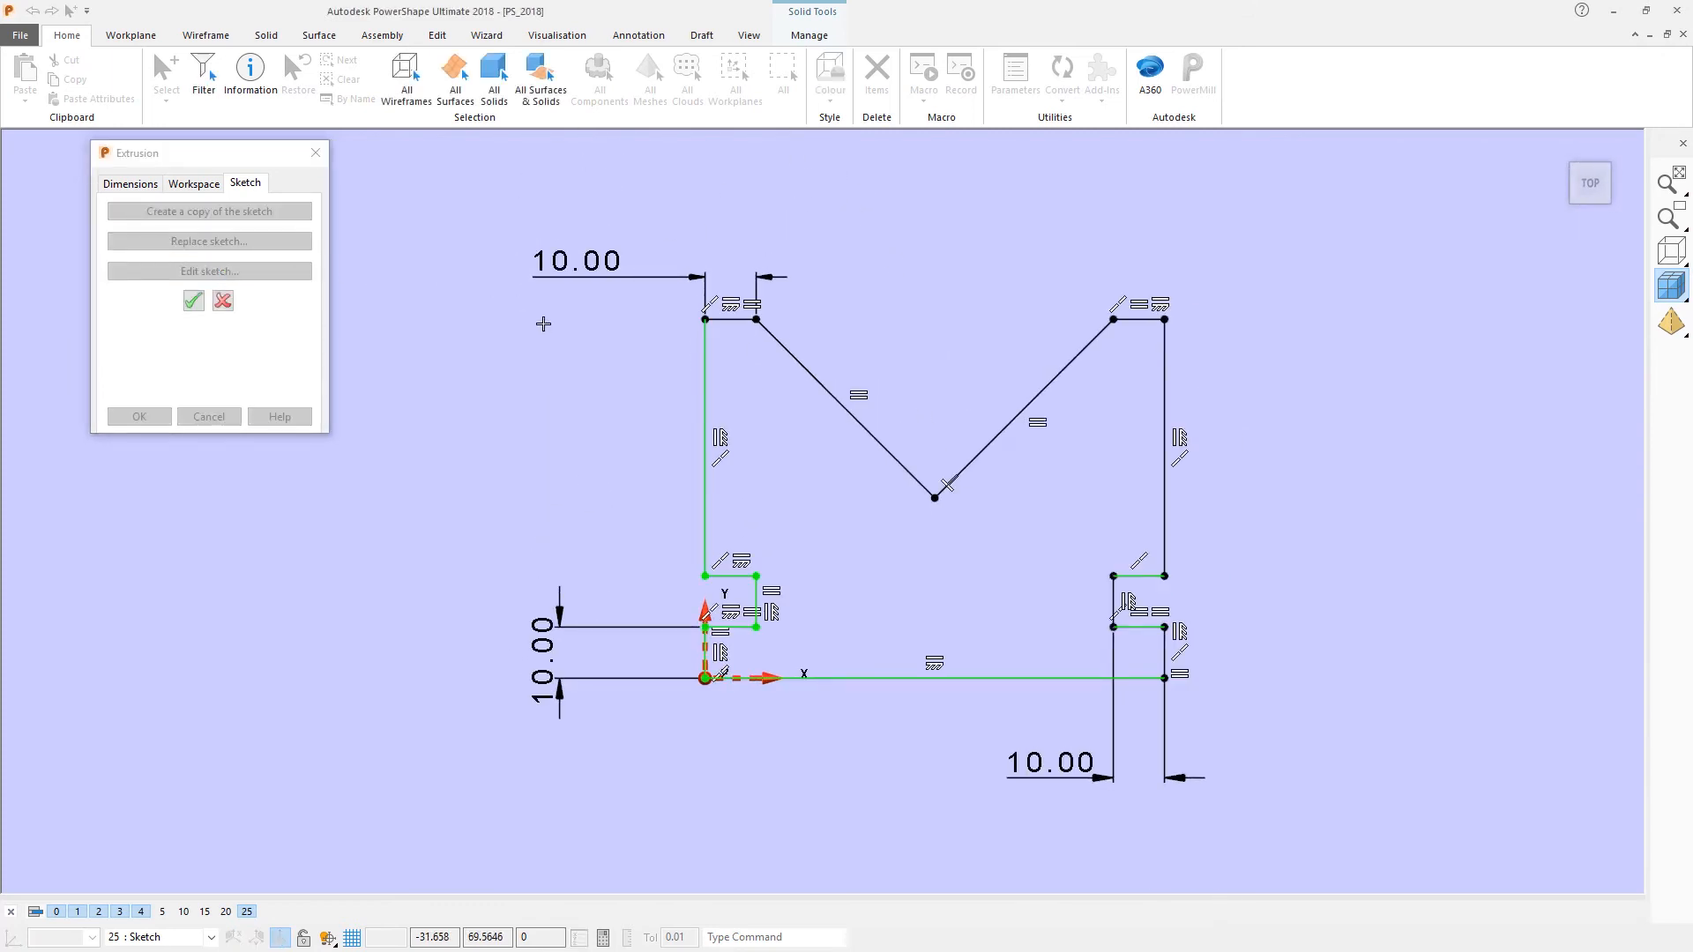
pyautogui.moveTo(656, 285)
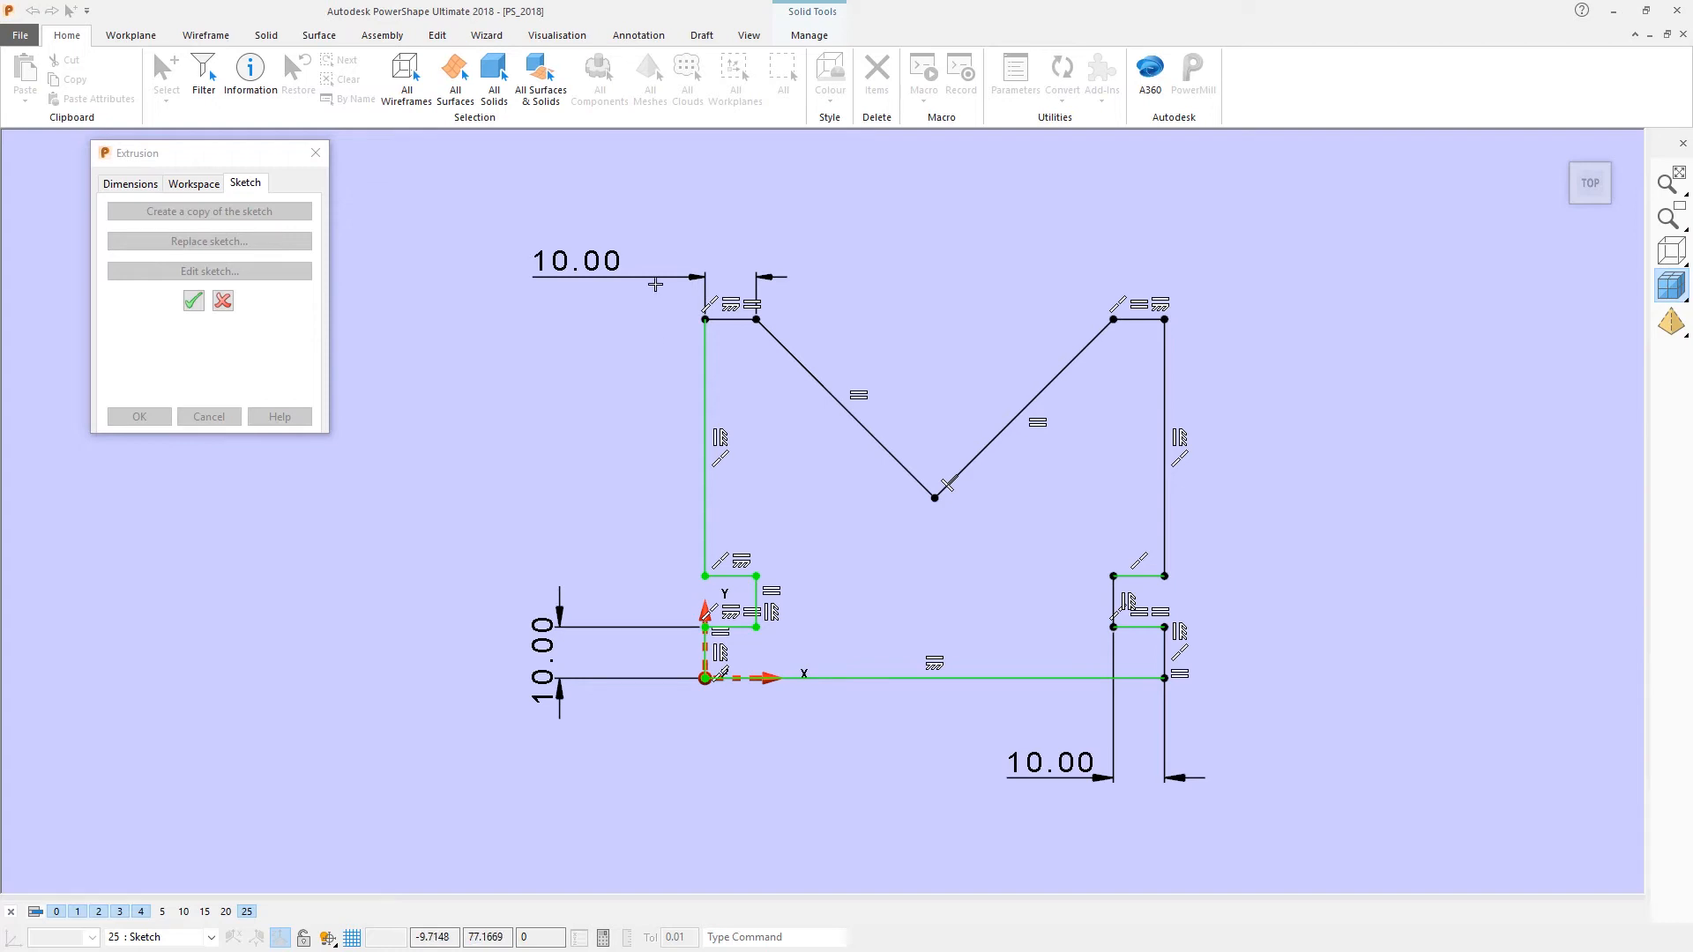
pyautogui.moveTo(951, 660)
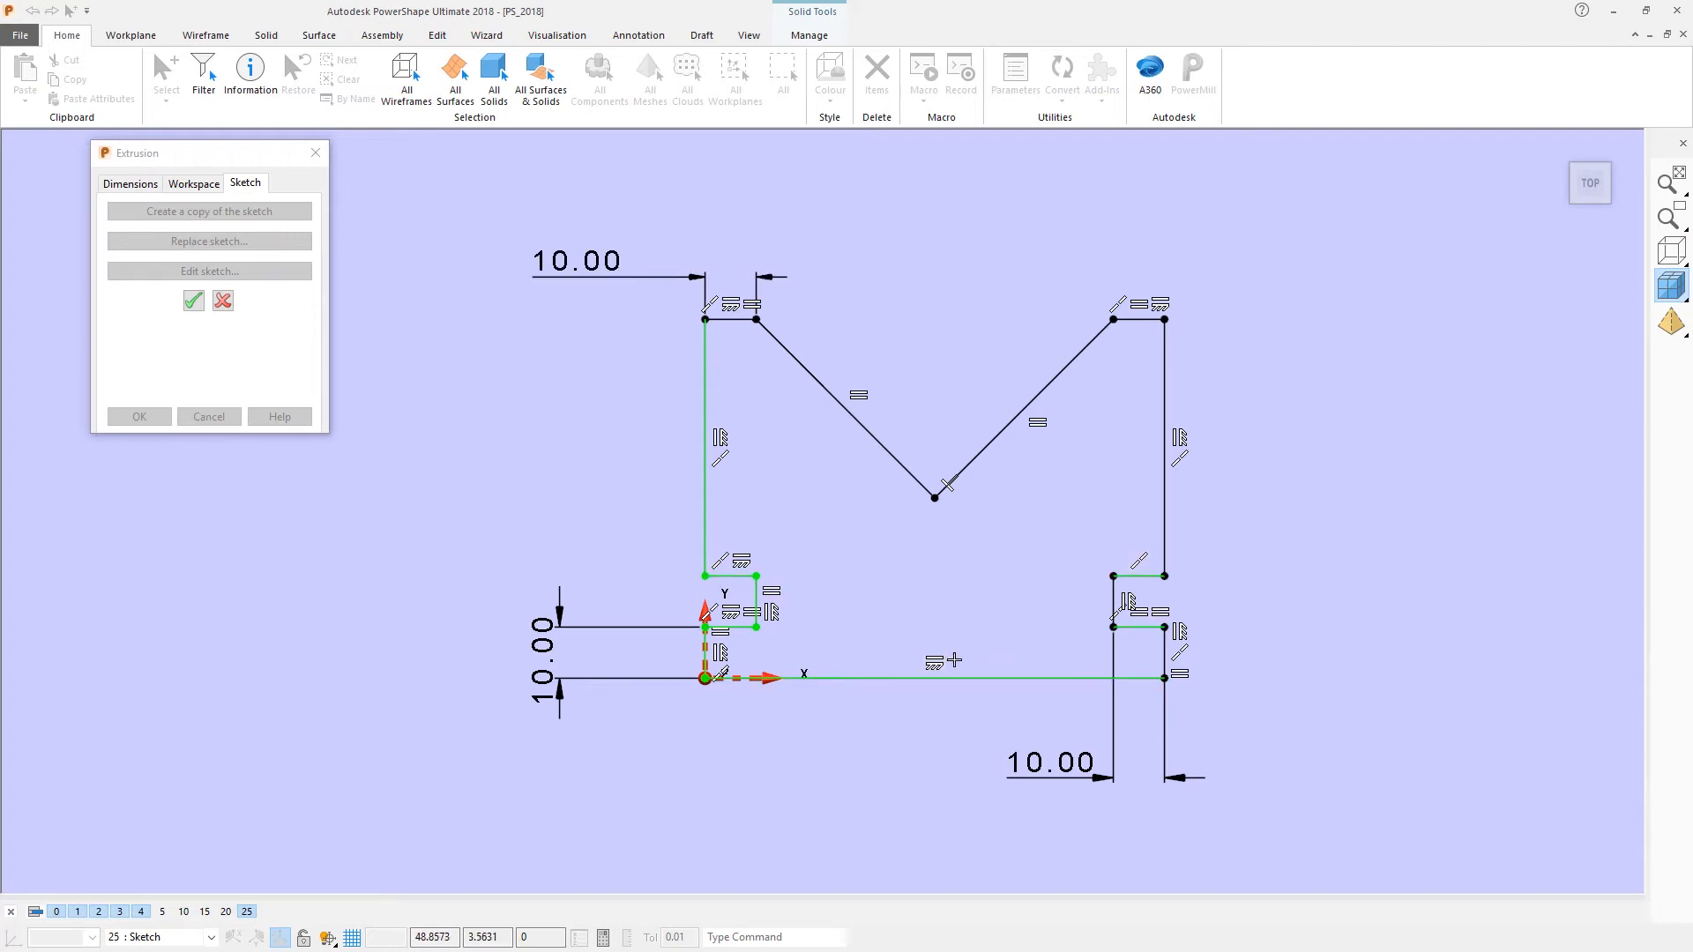
pyautogui.moveTo(145, 46)
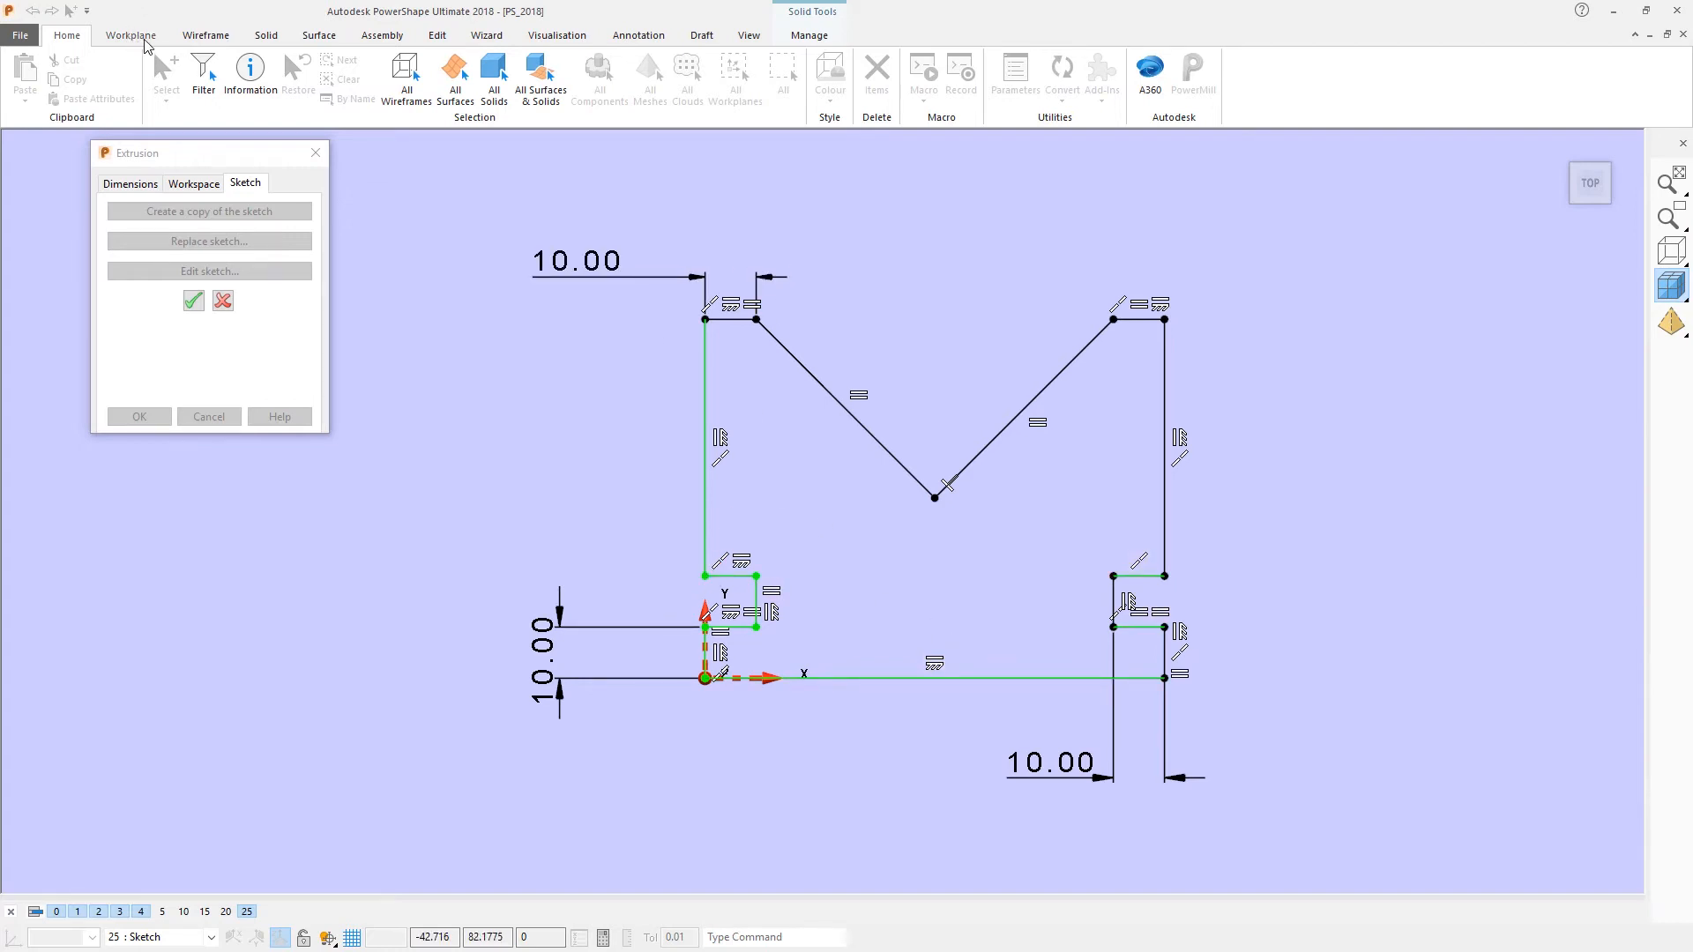
# Dimension the sketch's overall width and link it to the BlockX parameter (100).
pyautogui.click(204, 36)
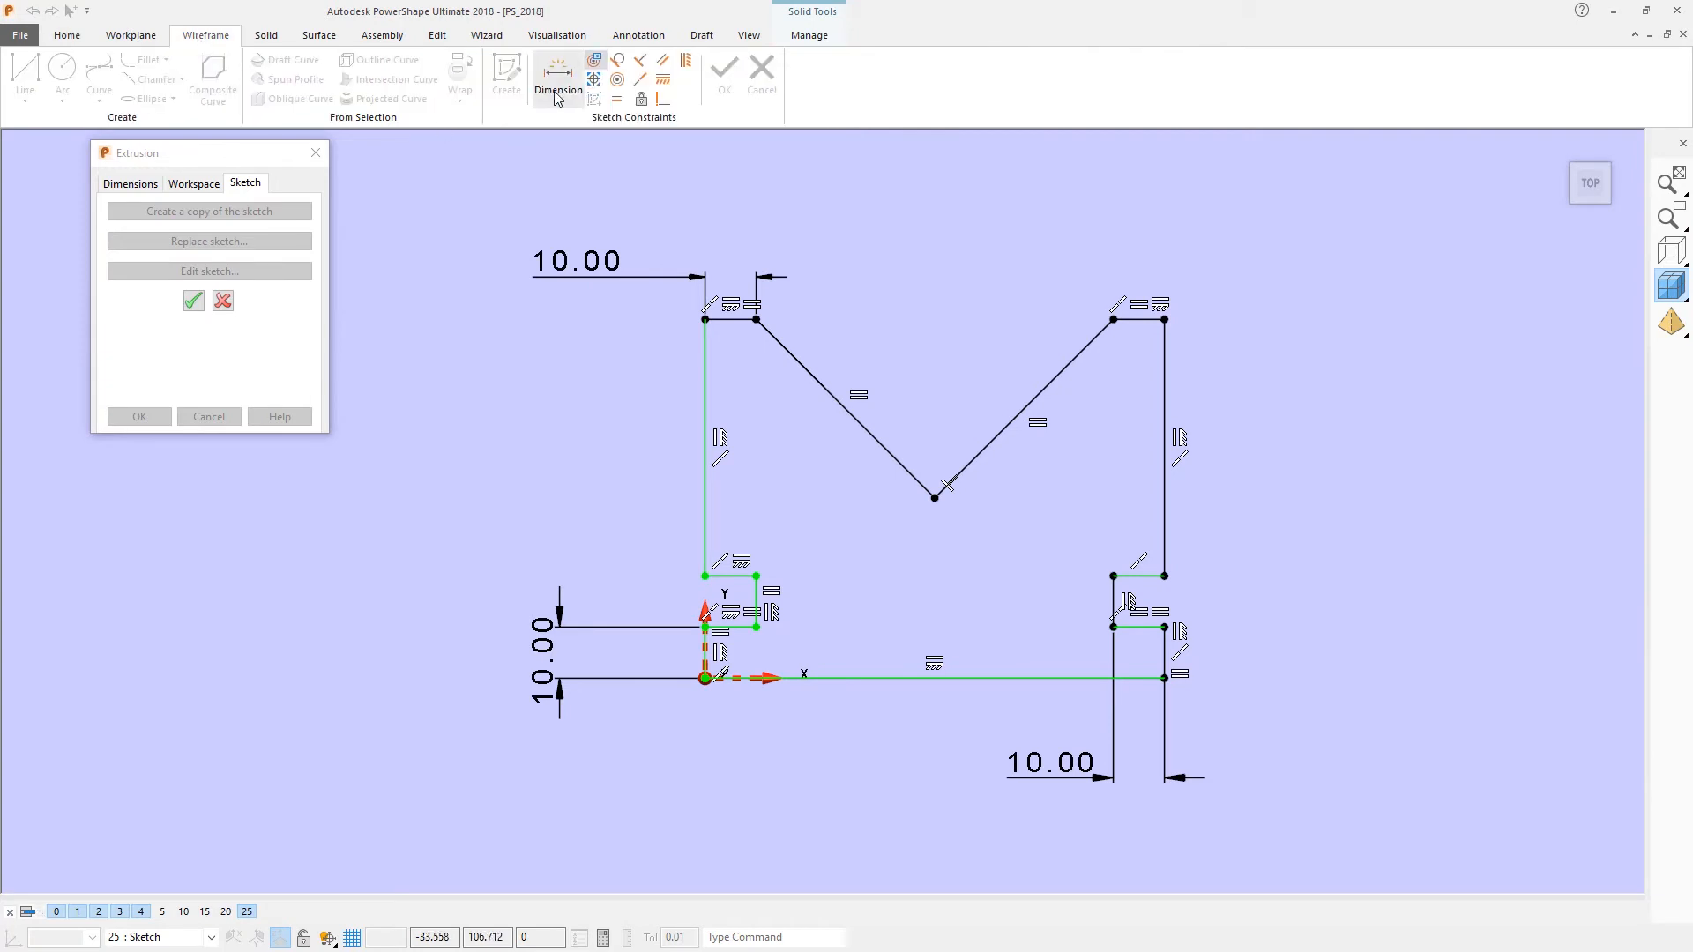
pyautogui.moveTo(558, 76)
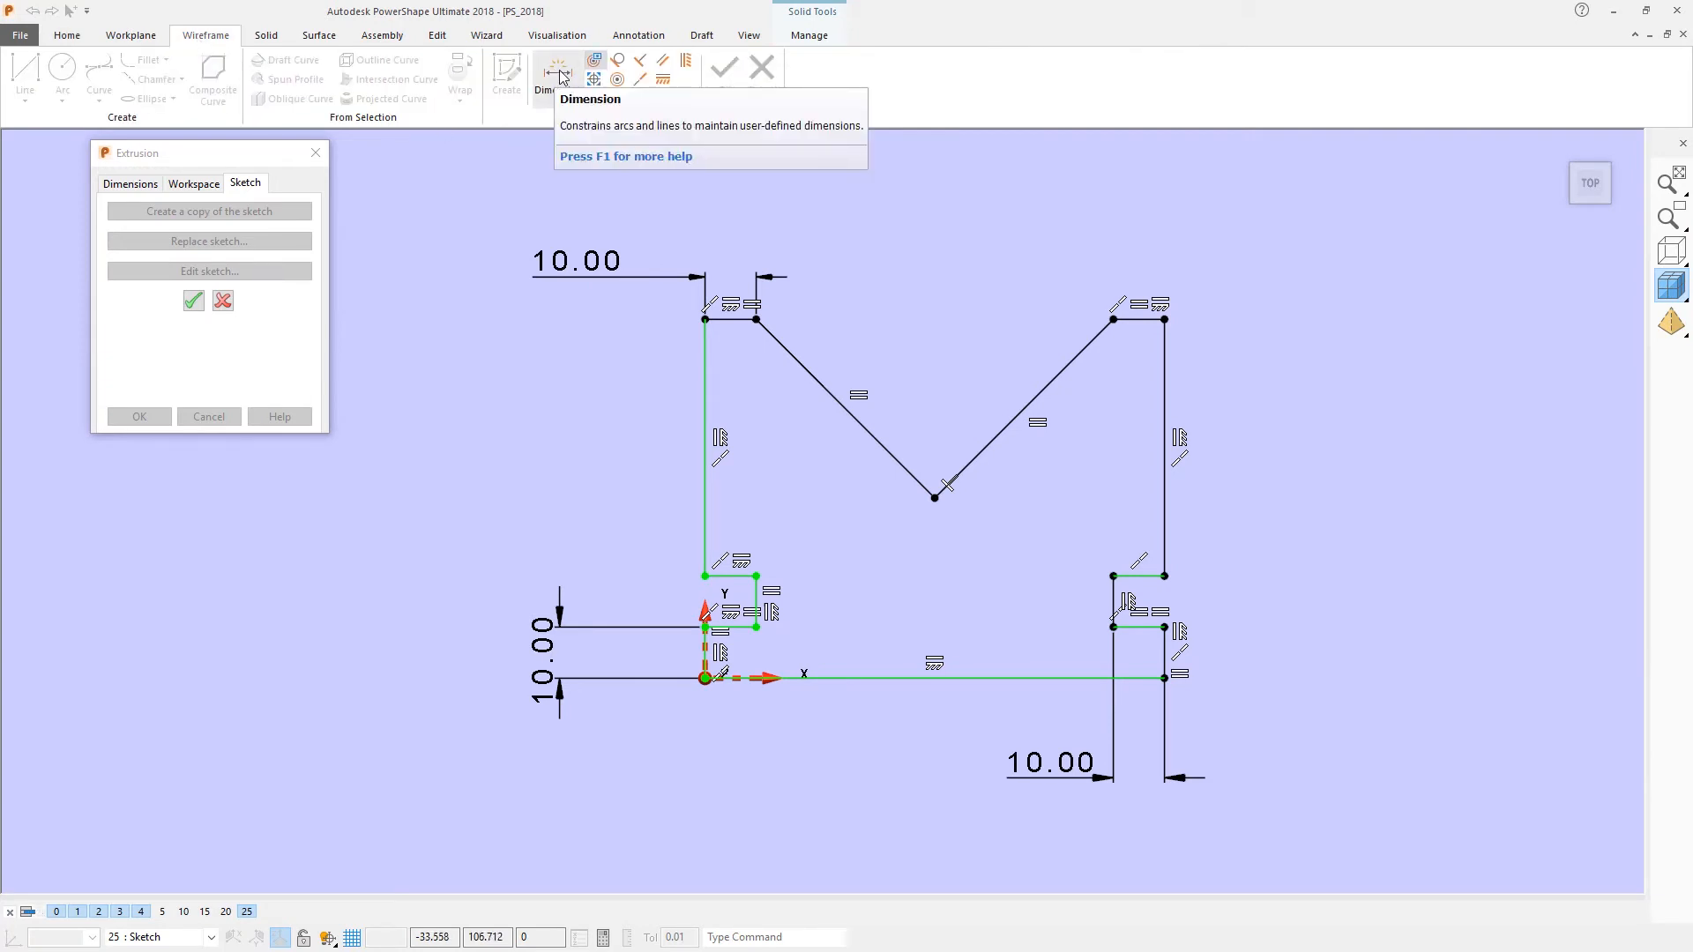
pyautogui.click(557, 69)
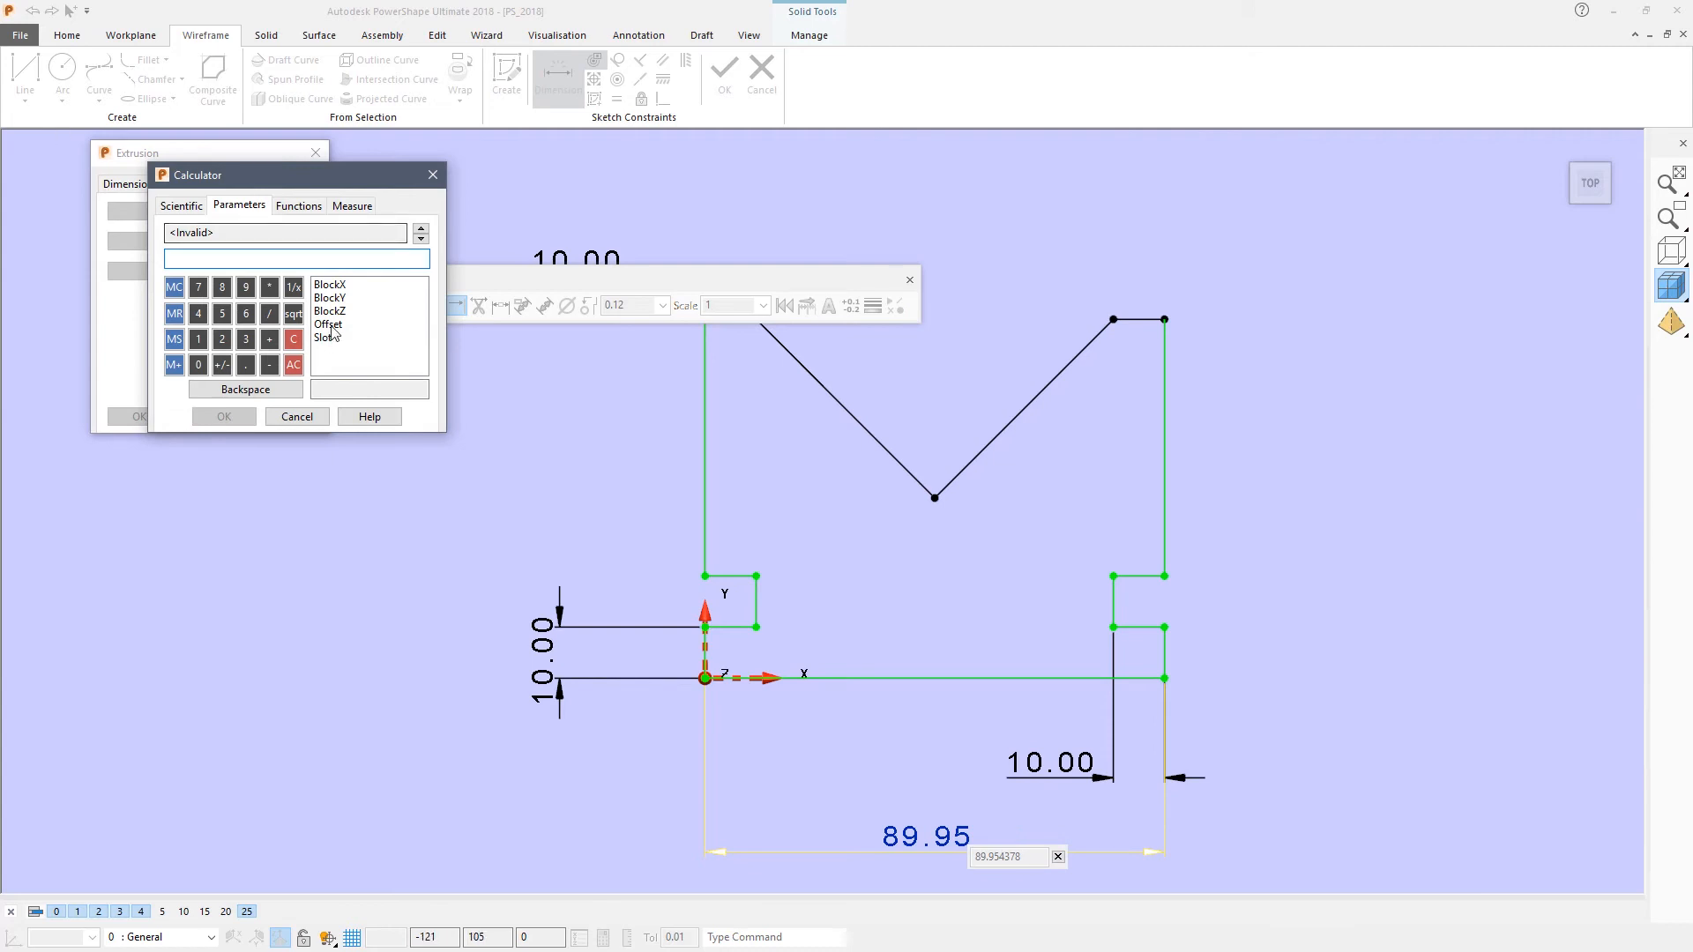
pyautogui.click(330, 286)
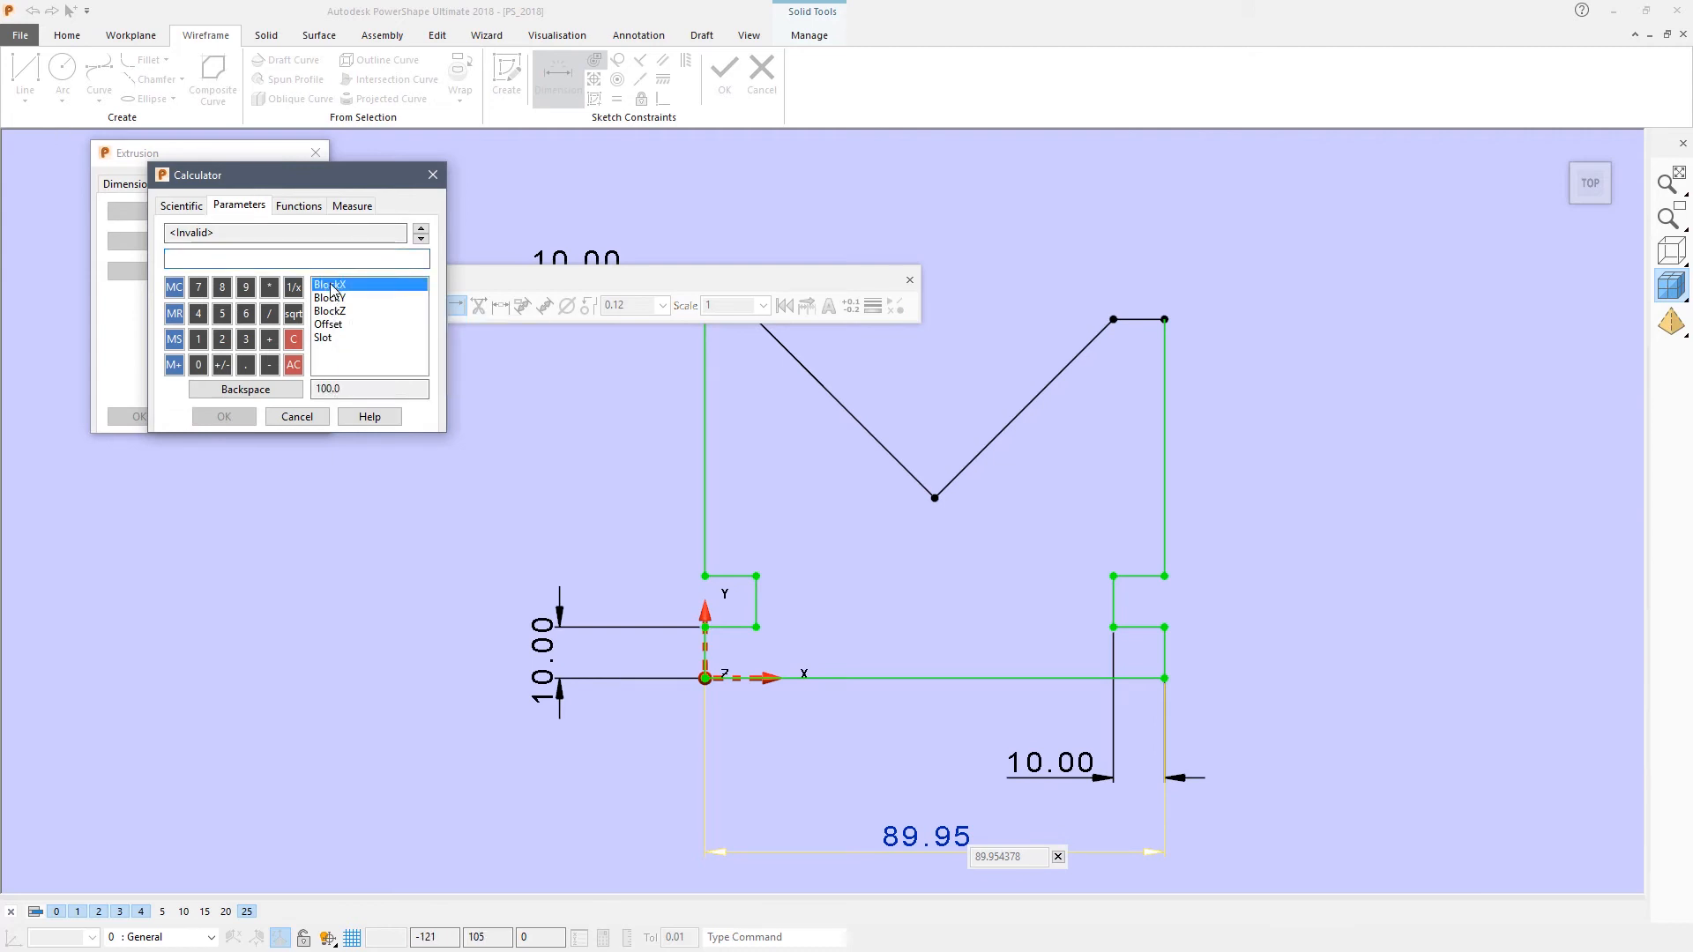
pyautogui.click(332, 284)
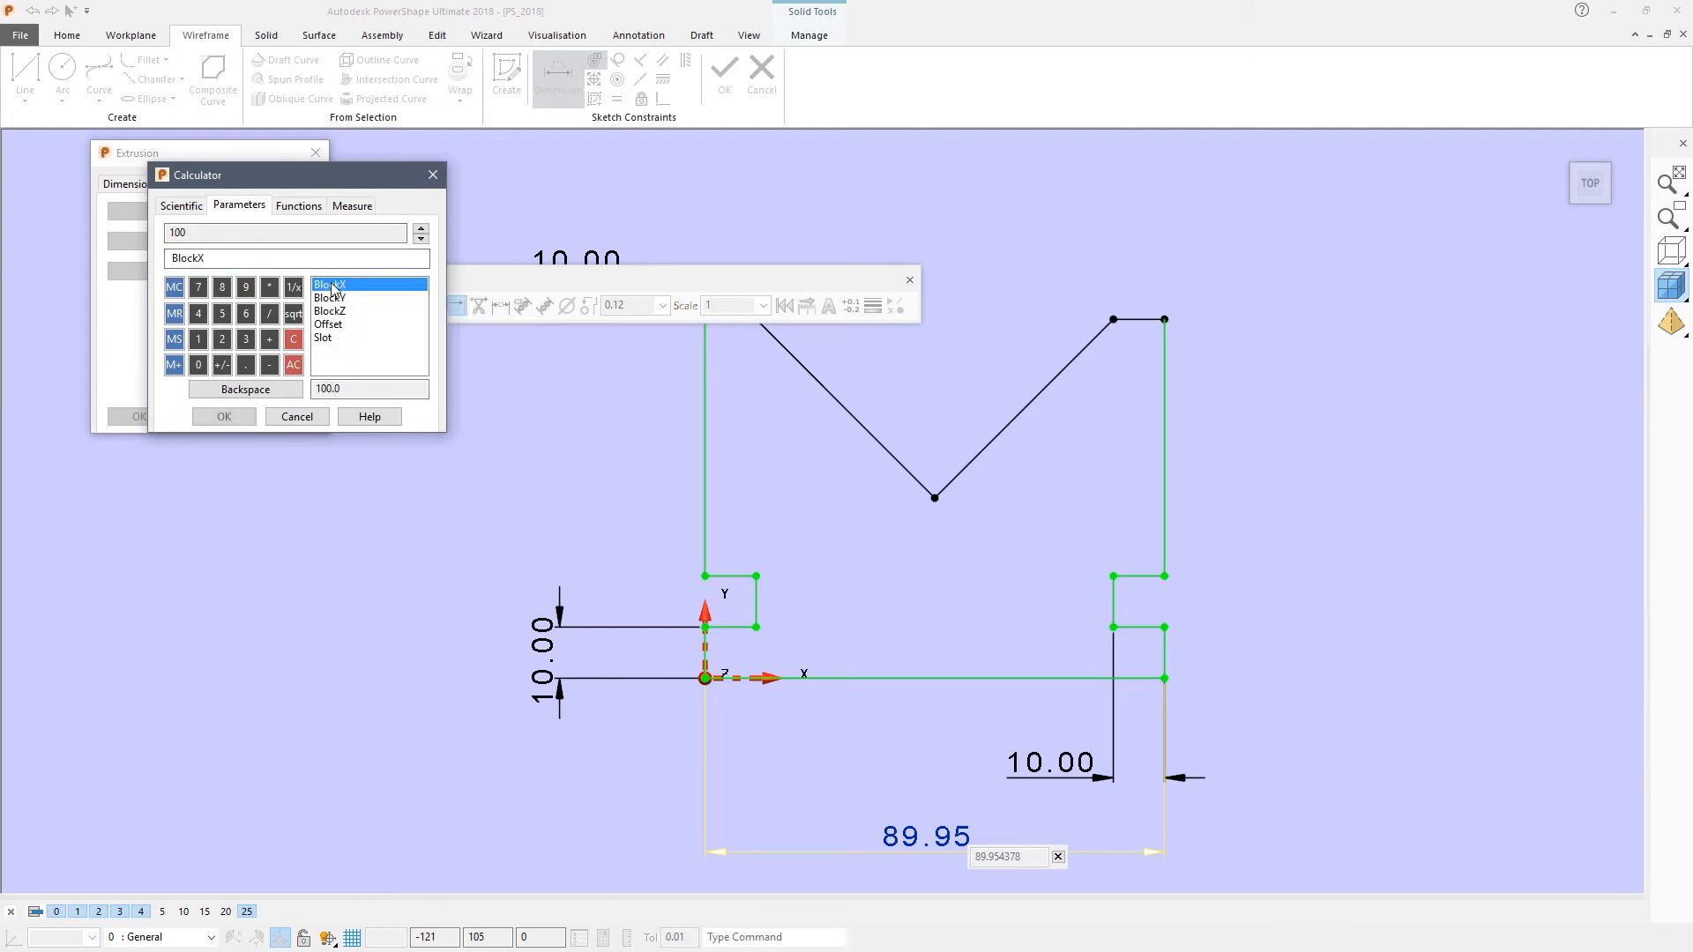
pyautogui.click(224, 416)
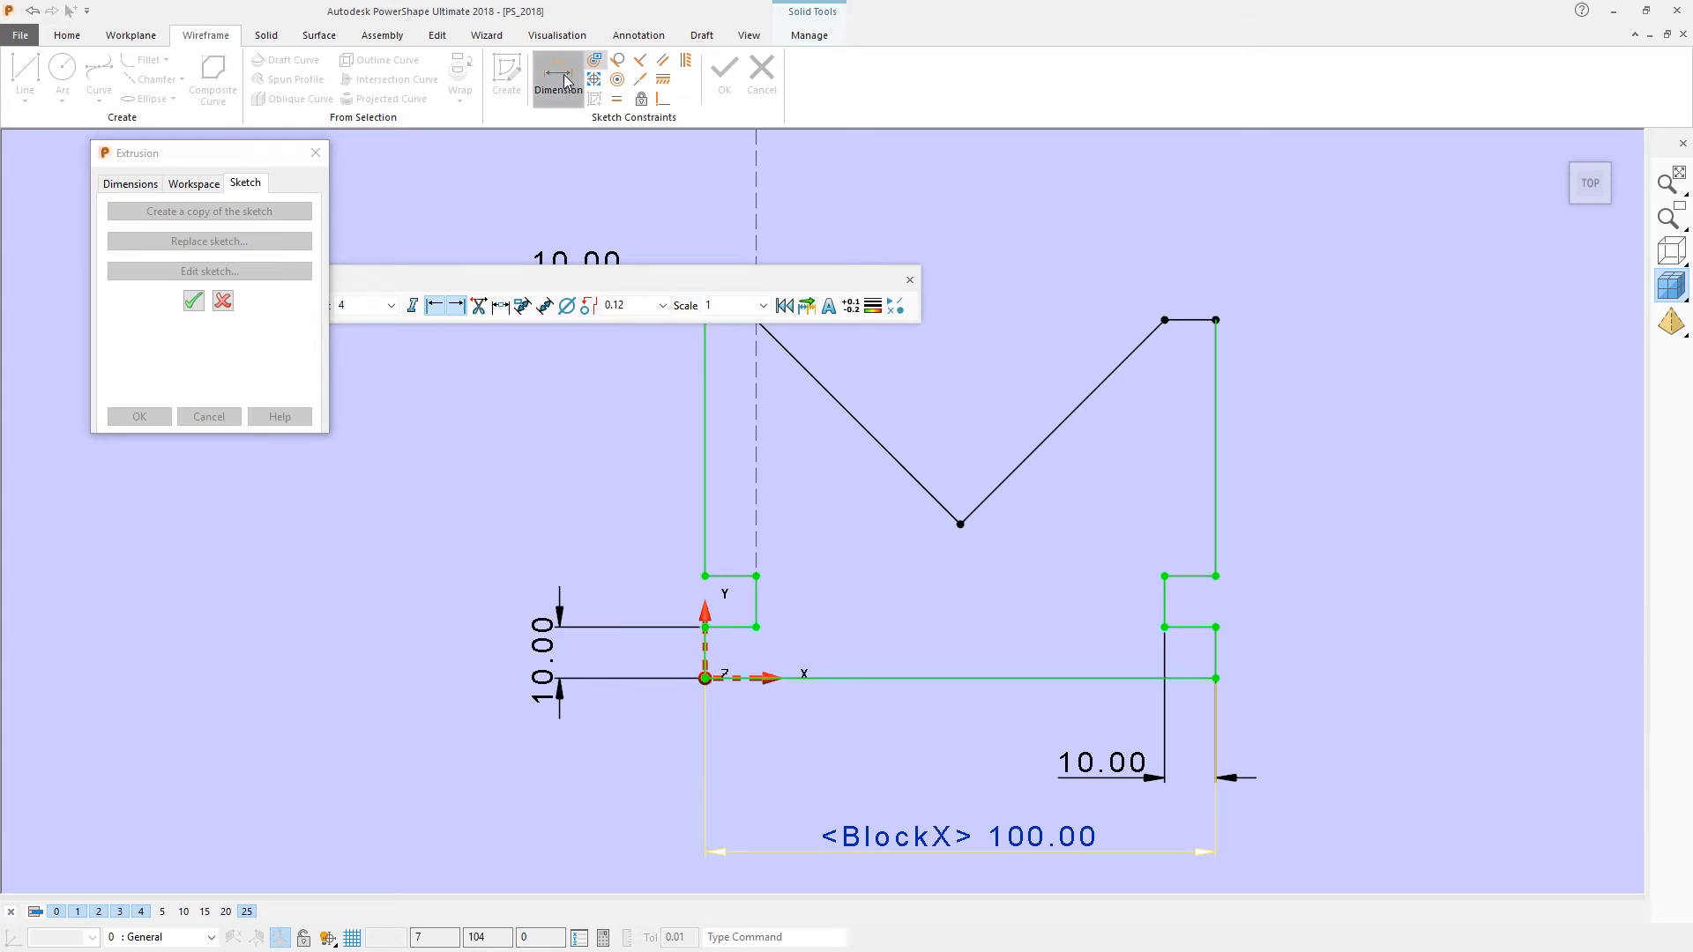
# Dimension the overall height and link it to the BlockY parameter (100).
pyautogui.click(559, 76)
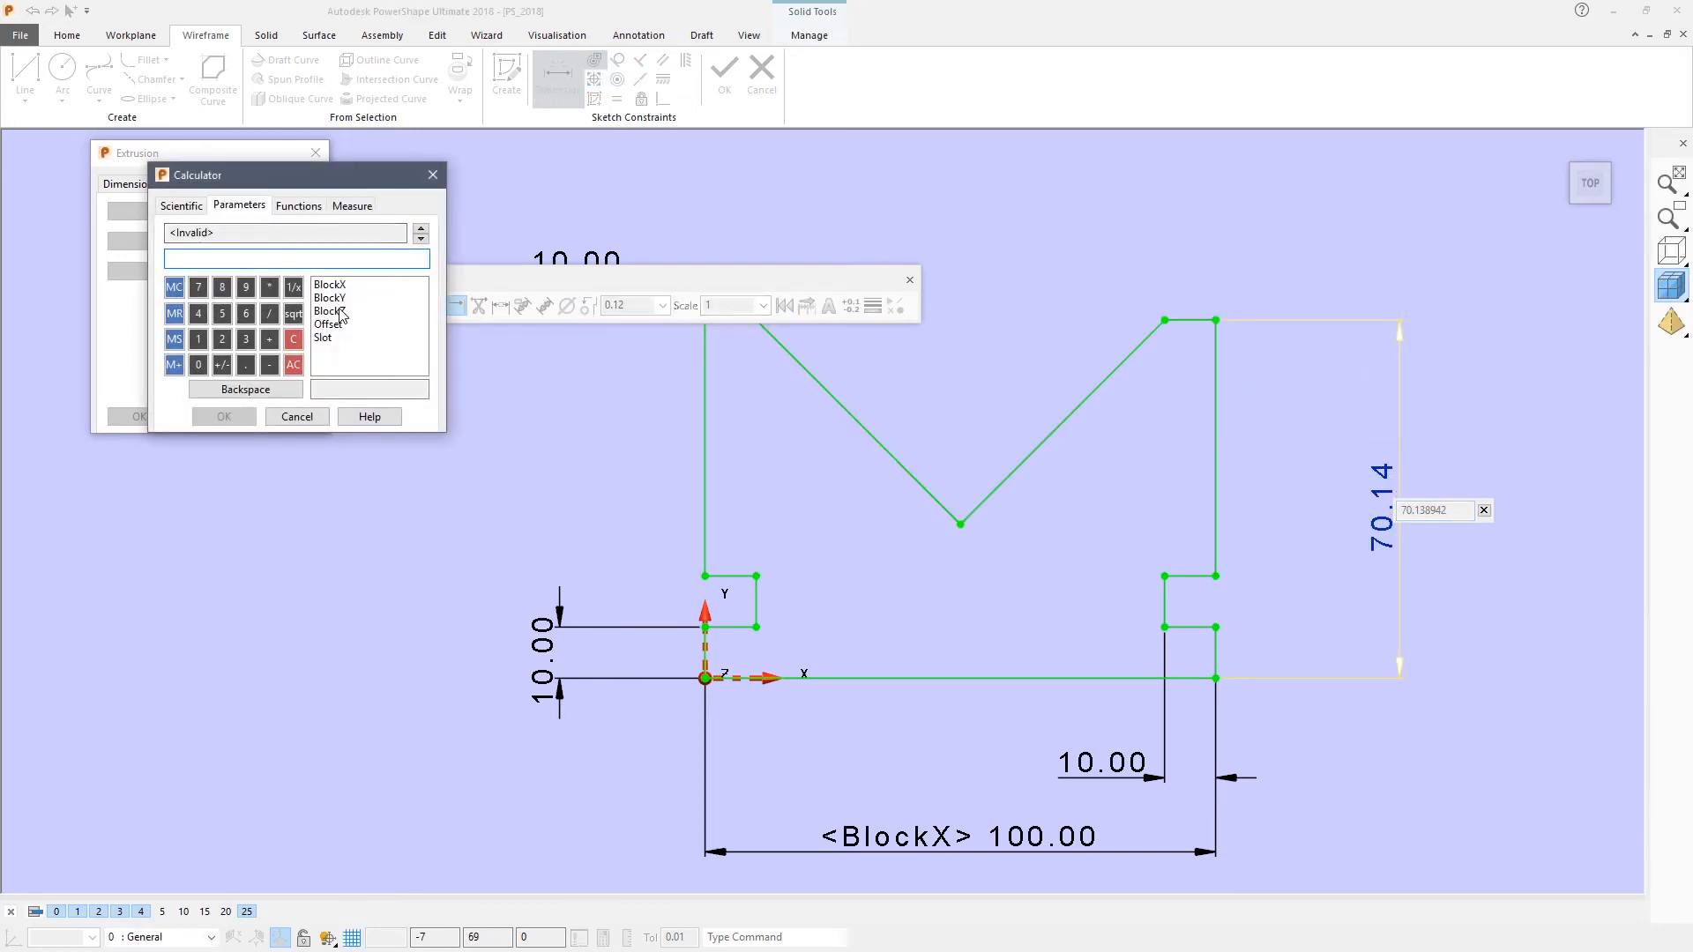
pyautogui.click(330, 296)
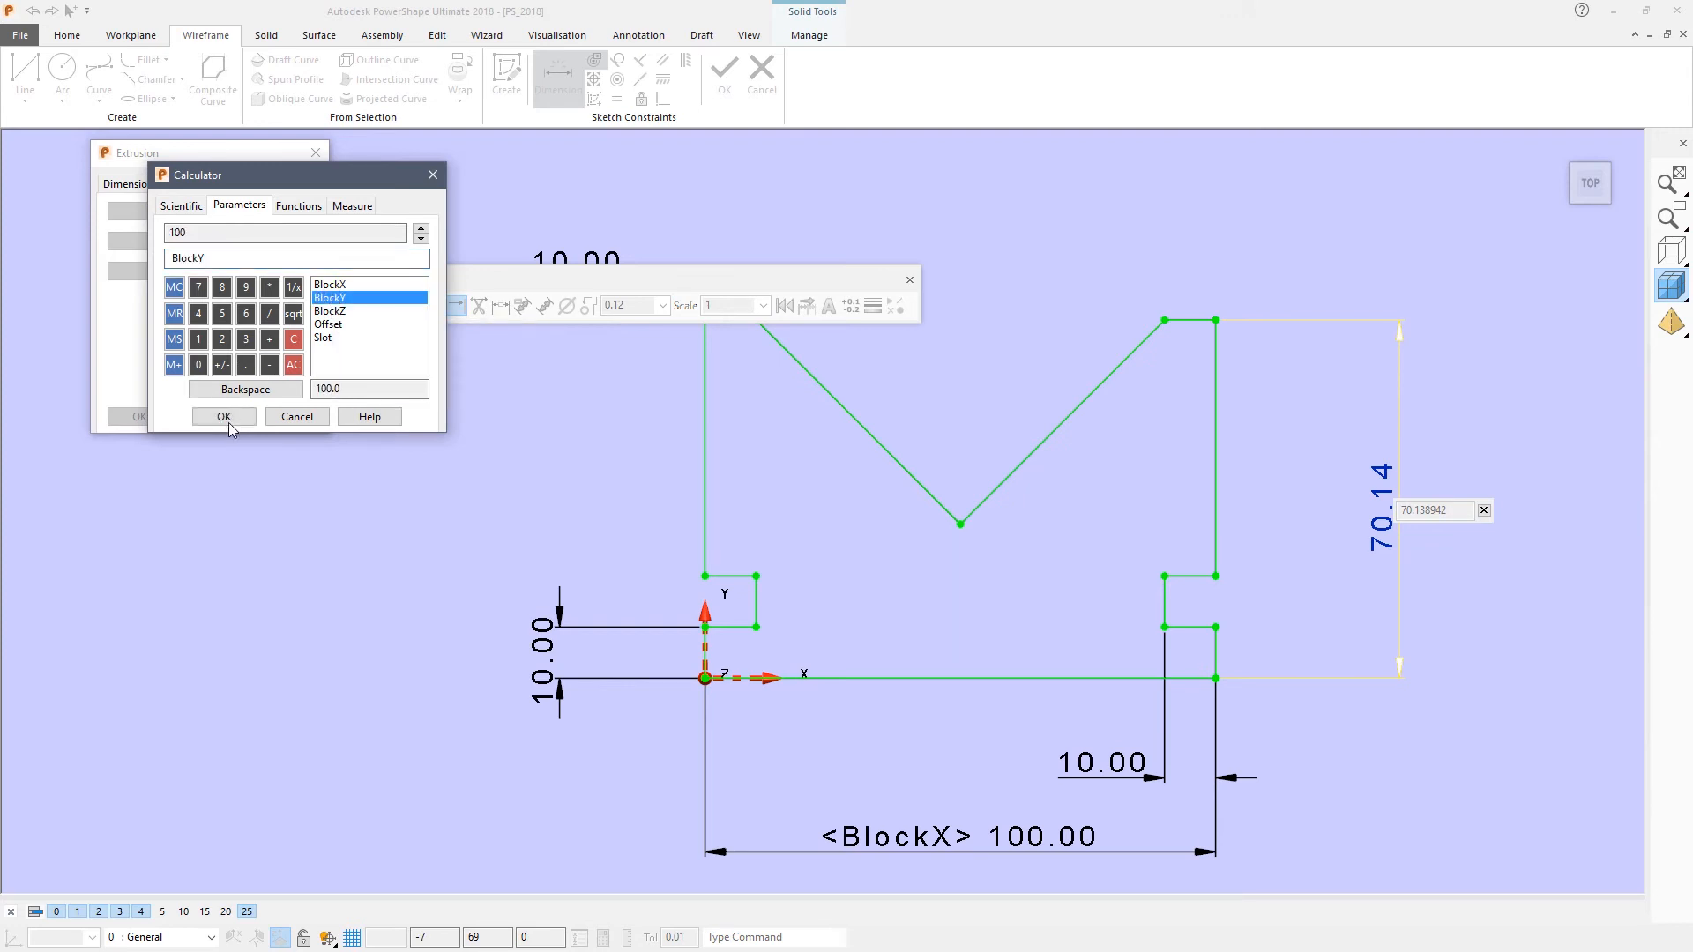
pyautogui.click(224, 416)
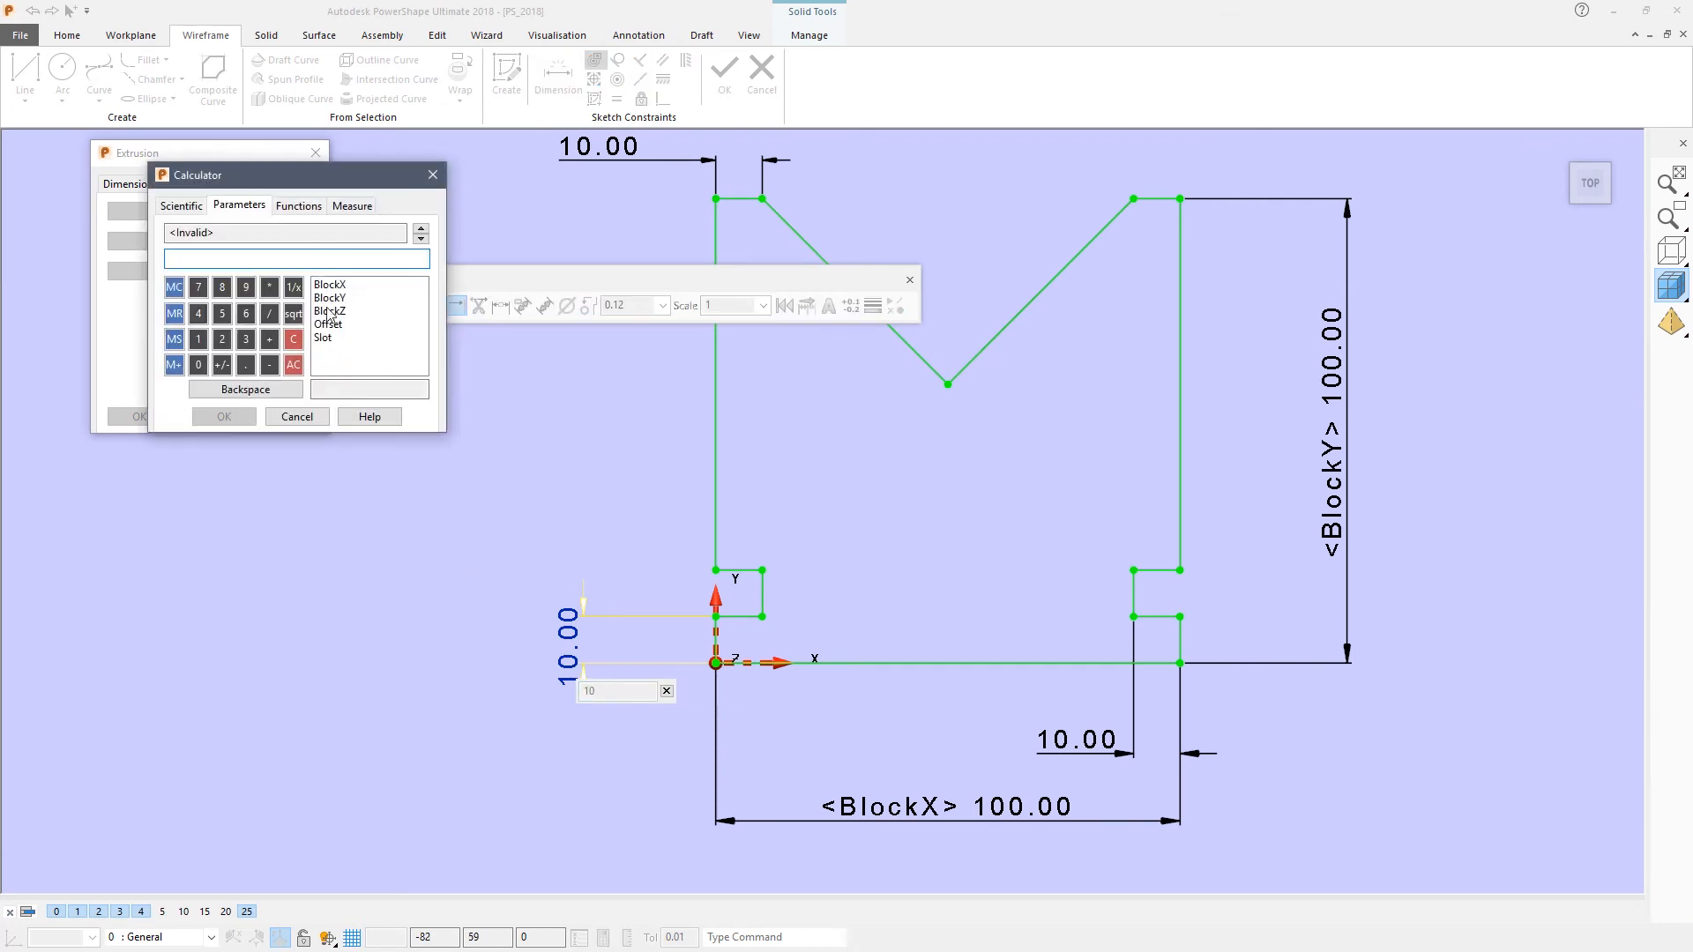
# Link the left step height to Offset (12) and the slot width to Slot (10).
pyautogui.click(326, 325)
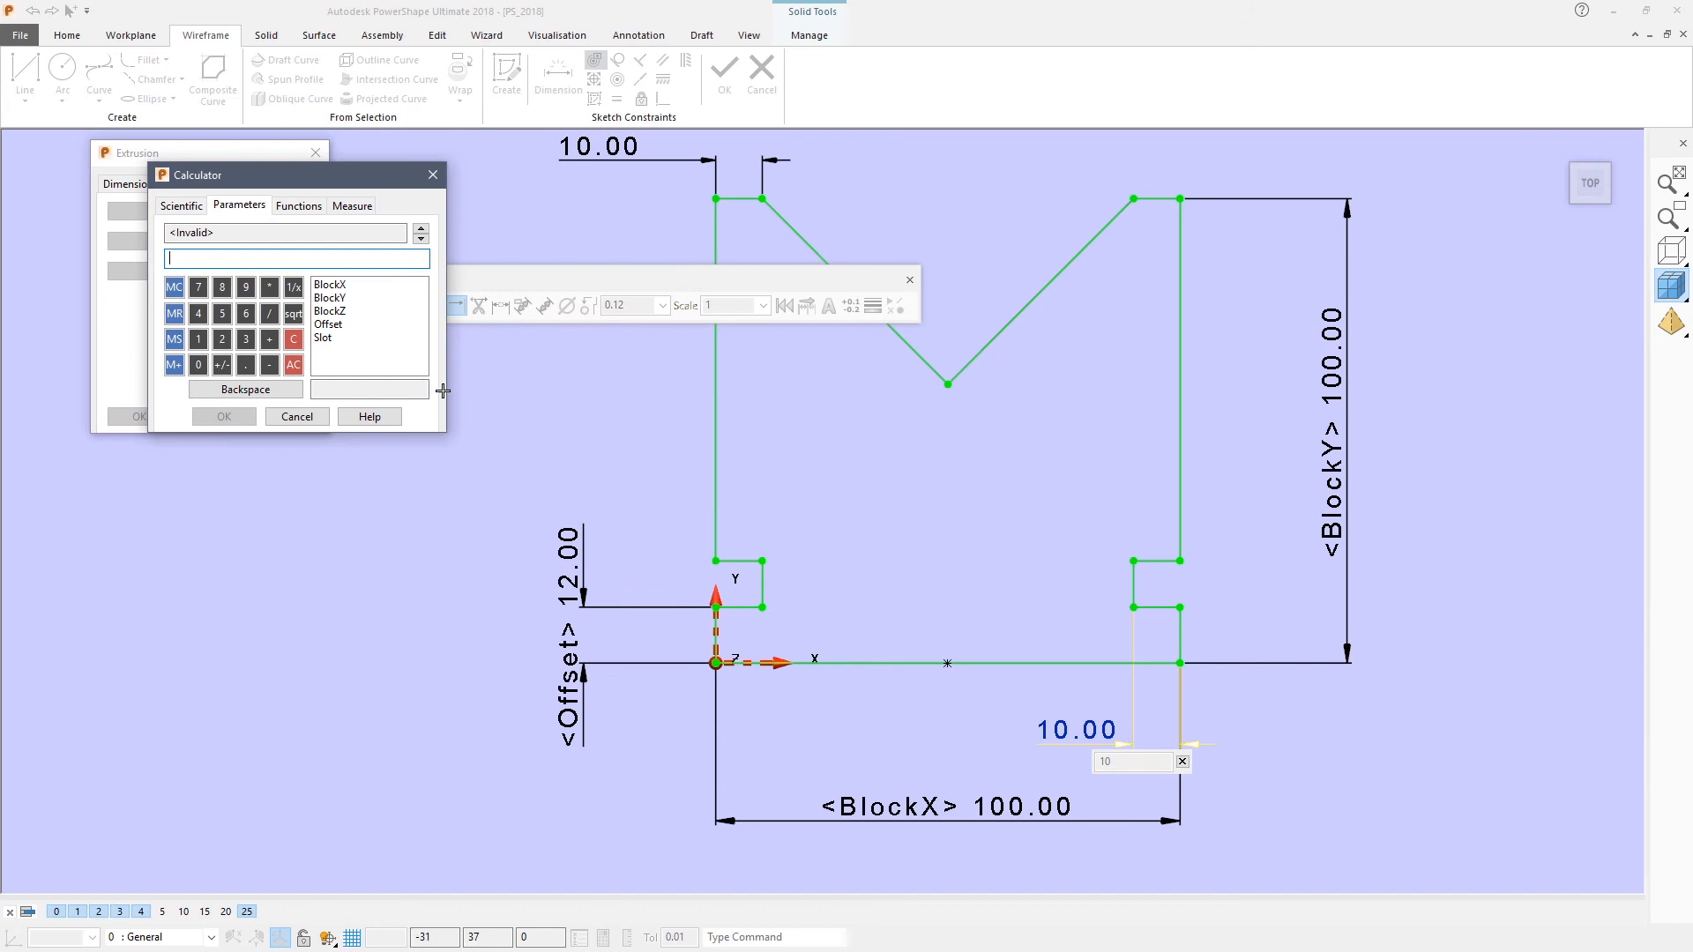
pyautogui.click(323, 337)
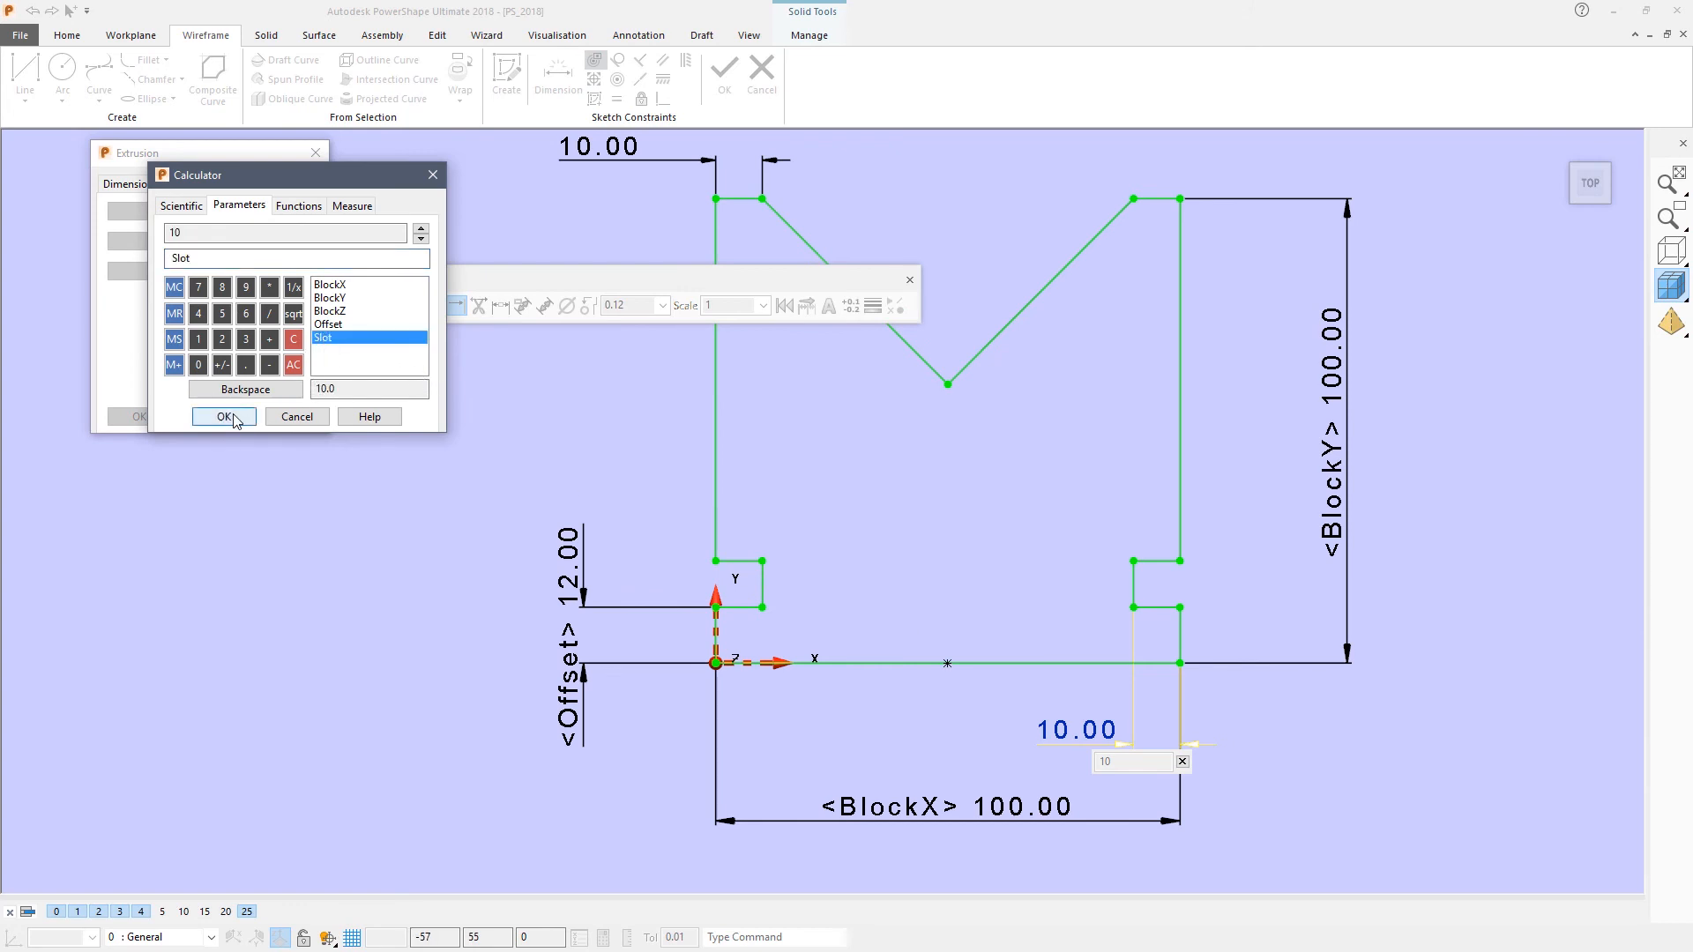
pyautogui.click(224, 416)
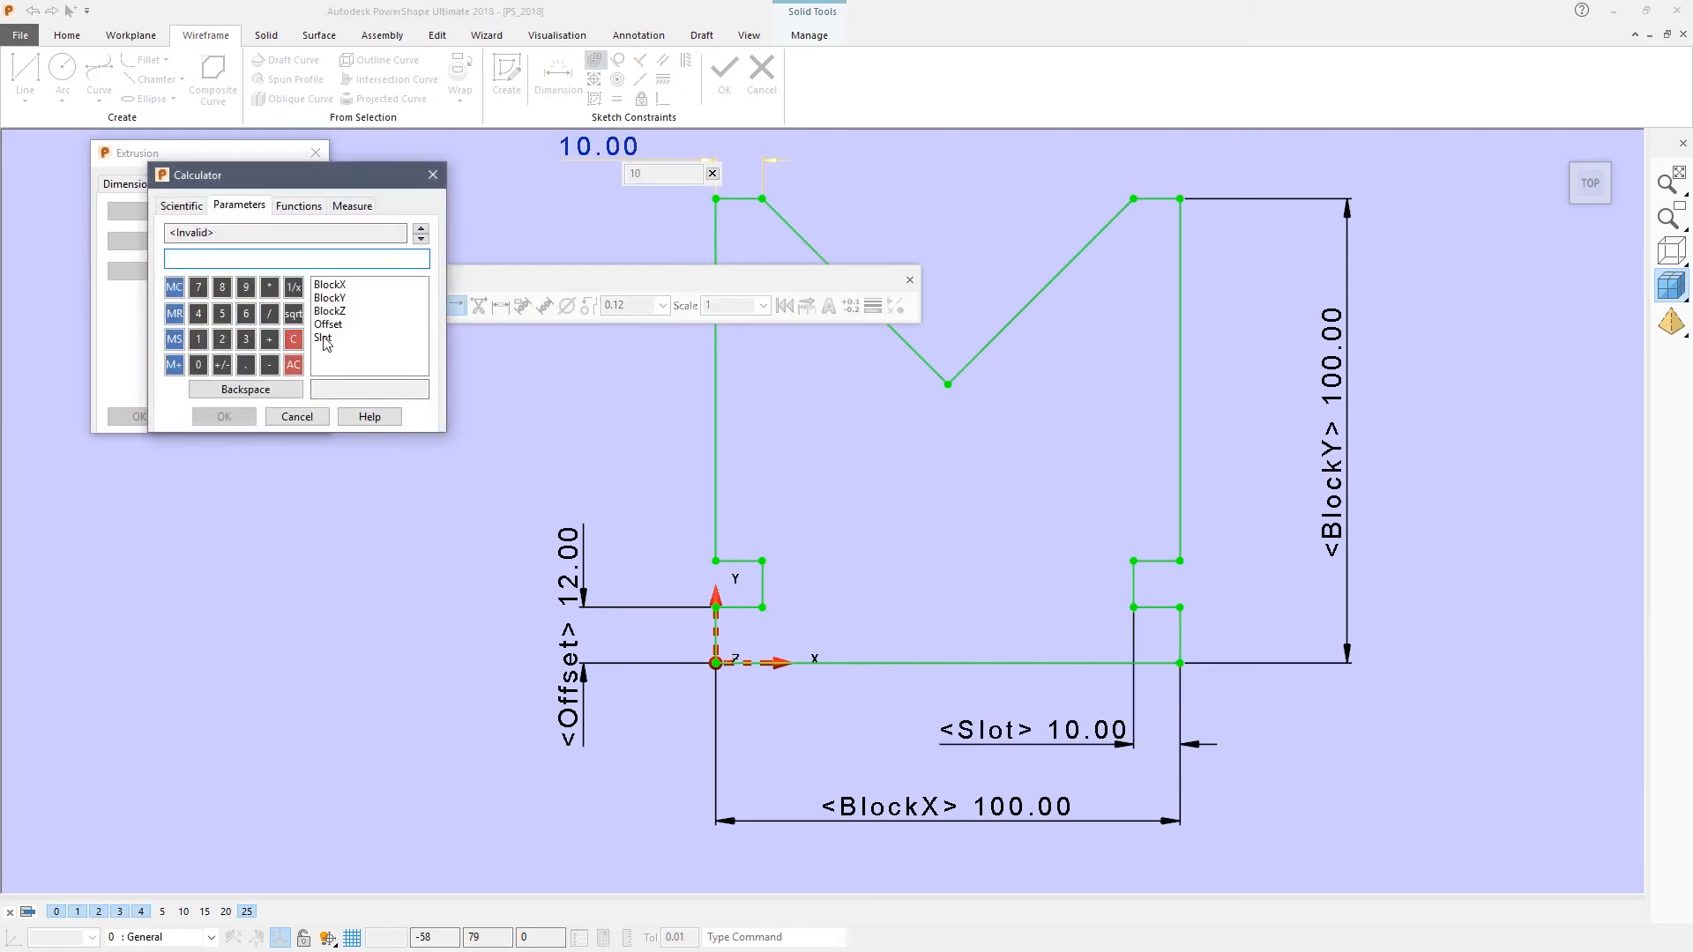
# Drive the top flat dimension by the expression Slot × 1.5, giving 15.
pyautogui.click(324, 336)
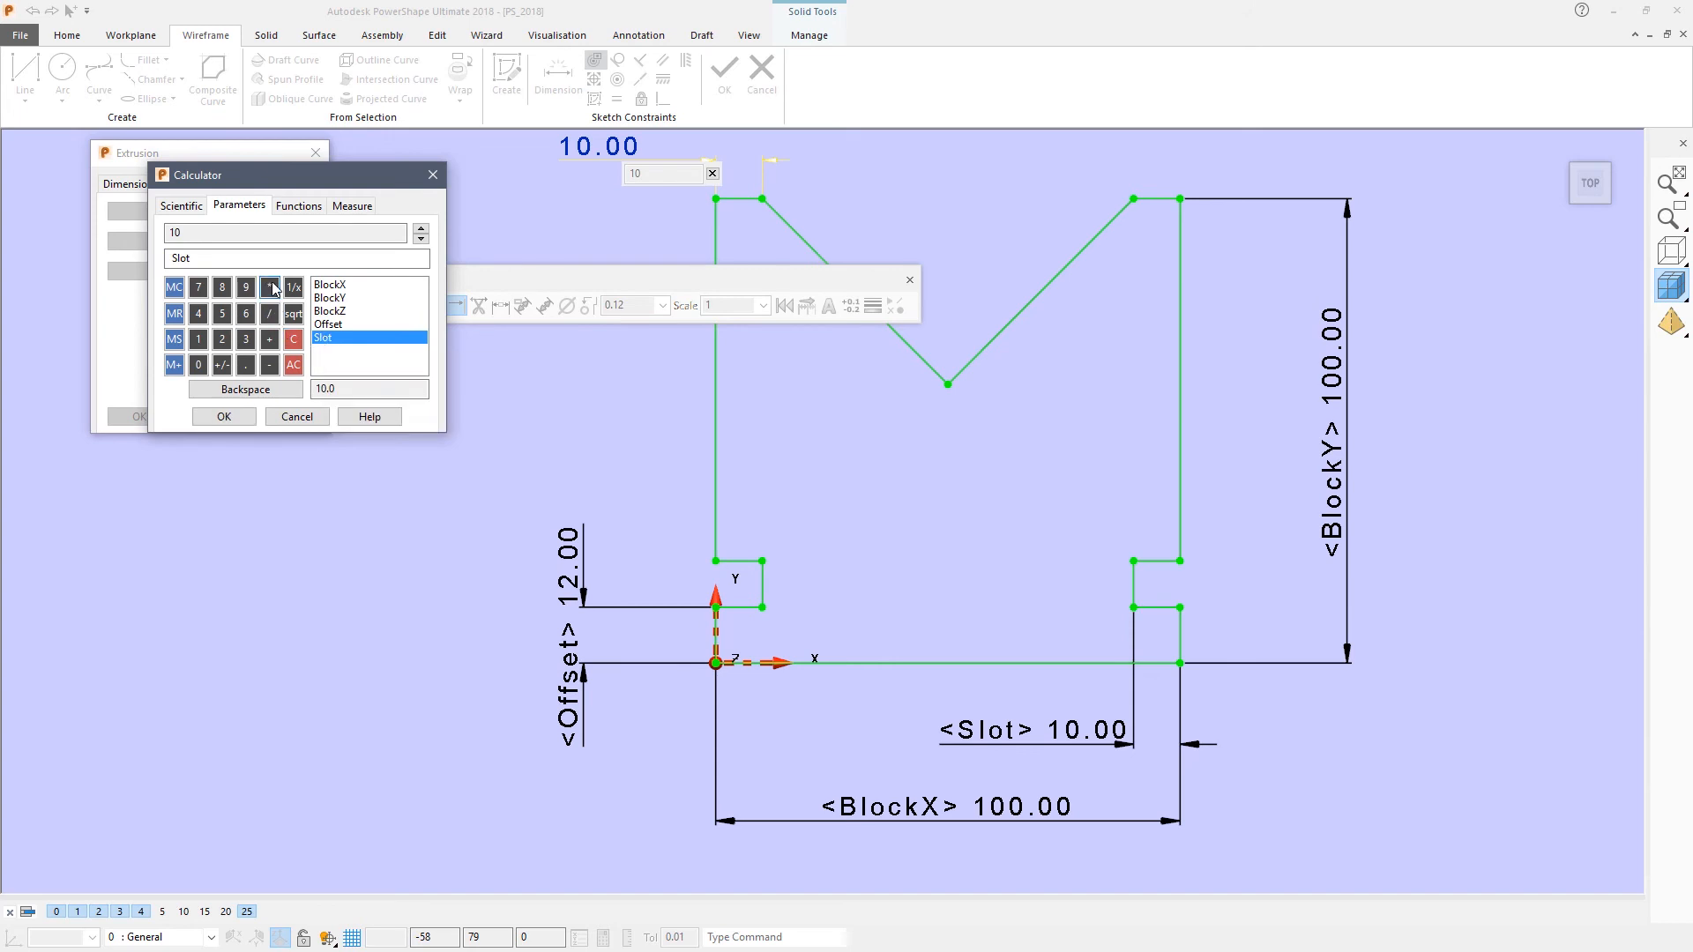
pyautogui.click(268, 285)
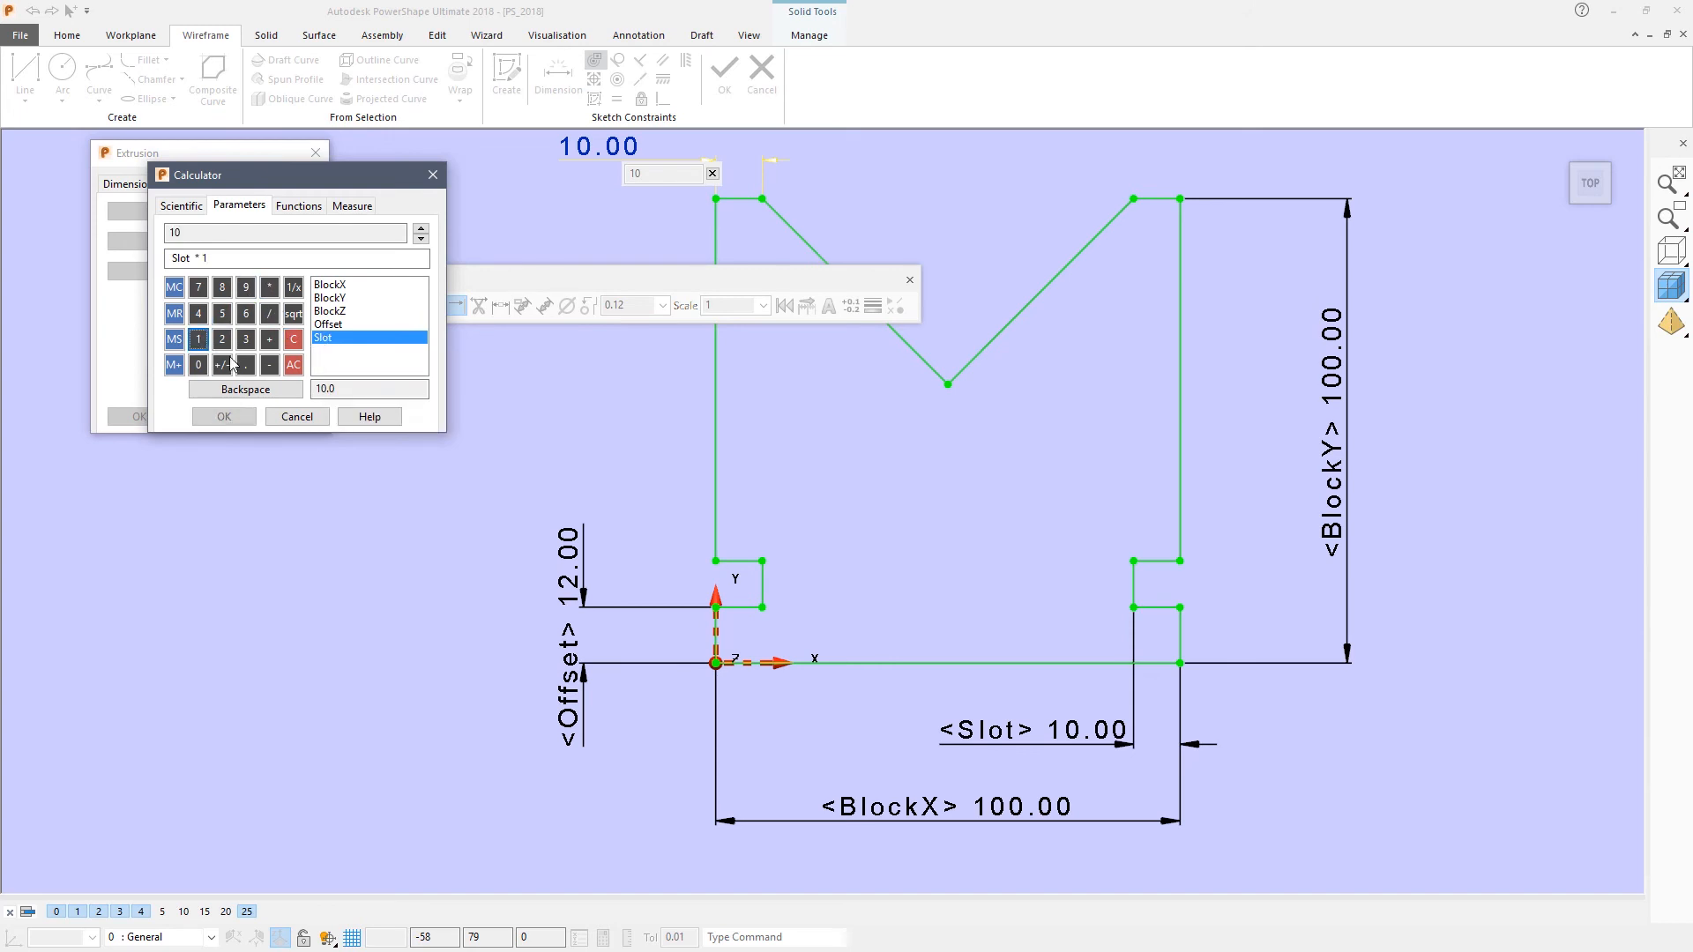
pyautogui.click(220, 314)
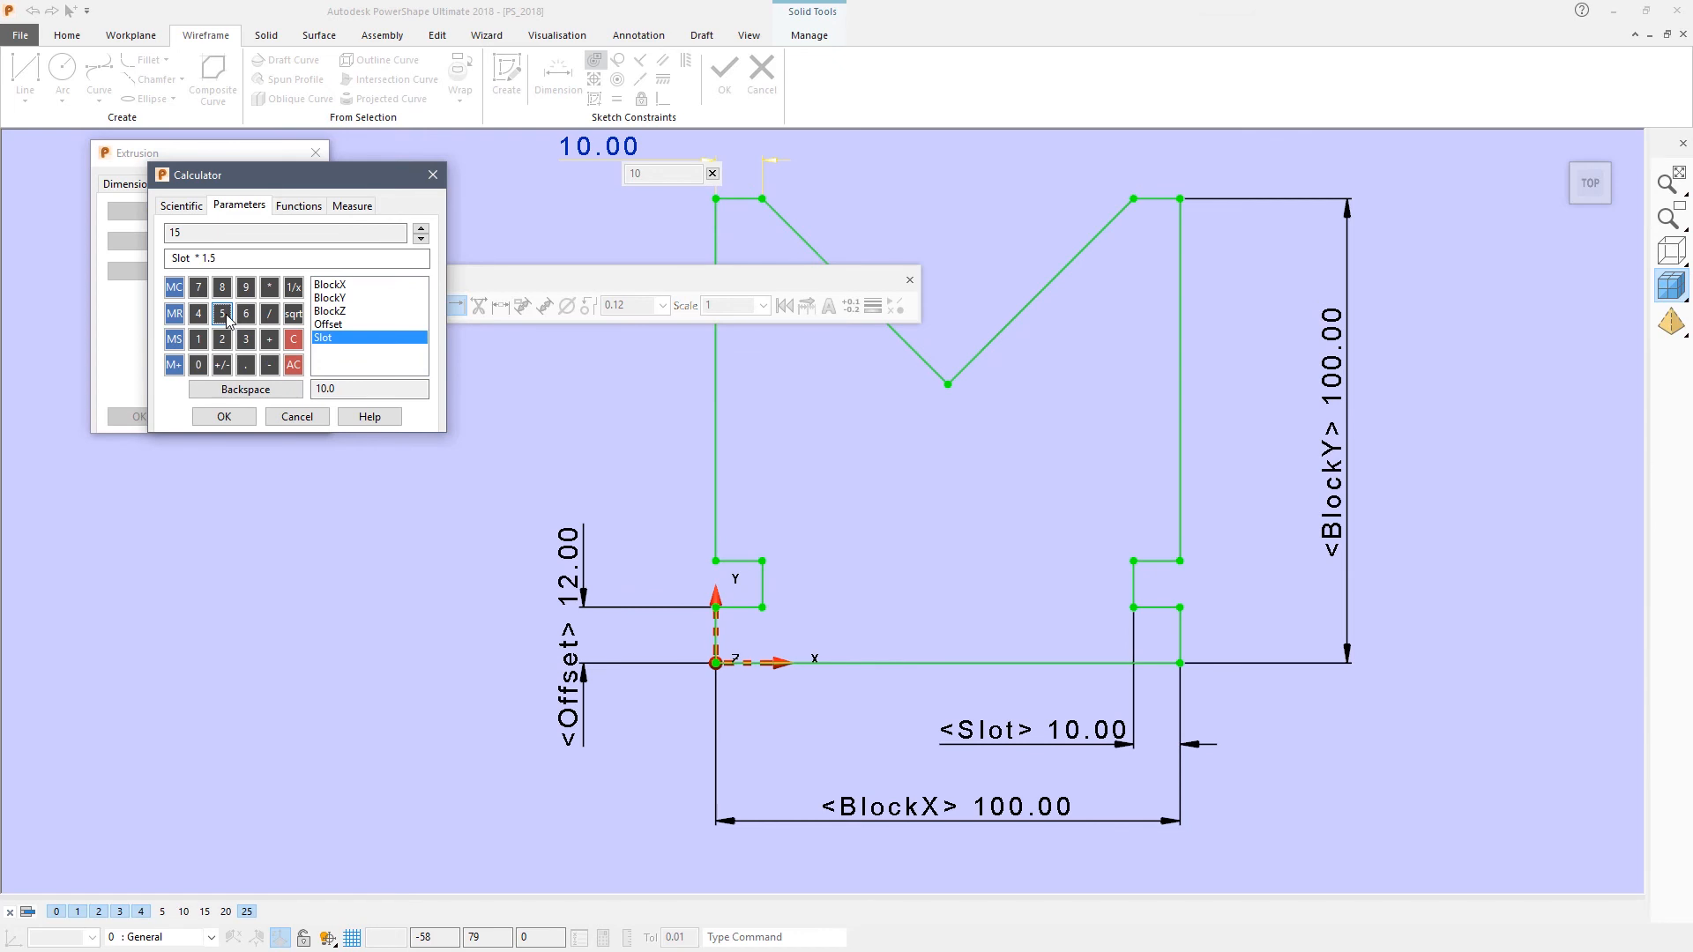
pyautogui.click(224, 417)
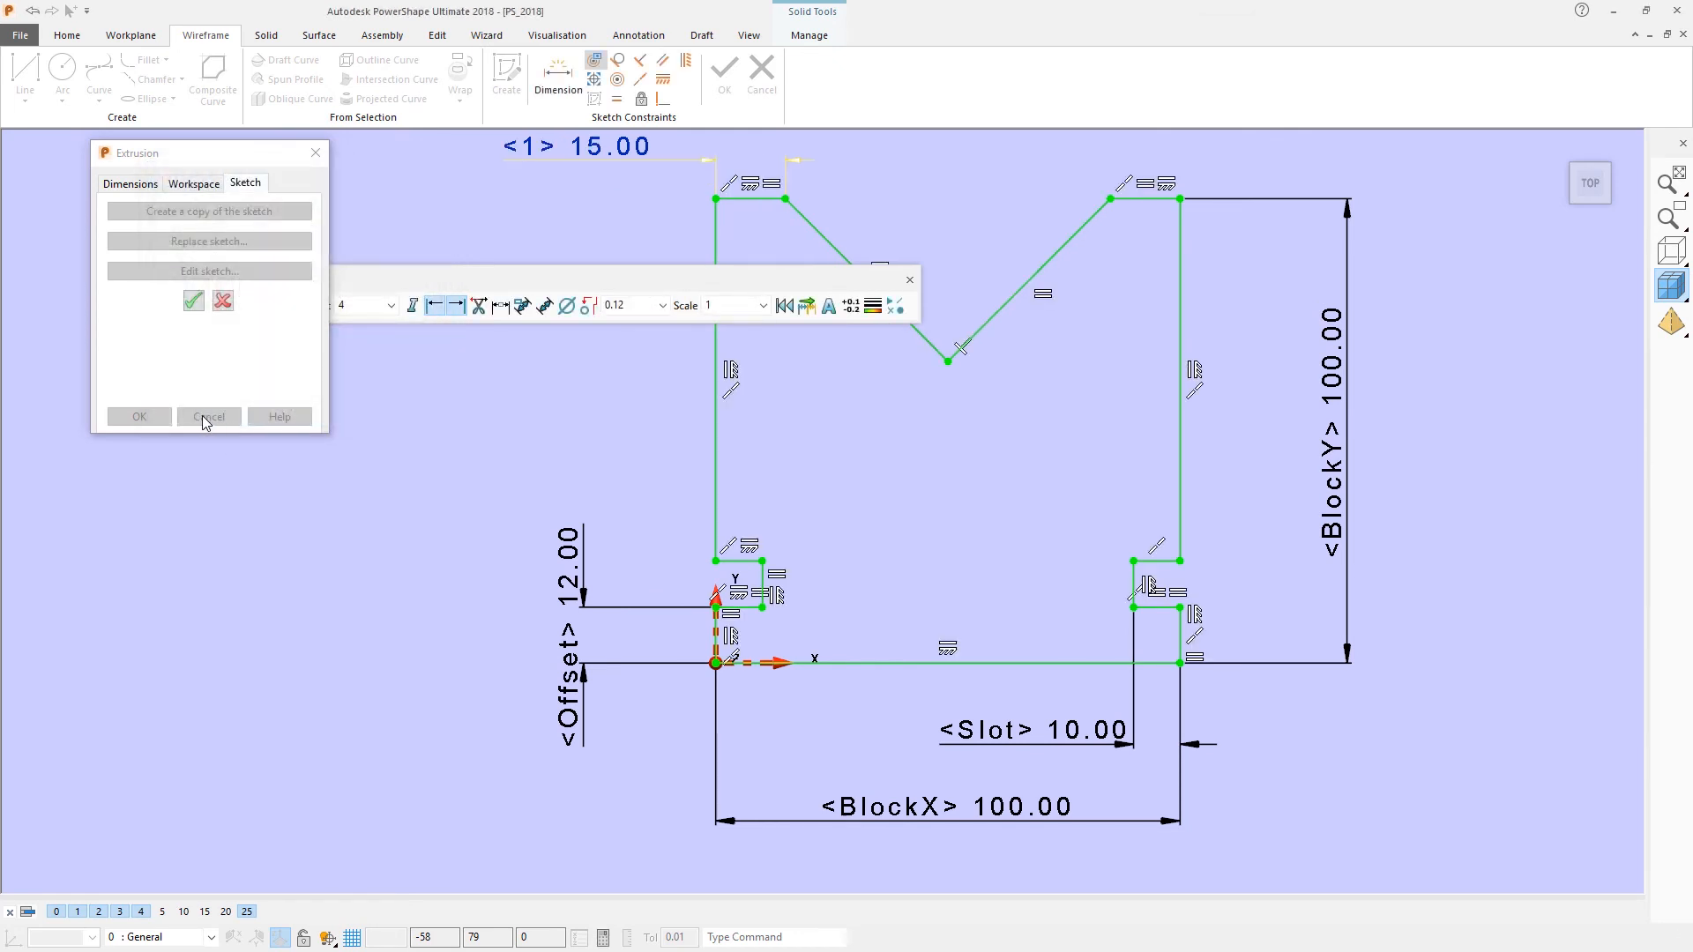
pyautogui.moveTo(194, 300)
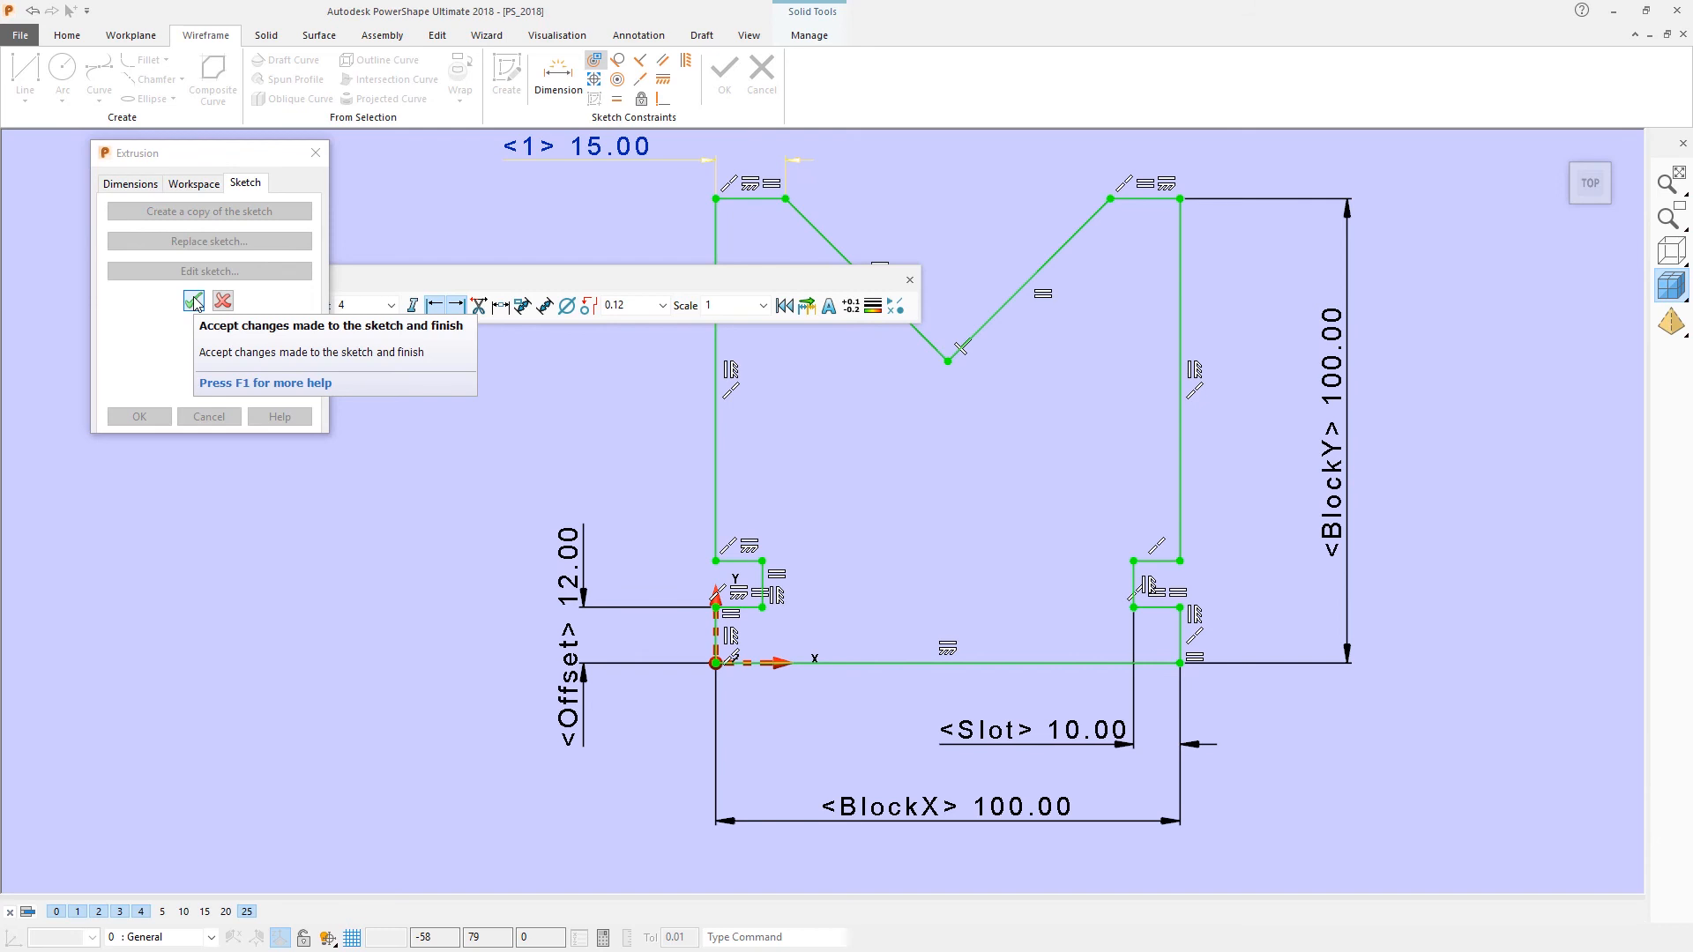
# Accept the sketch edits and confirm the extrusion to rebuild the V-block solid.
pyautogui.click(190, 301)
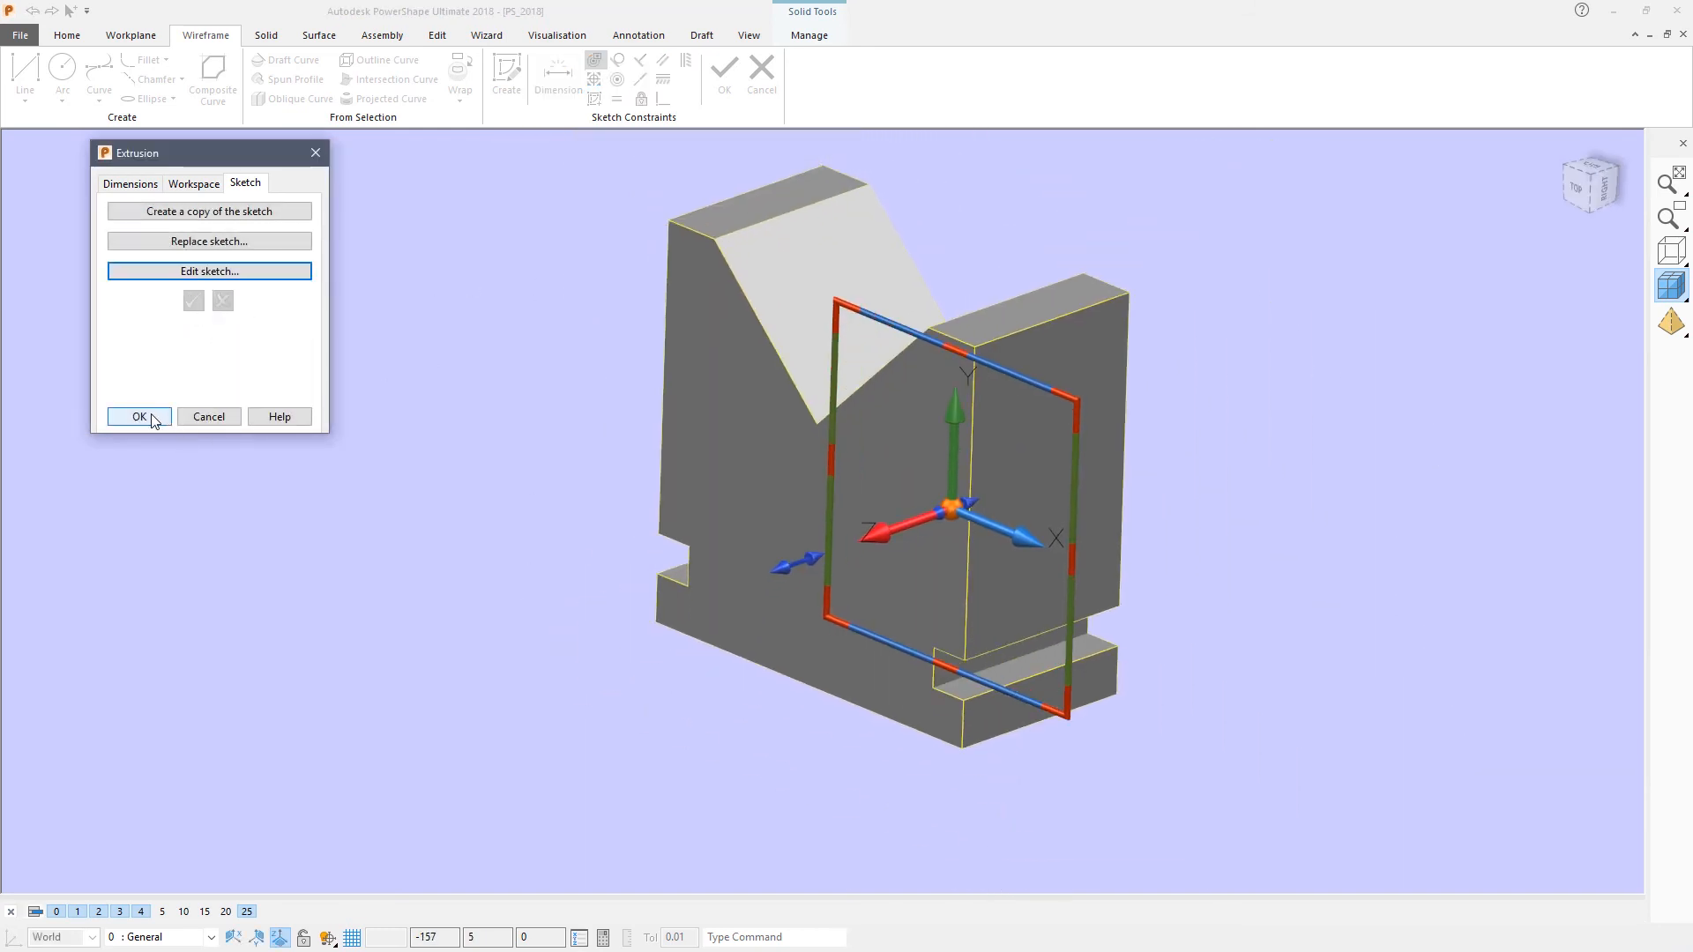
pyautogui.click(137, 416)
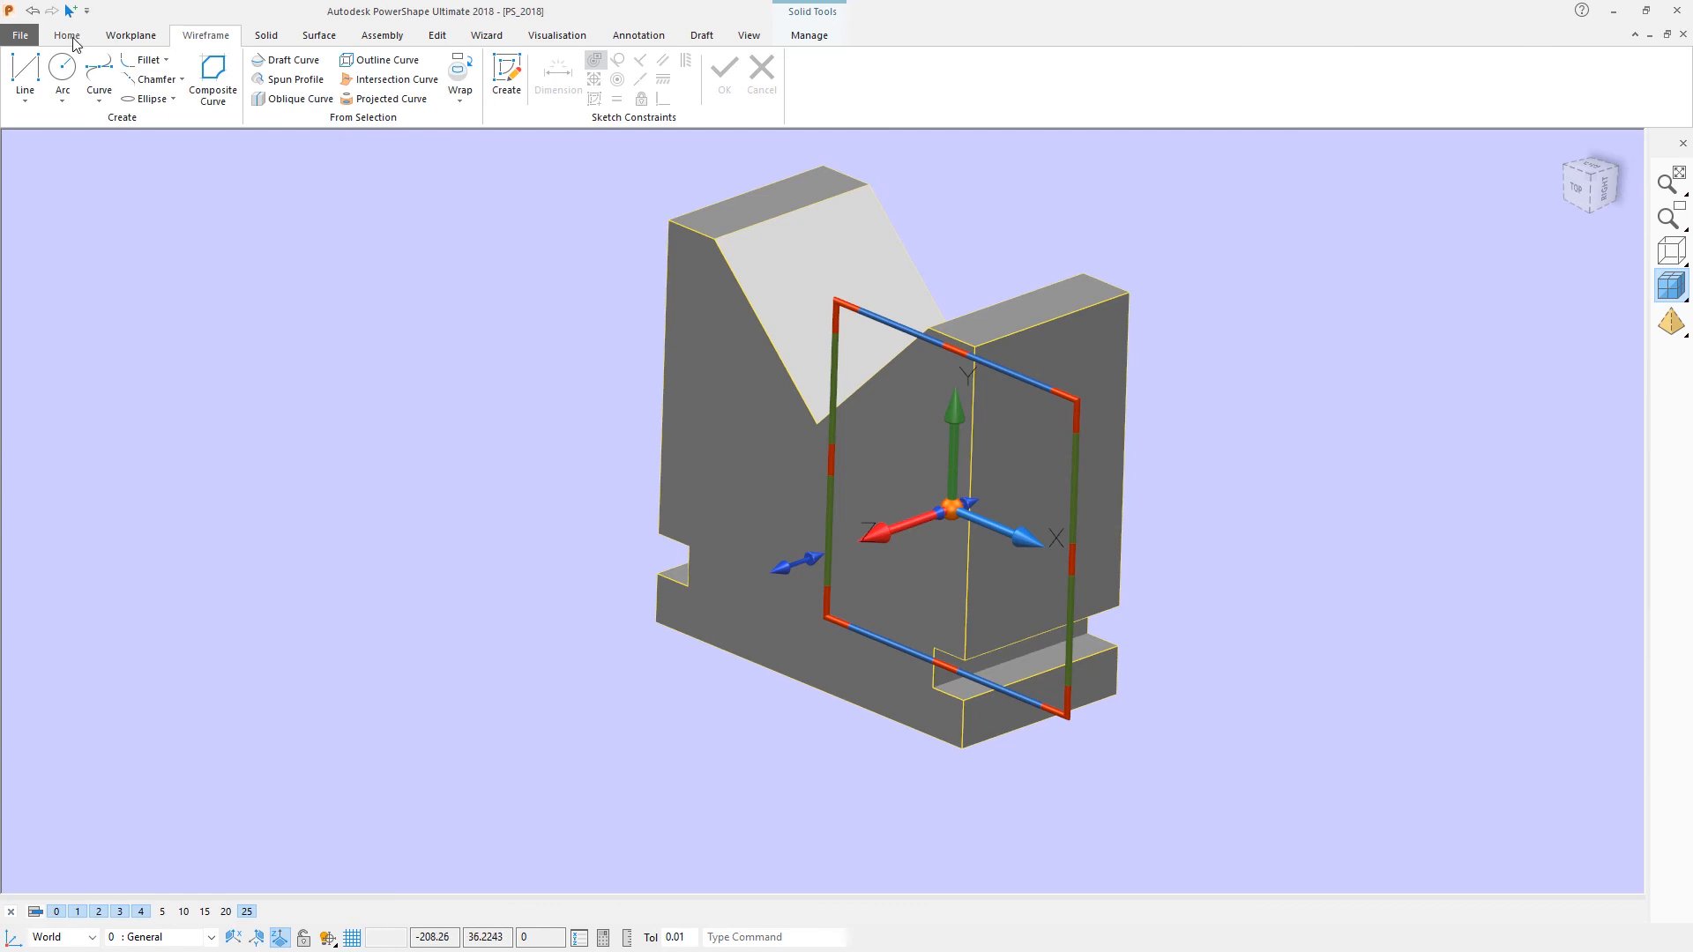
pyautogui.click(65, 35)
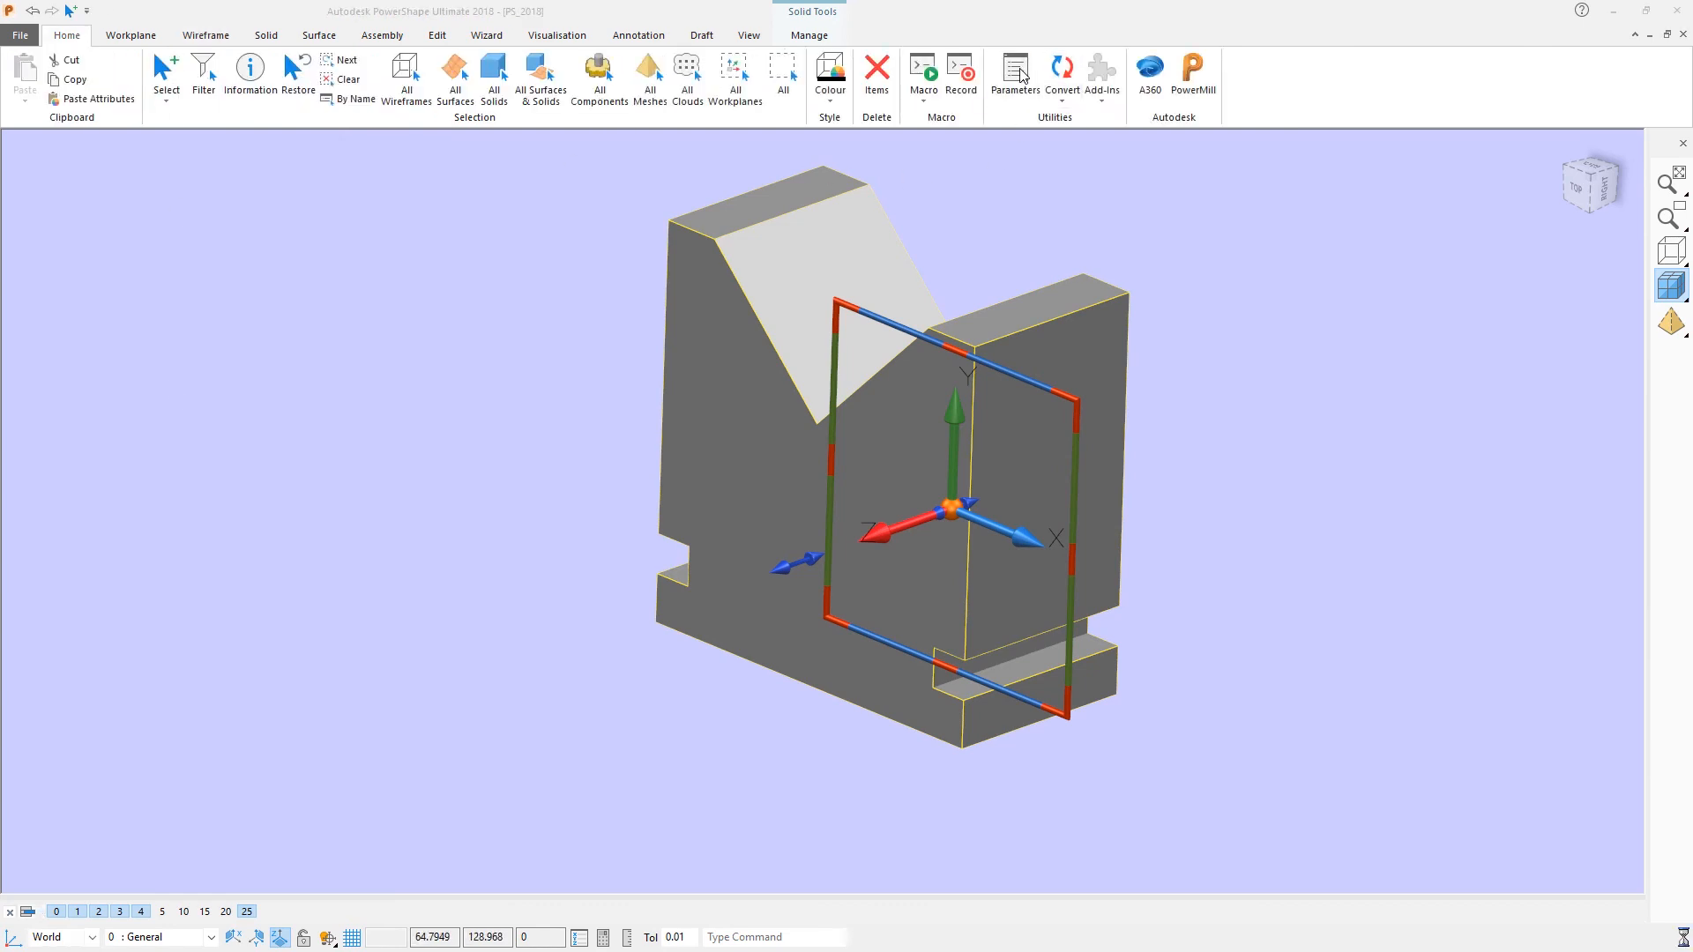
# Change BlockX from 100 to 120 in the Parameter Editor and apply it to the solid.
pyautogui.click(1012, 76)
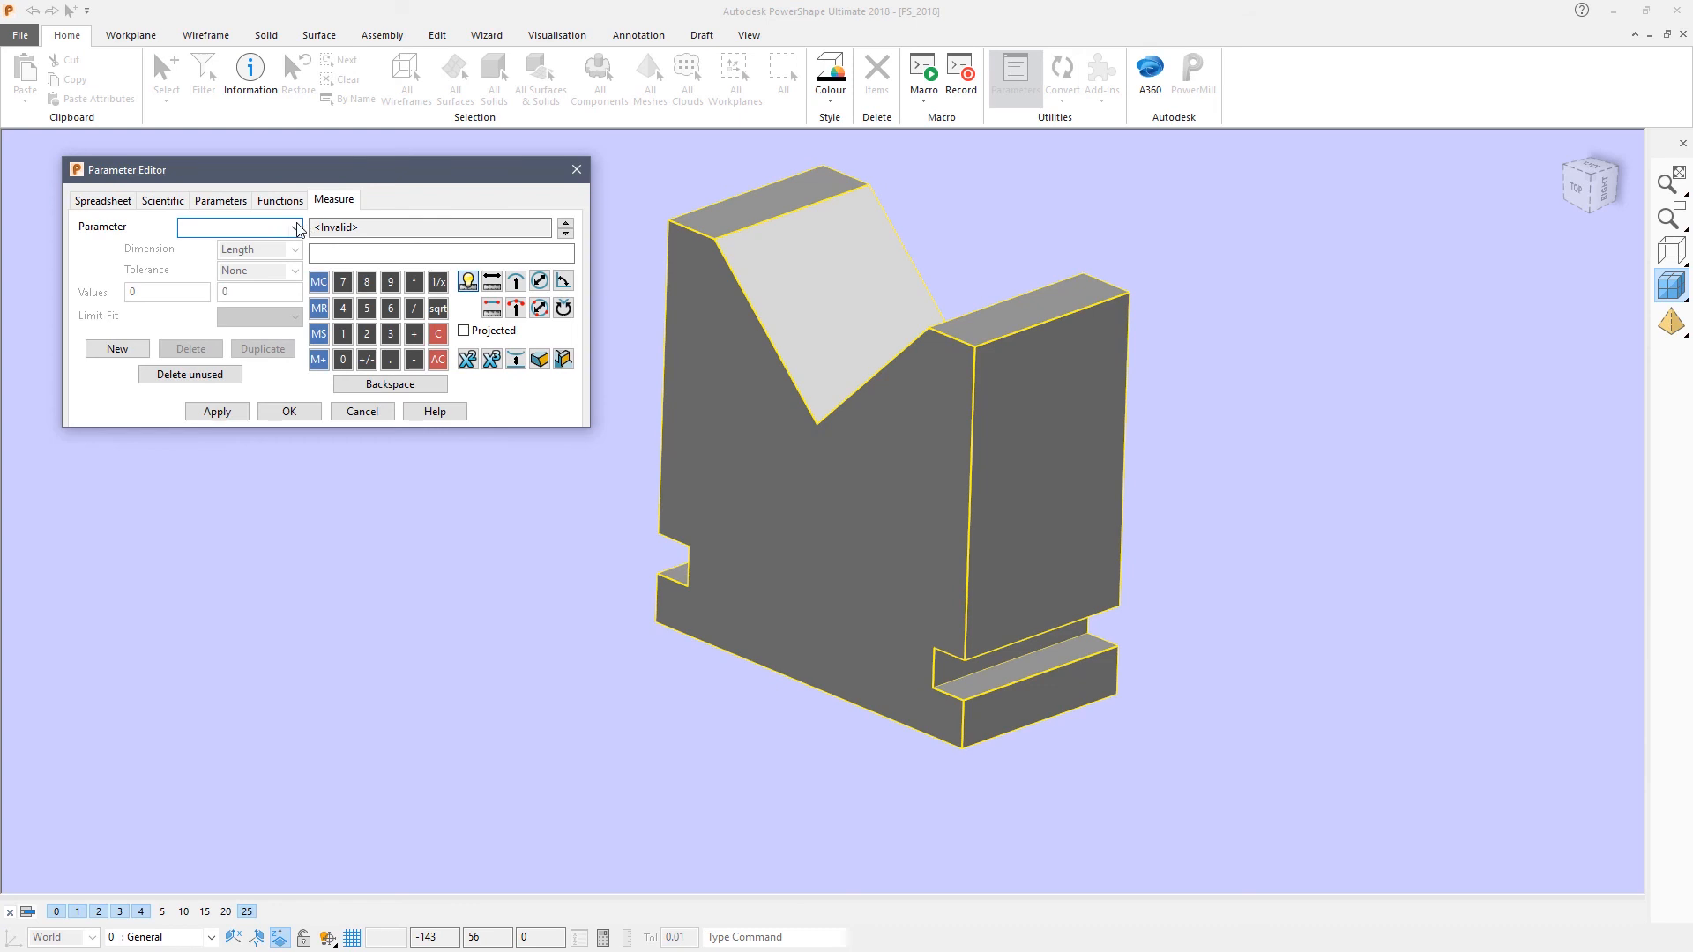
pyautogui.click(295, 227)
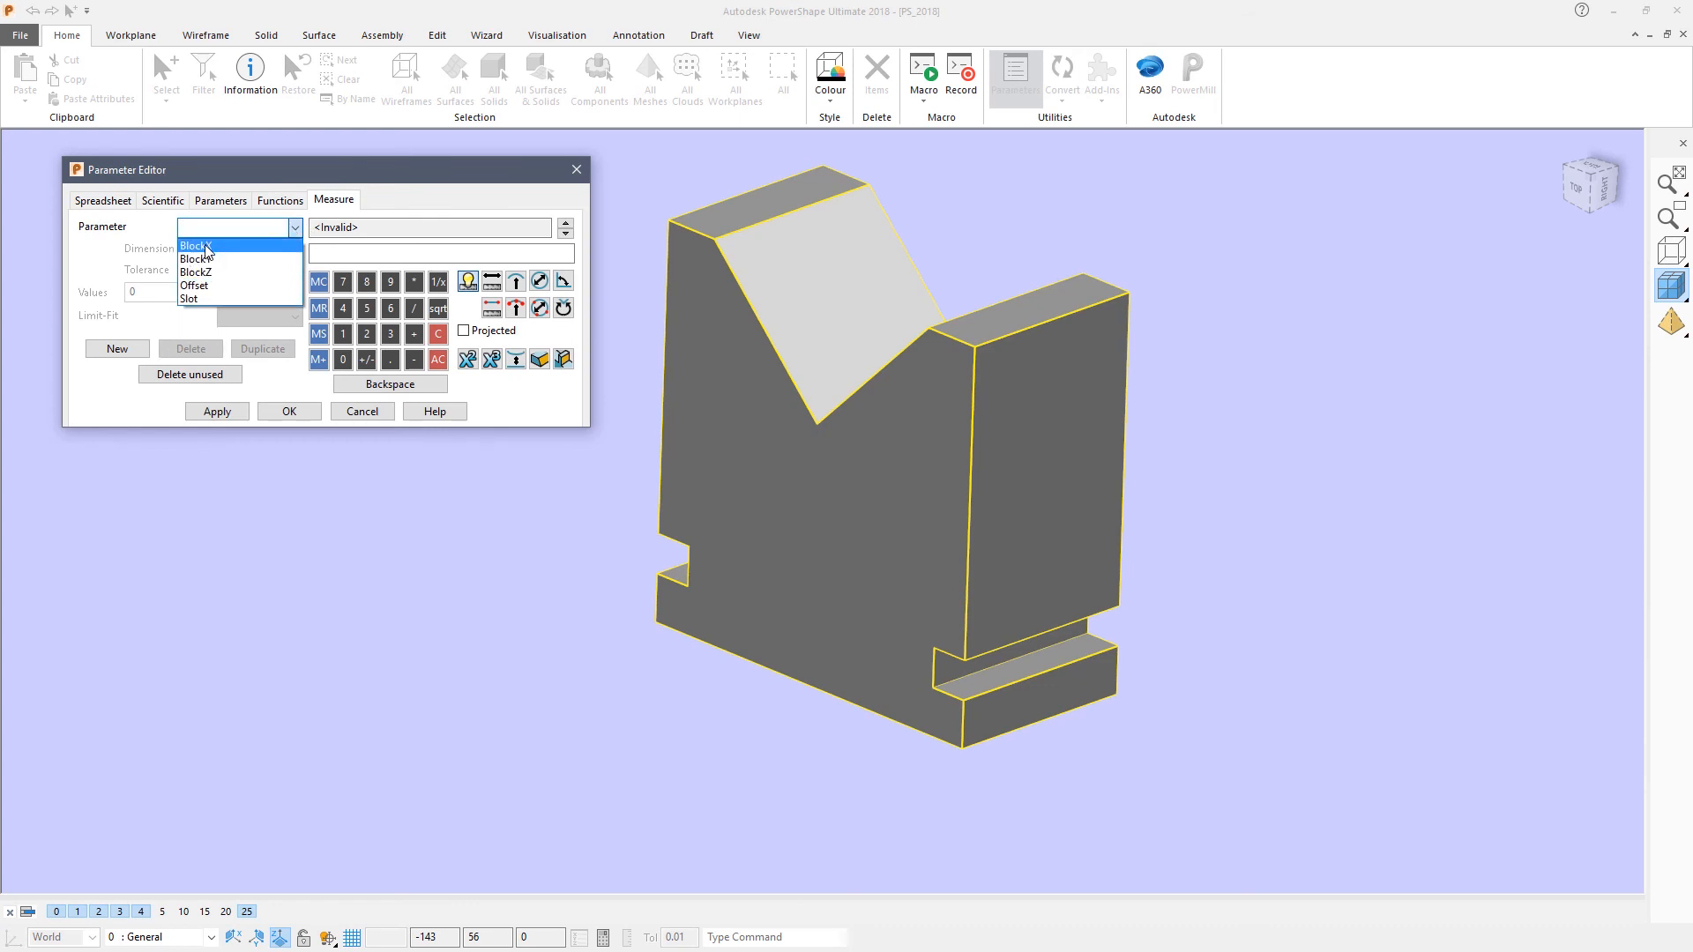
pyautogui.click(195, 245)
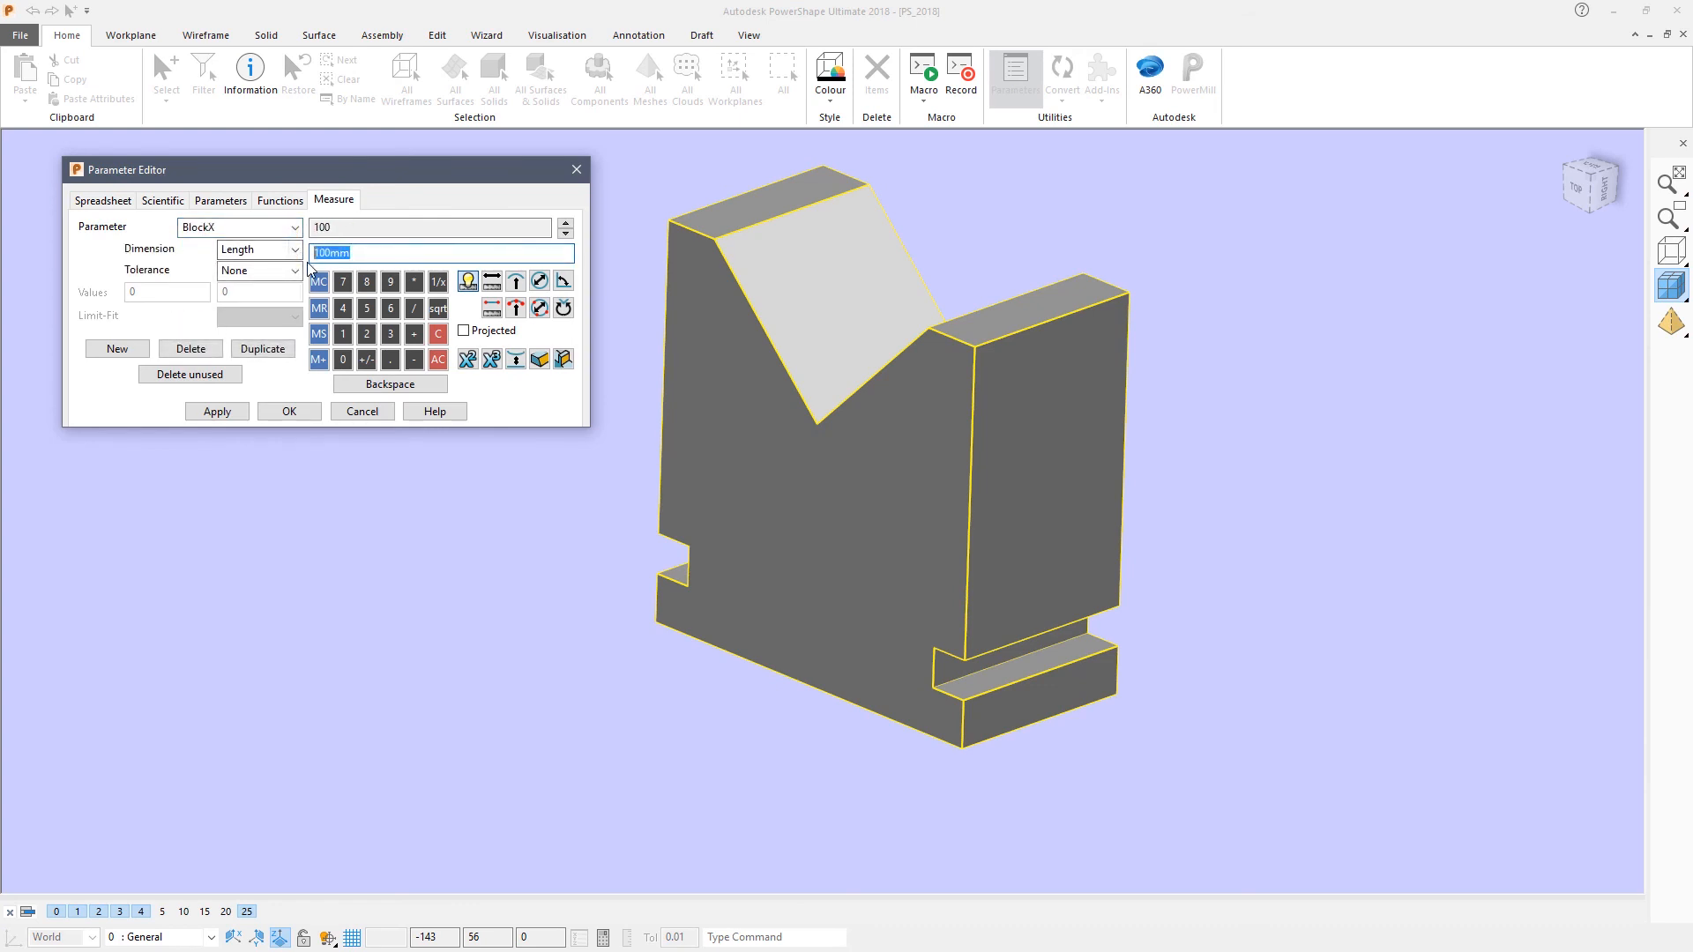
pyautogui.write('120')
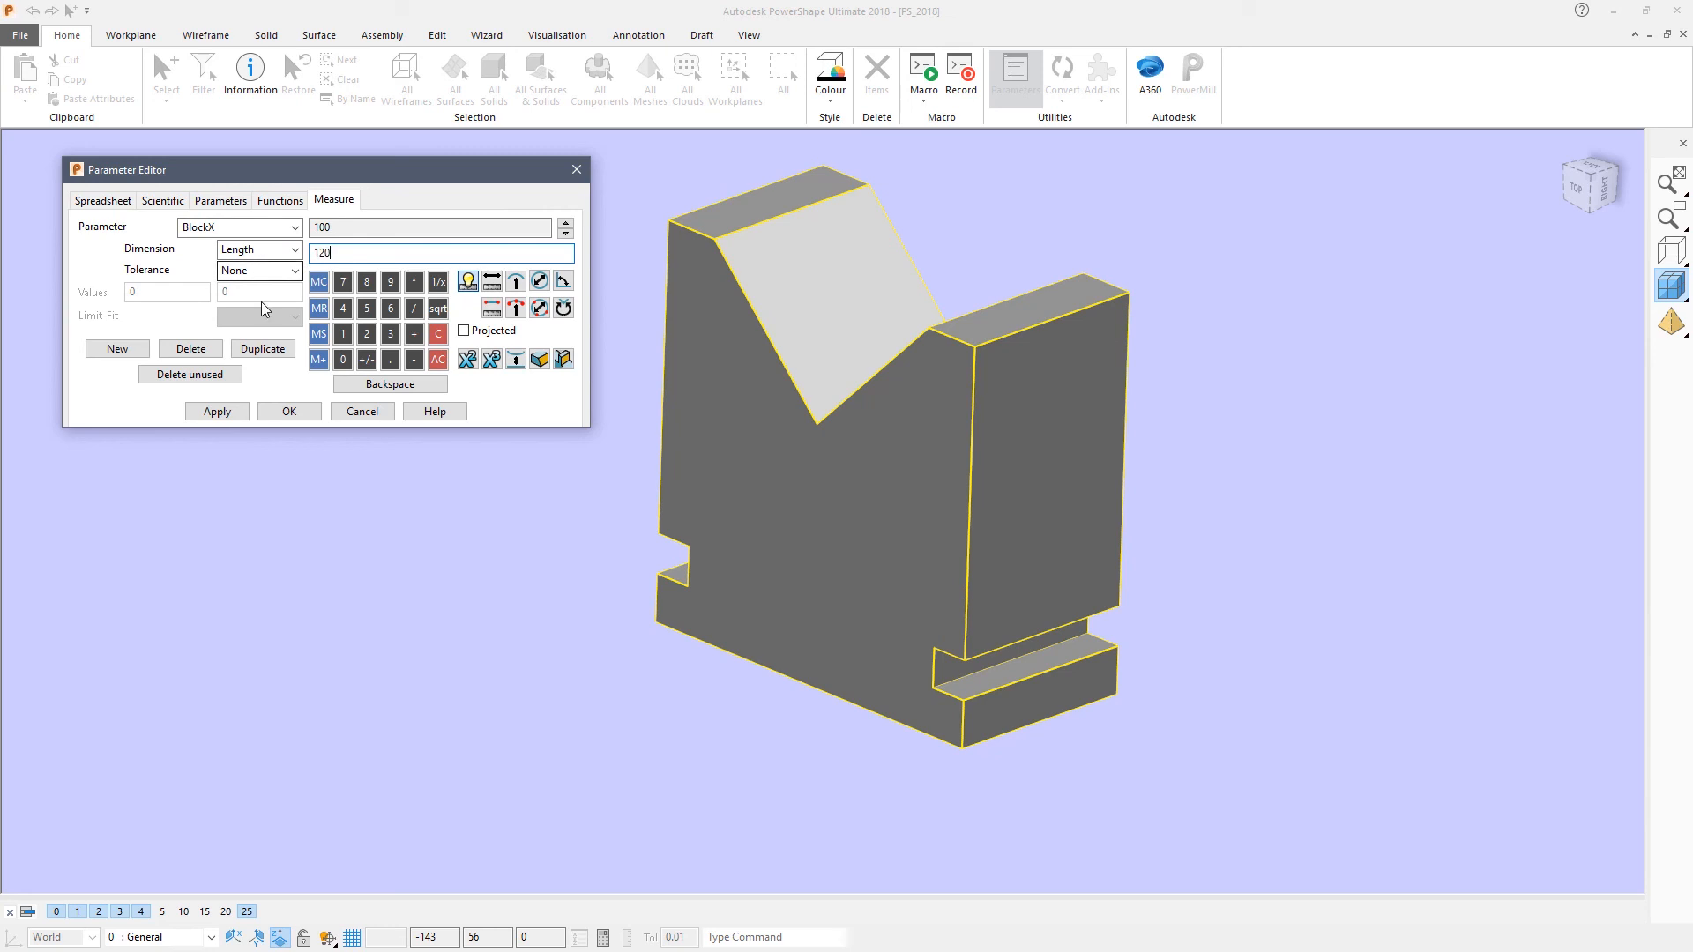
pyautogui.click(215, 411)
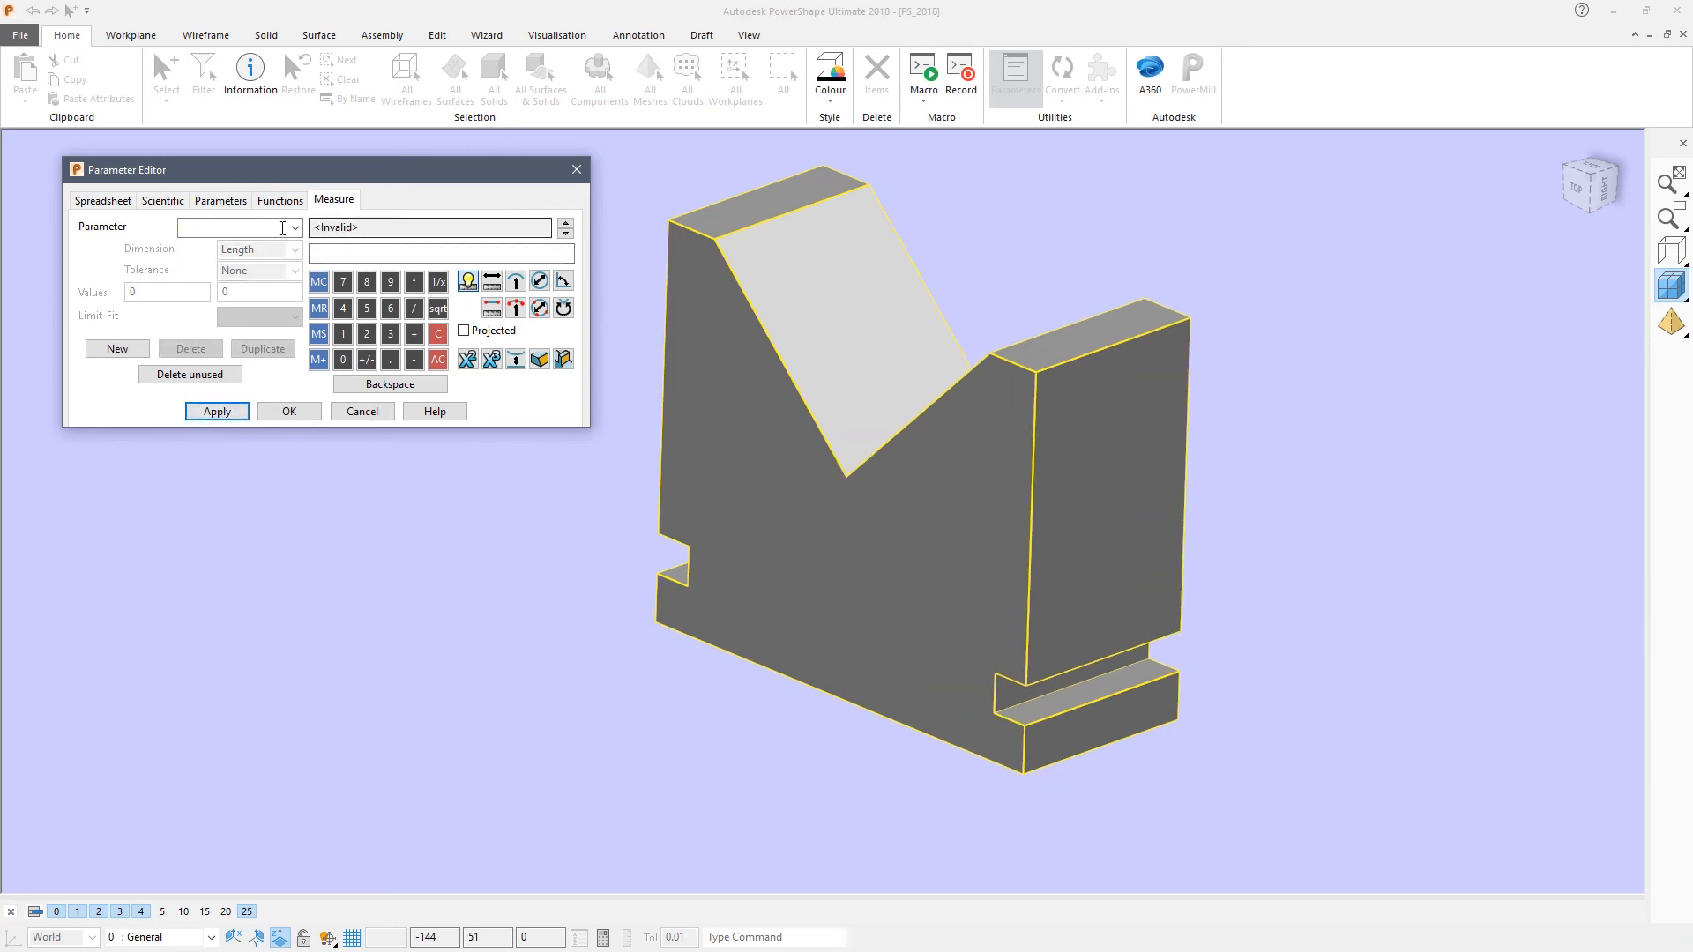
# Change Offset from 12 to 5 and apply it to the solid.
pyautogui.click(294, 228)
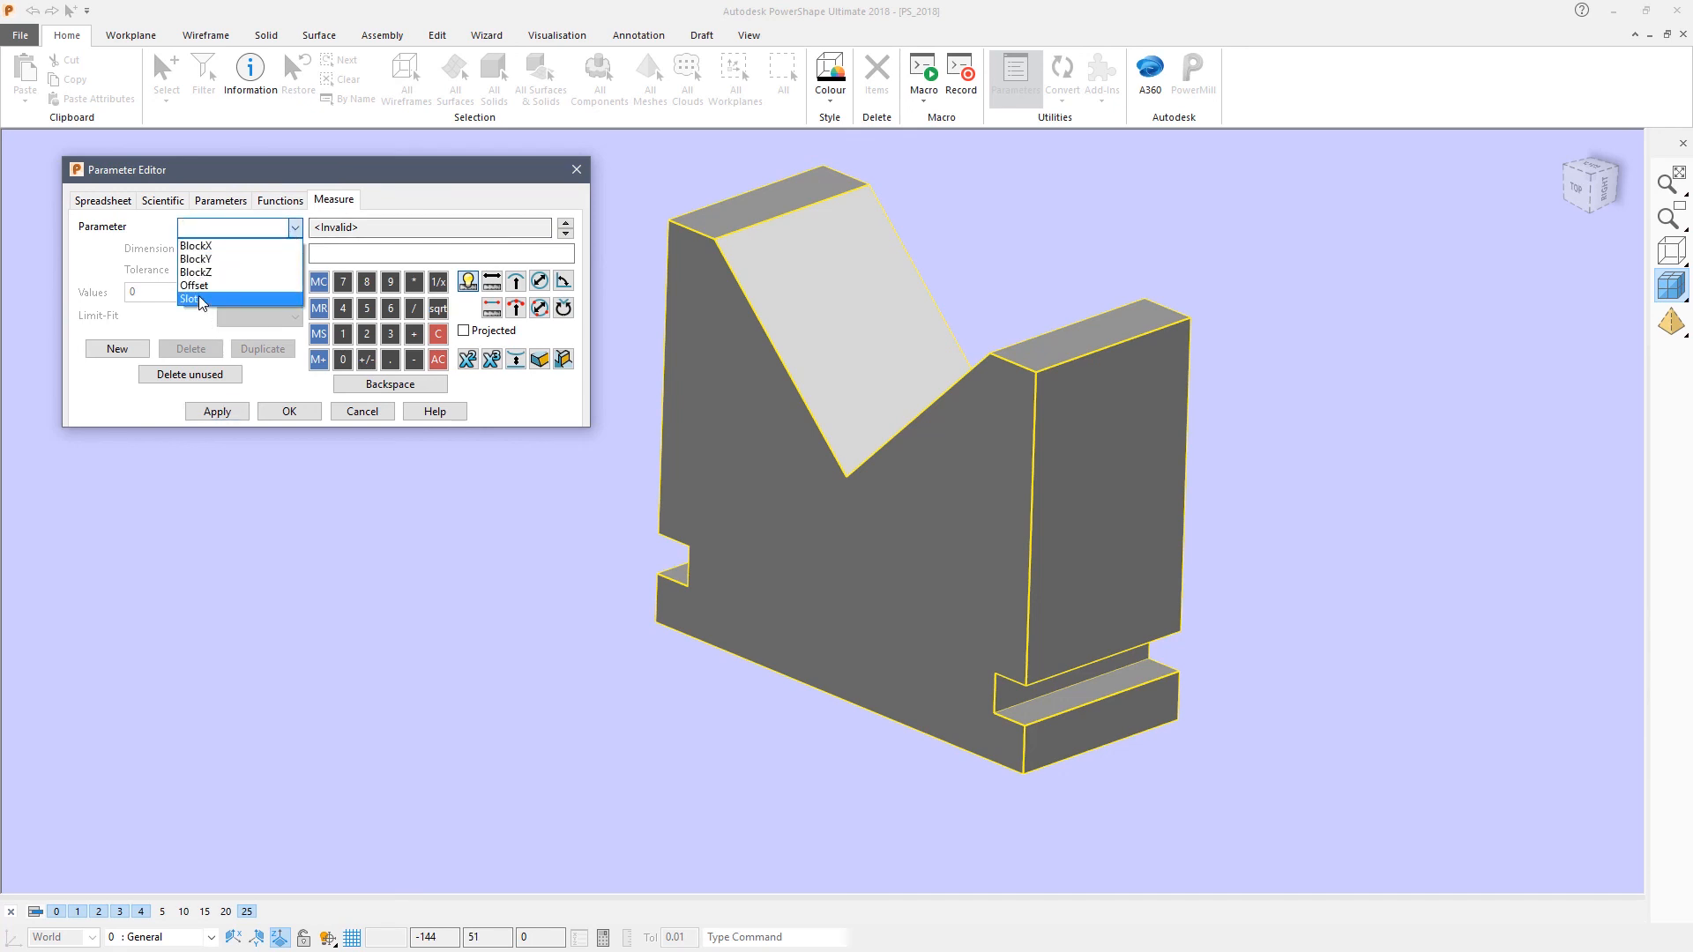
pyautogui.click(194, 285)
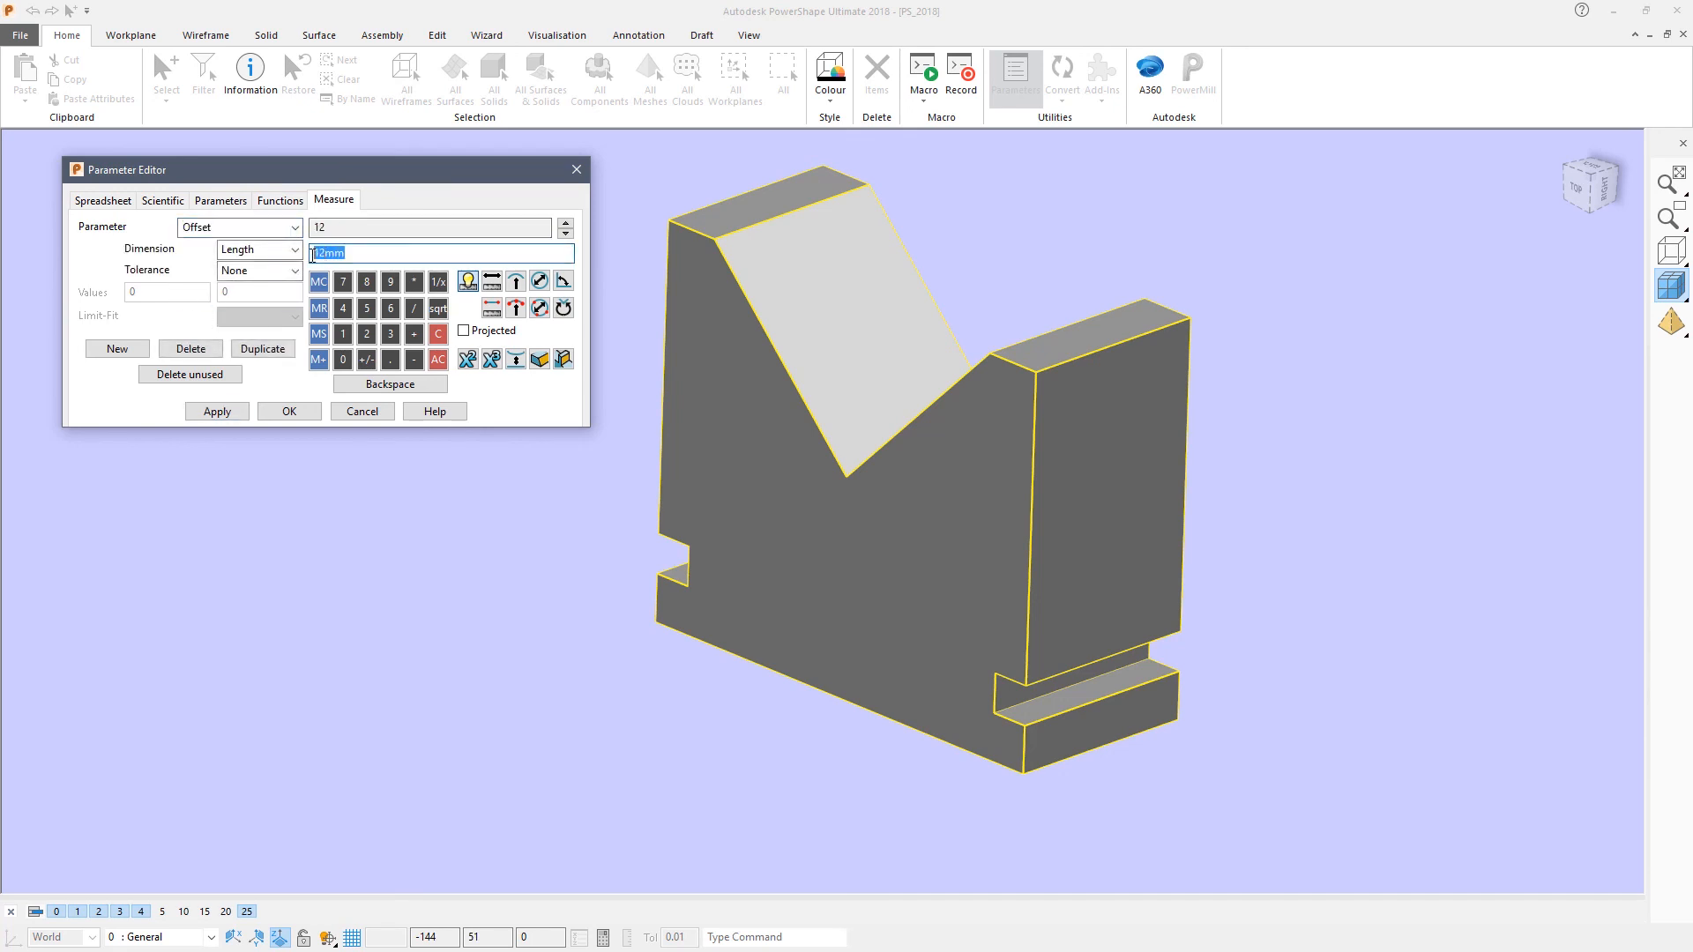
pyautogui.write('5')
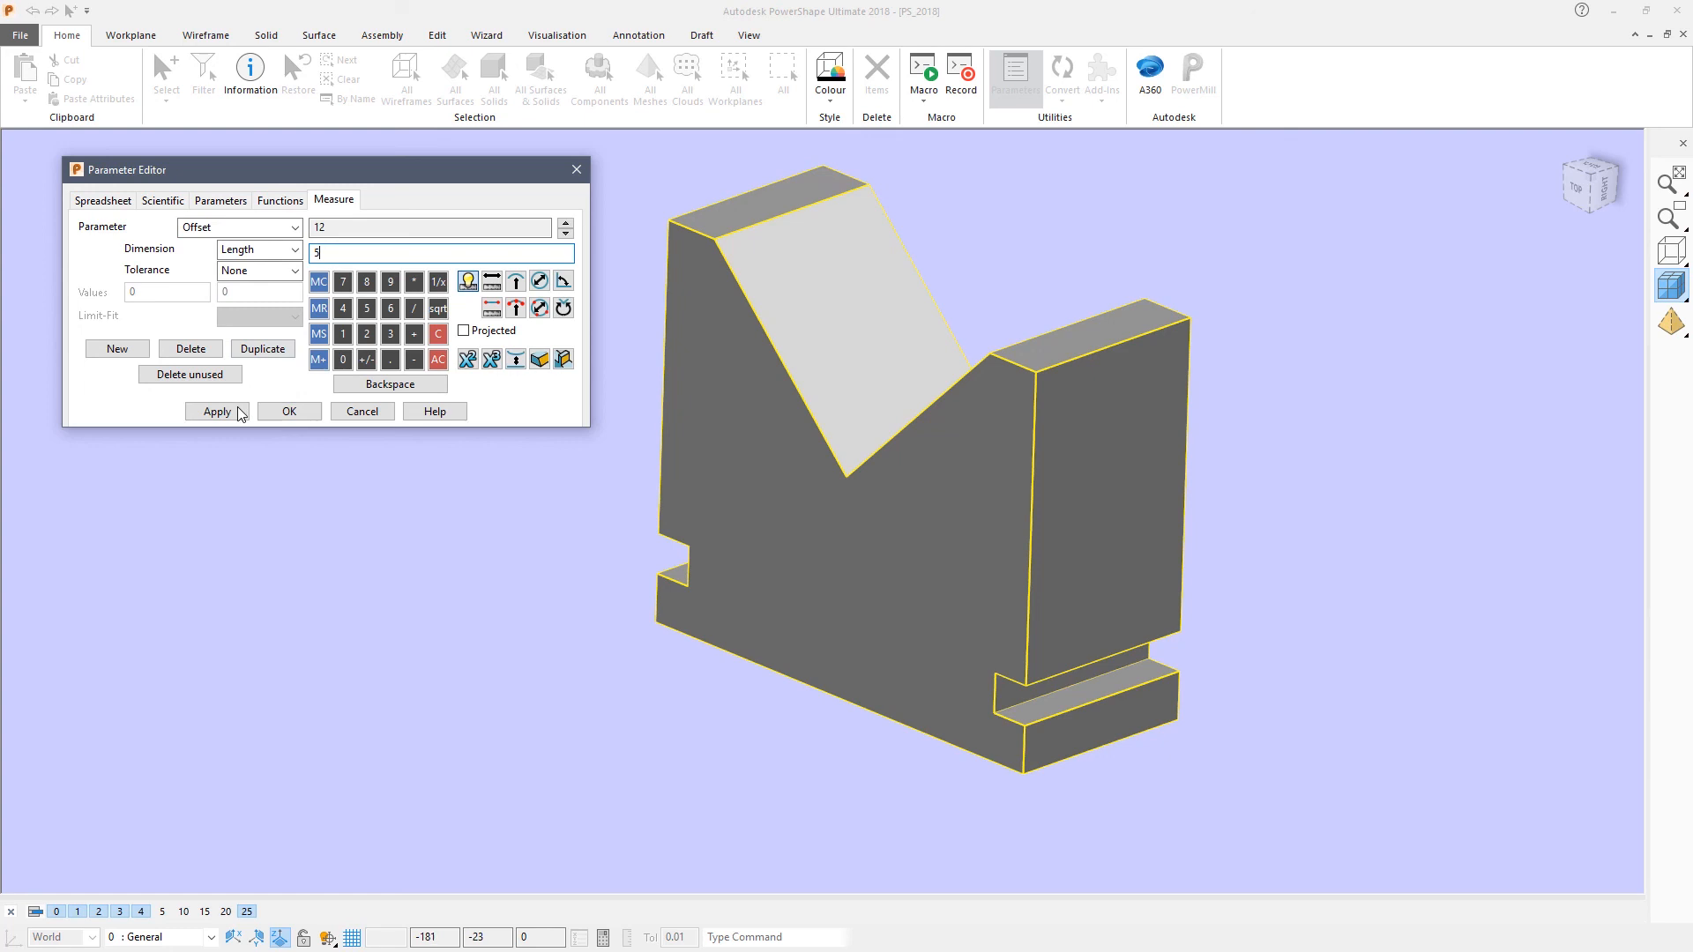
pyautogui.click(215, 411)
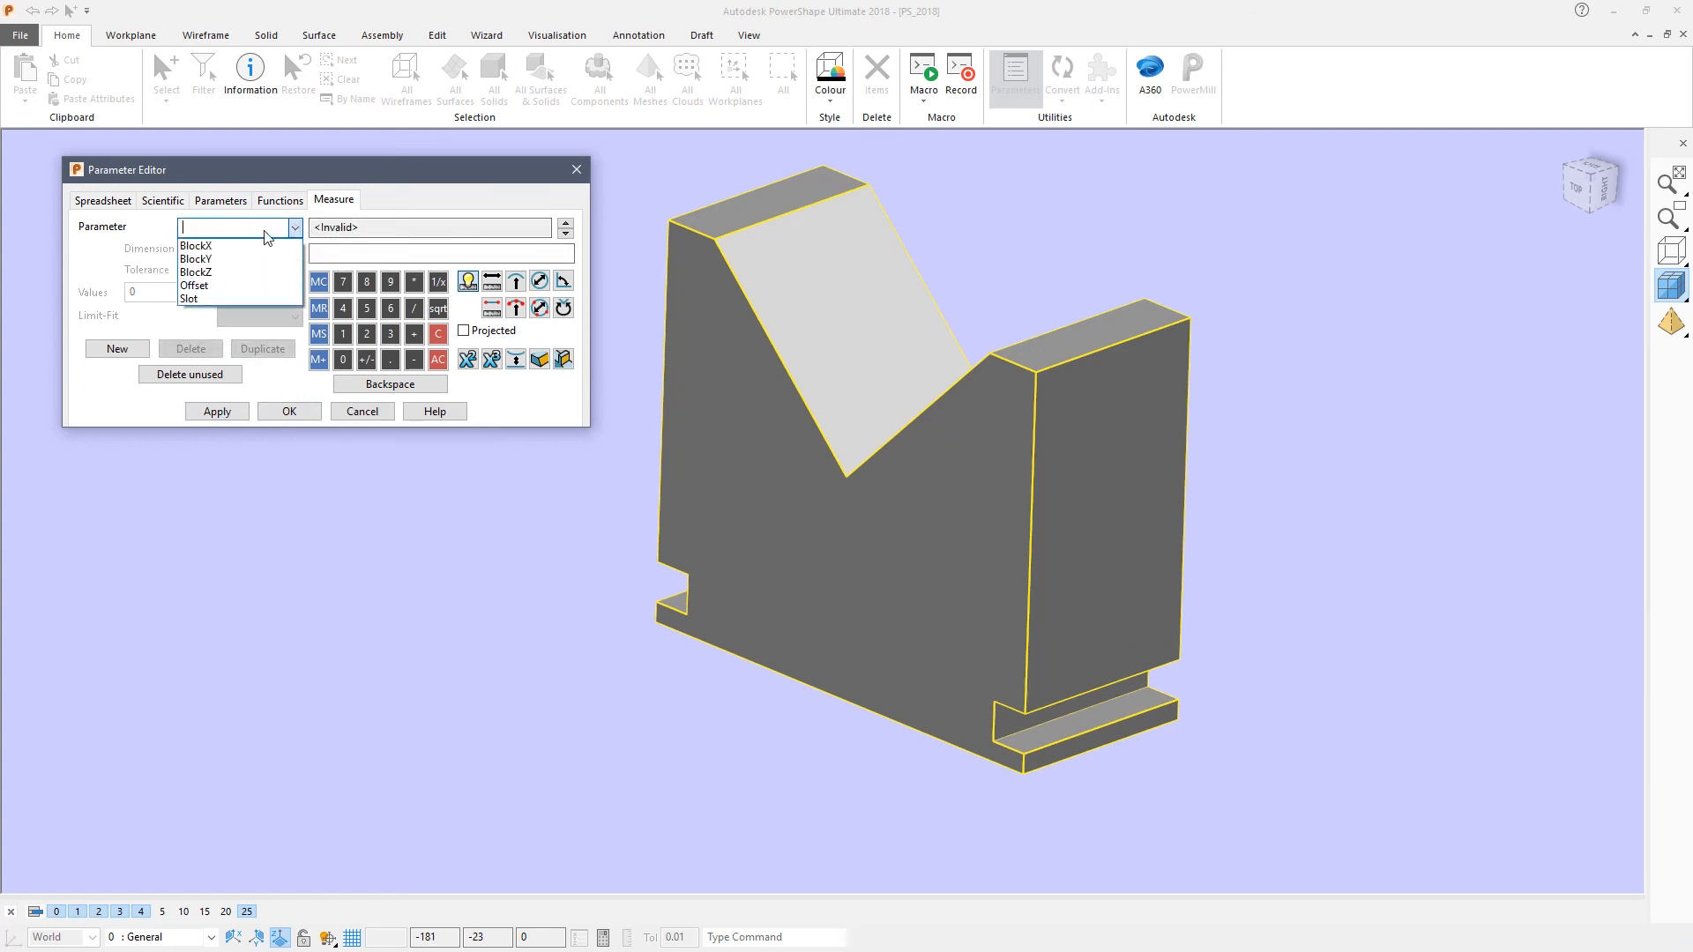
# Set Slot to 15 in the Parameter Editor and apply it, widening the V-block's slot and top flat.
pyautogui.click(191, 298)
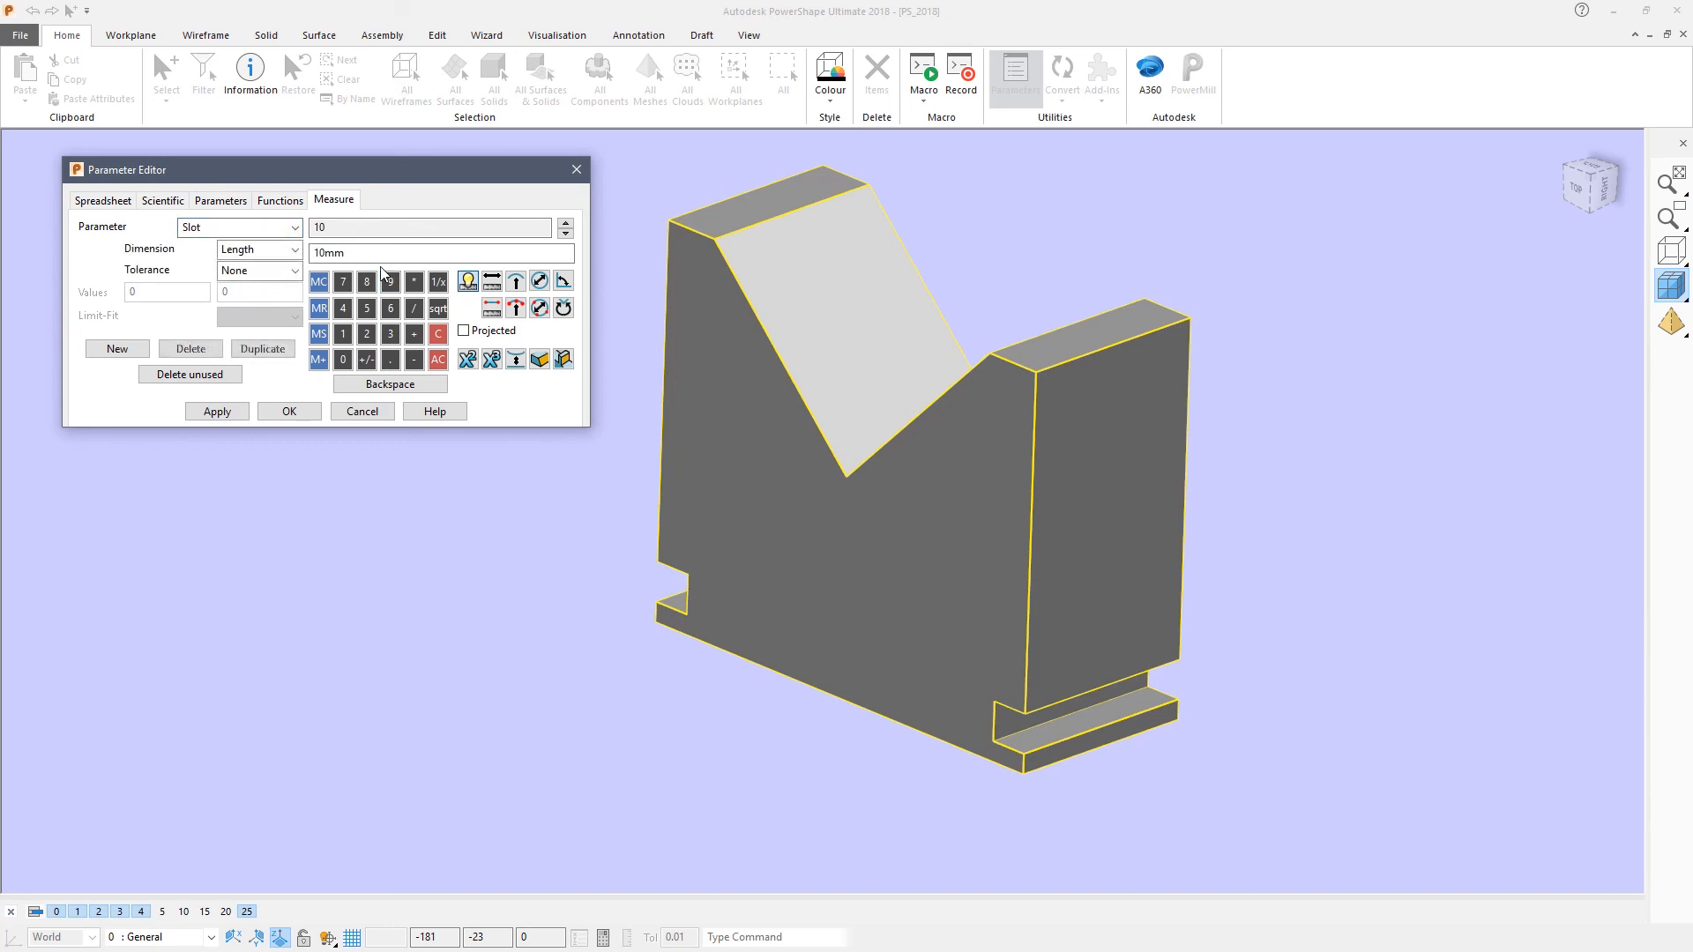
pyautogui.click(431, 252)
pyautogui.write('15')
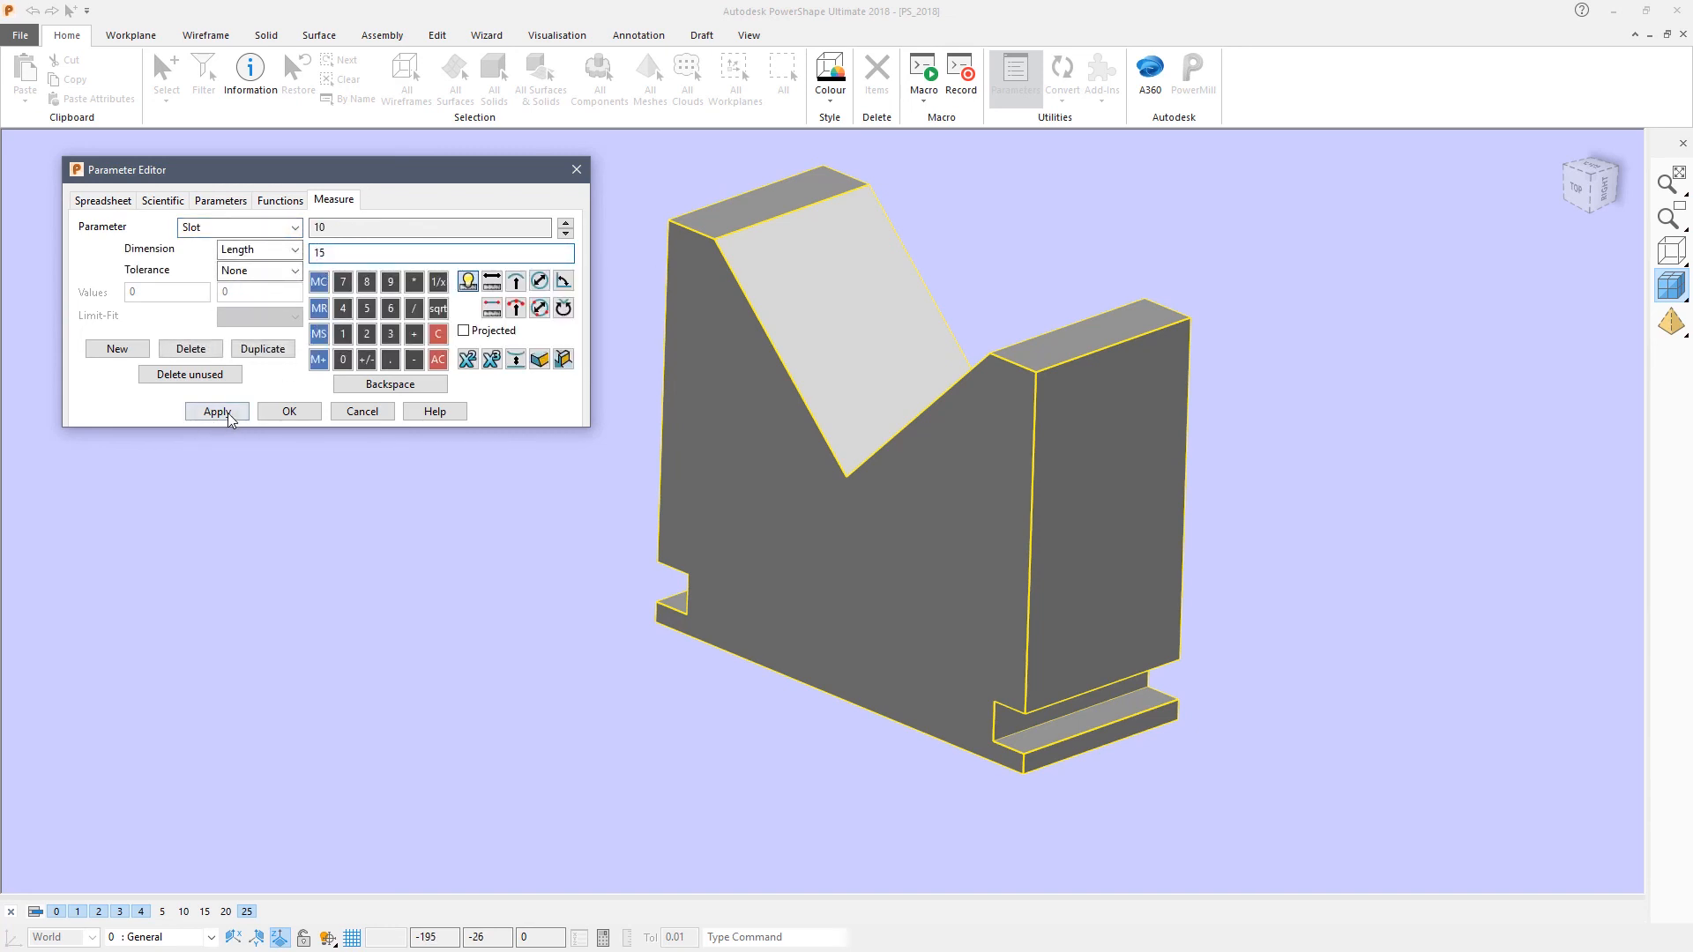
pyautogui.click(215, 411)
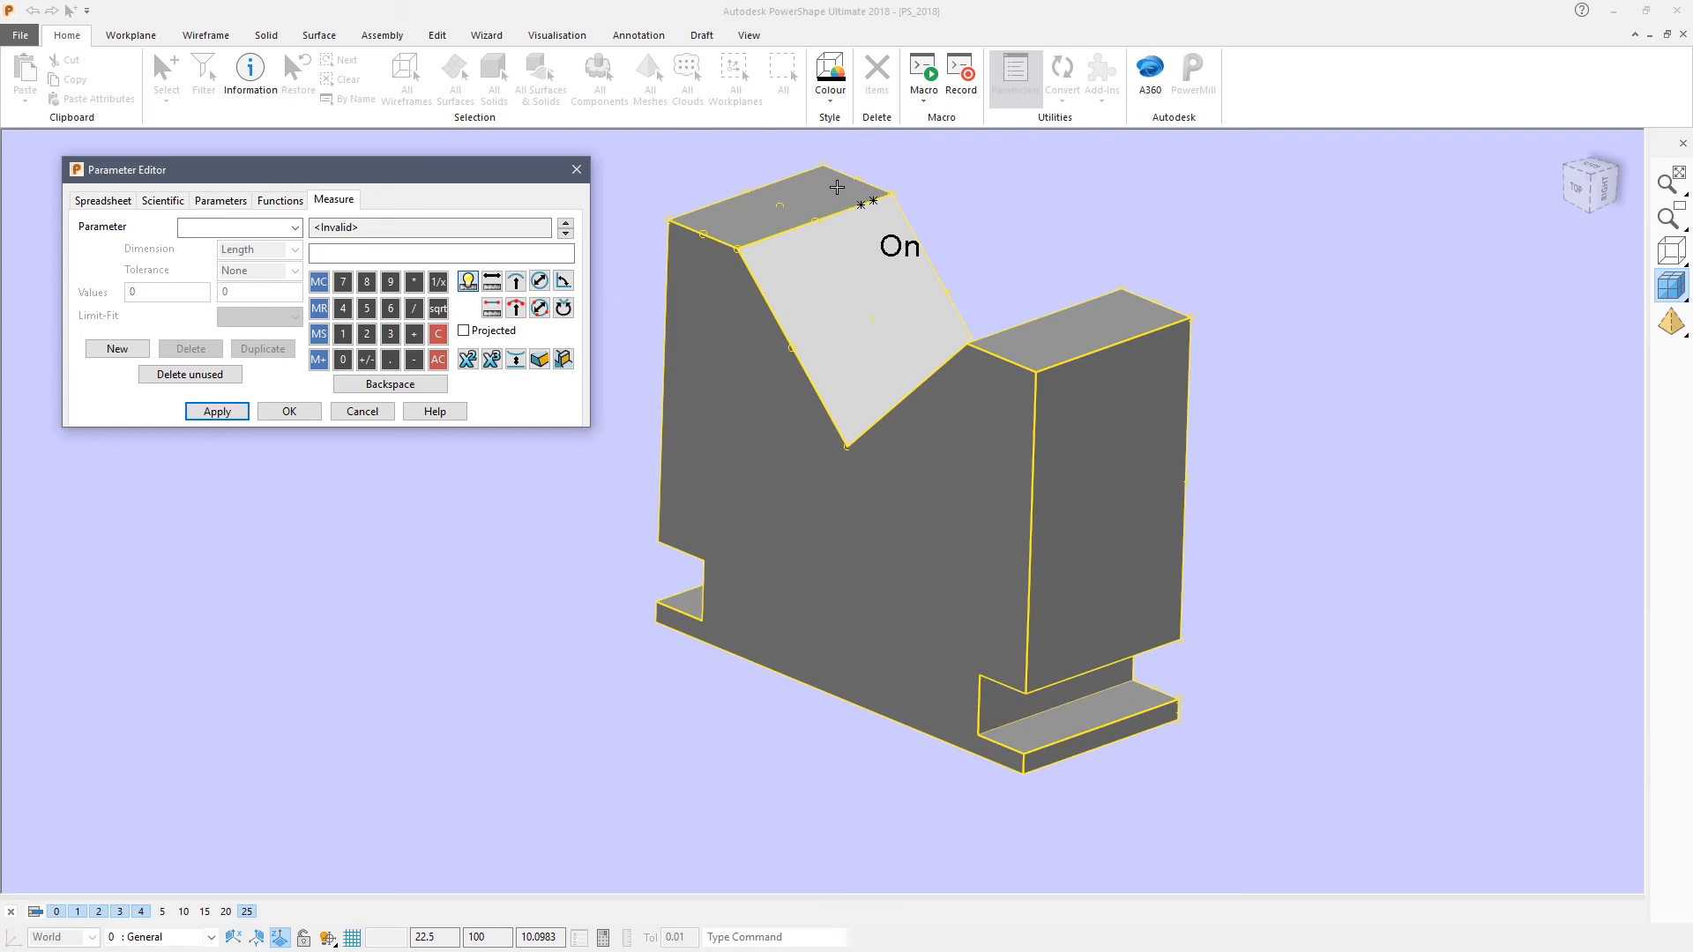
pyautogui.click(287, 411)
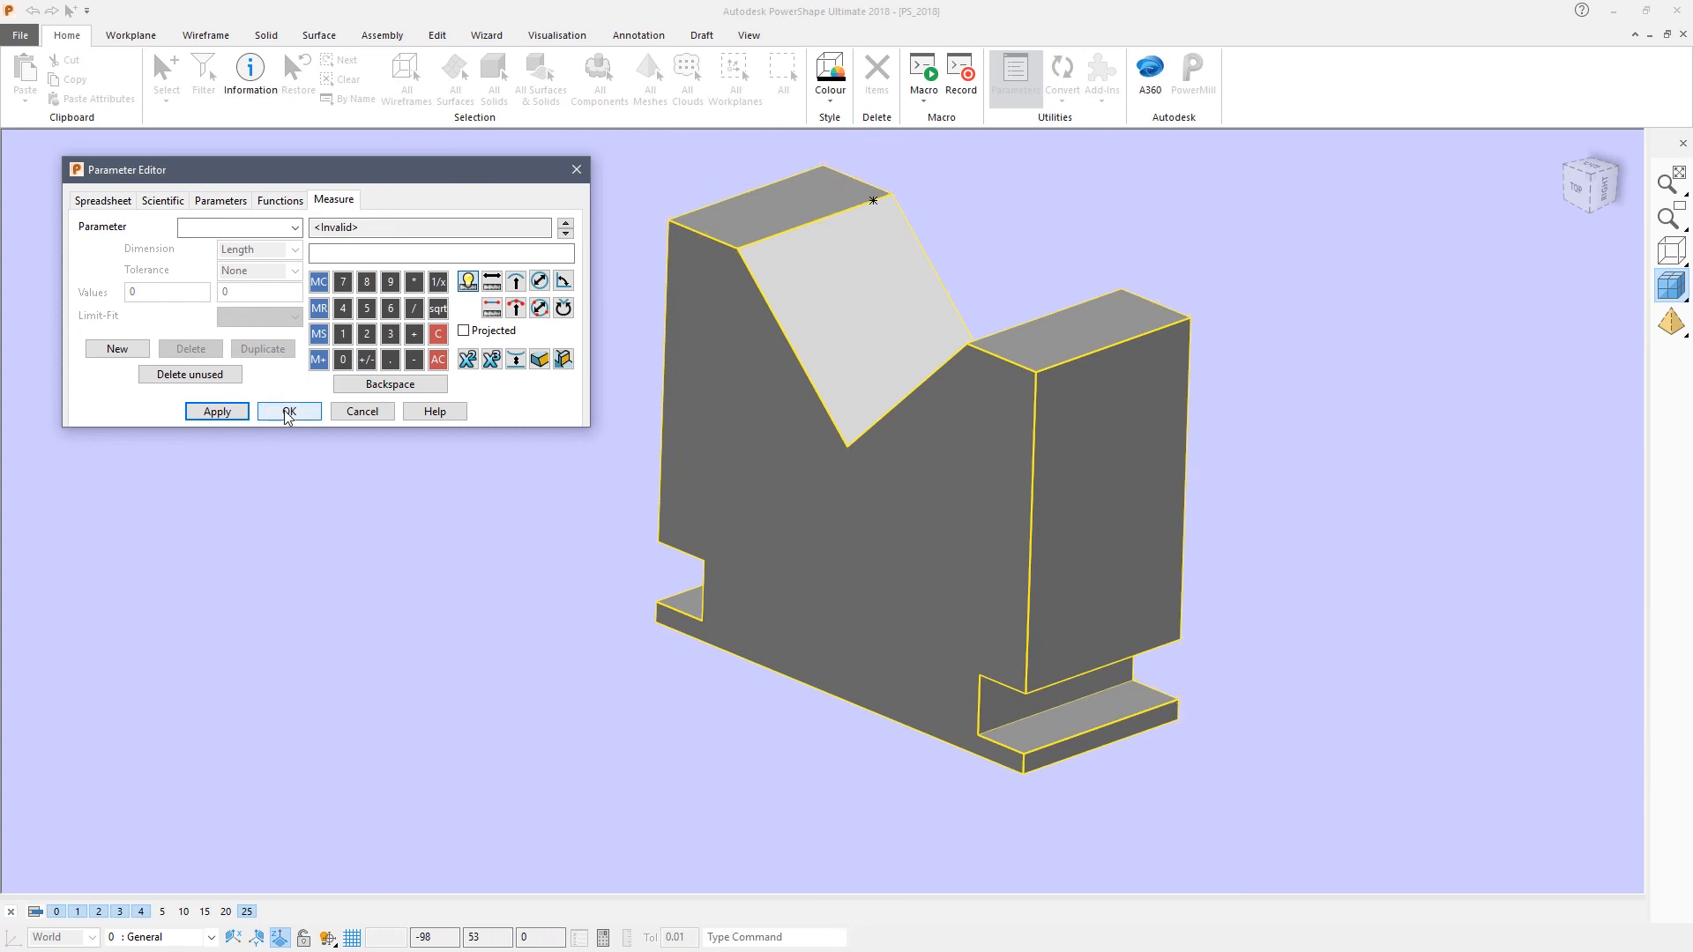